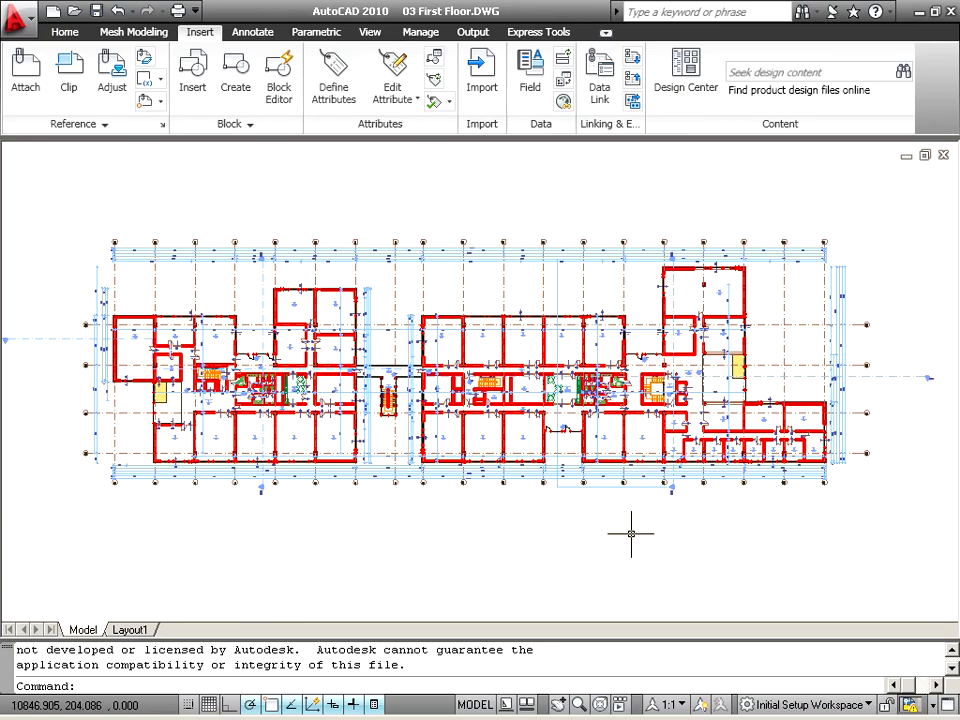
mouse_move(504, 500)
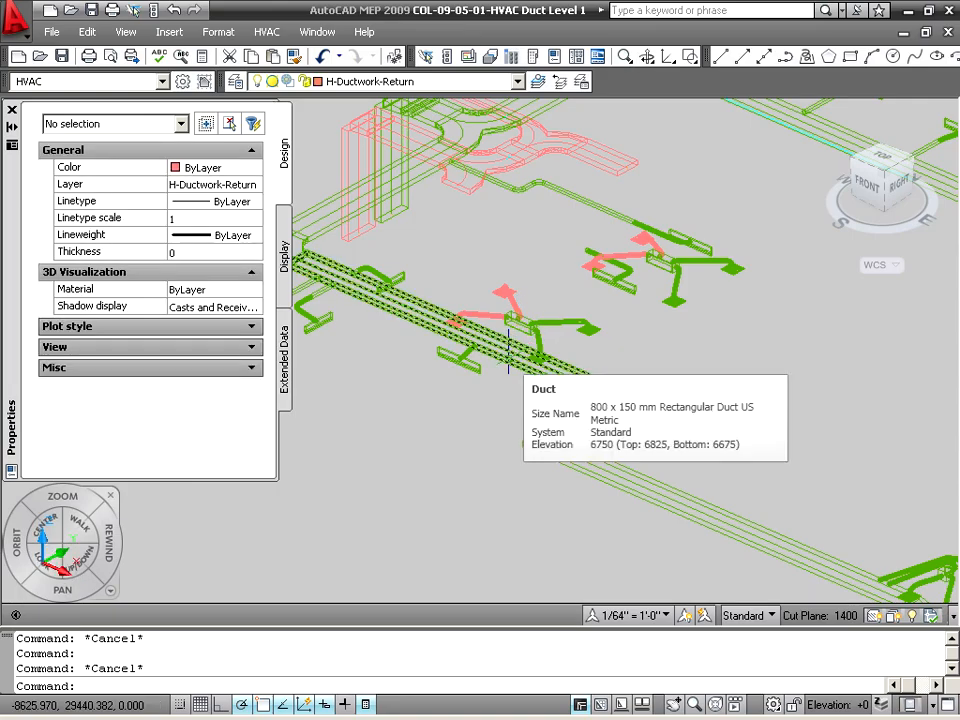
- Deselect the clashing elements and toggle the Clash 001 mark-up entry's visibility
click(52, 32)
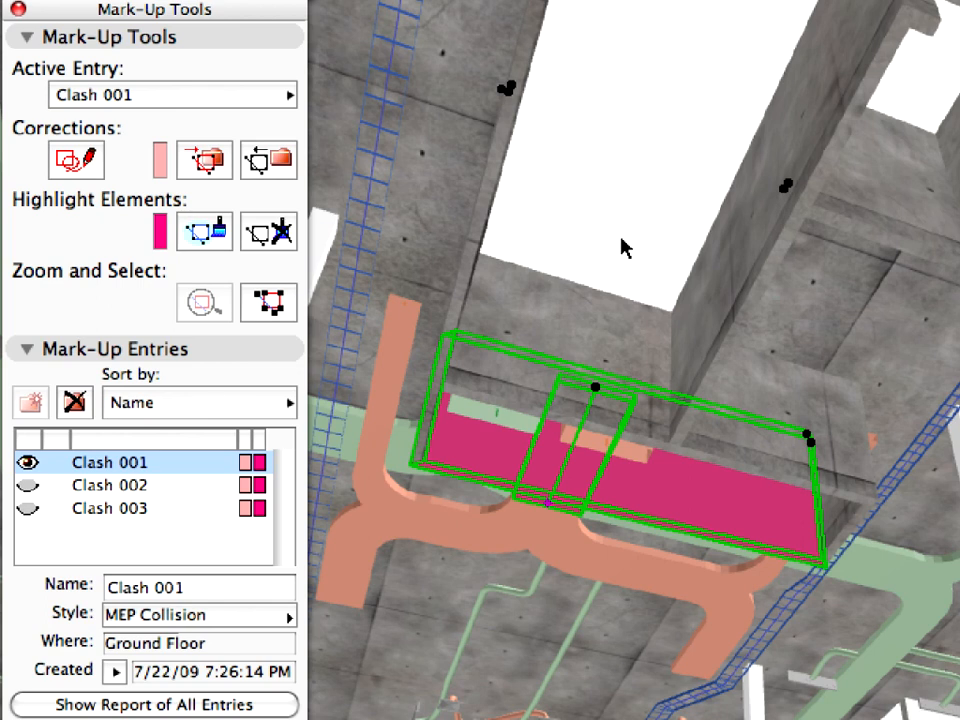
click(268, 302)
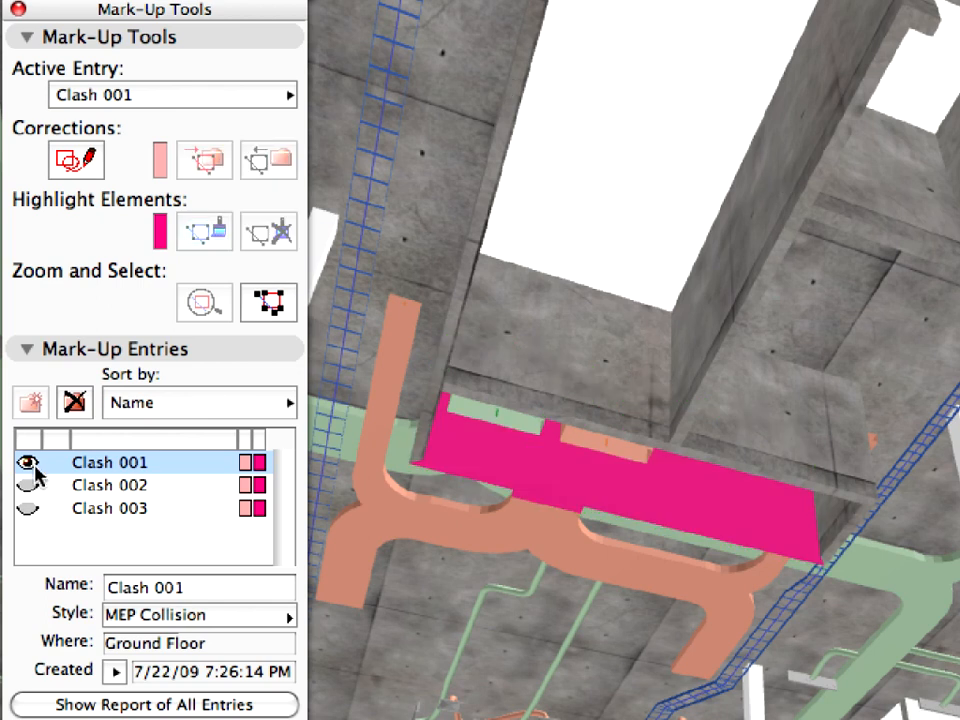
click(22, 462)
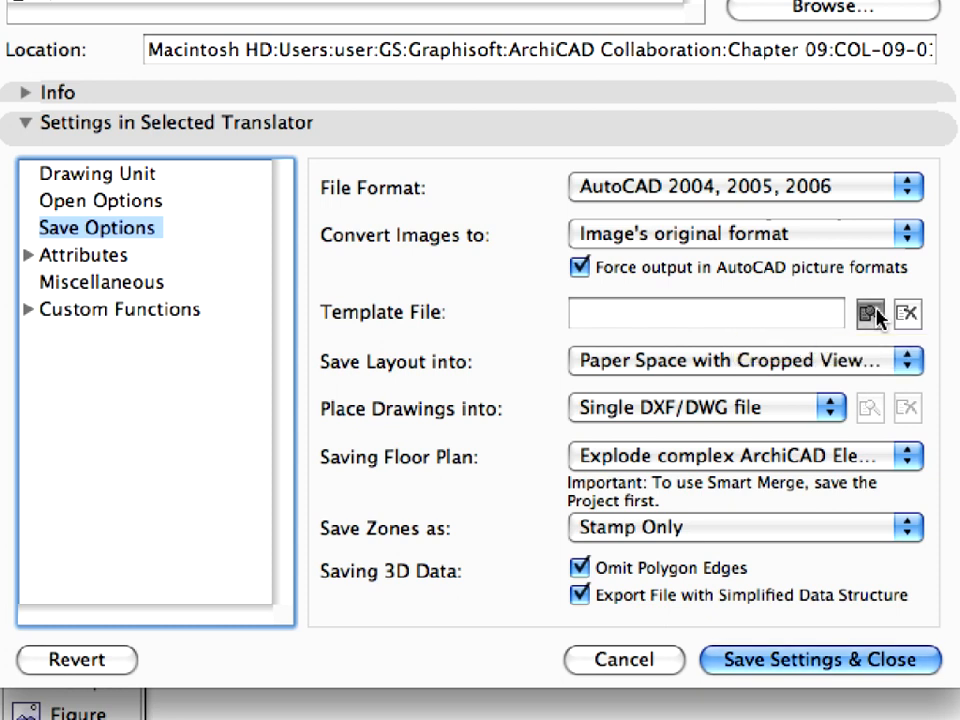
- Use COL-09-01-02-Mechanical Template.dwg as the DWG save template
click(870, 312)
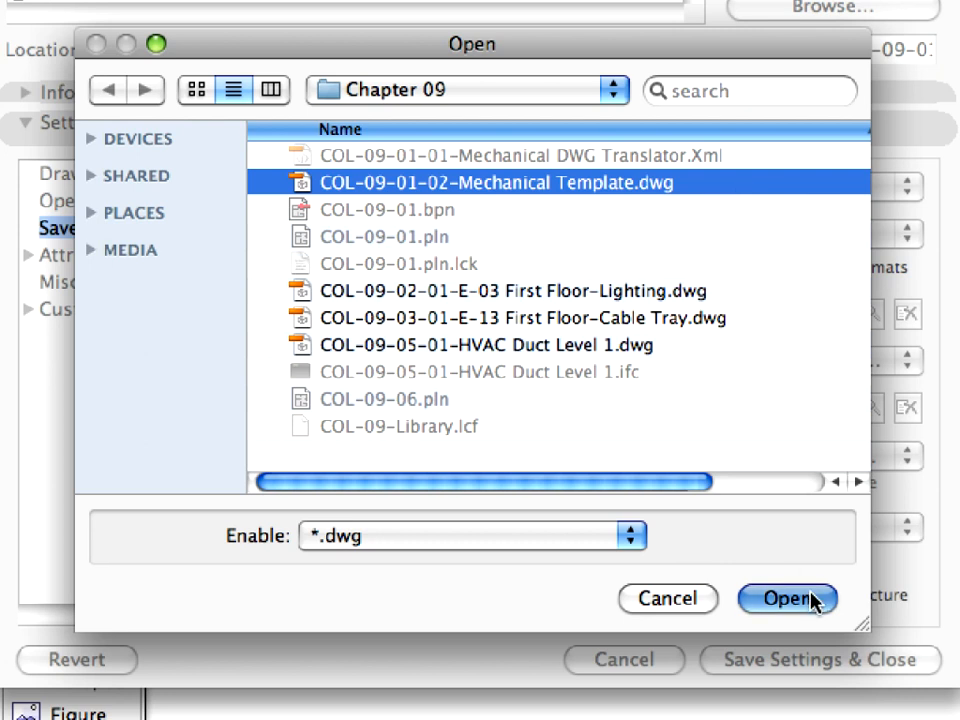
click(788, 598)
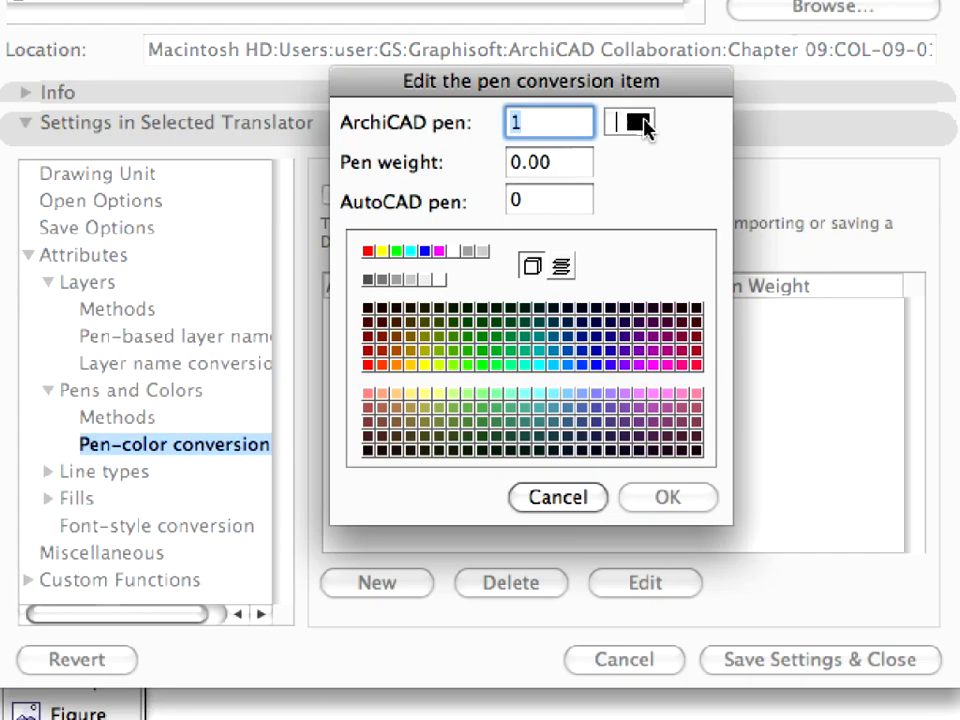
- Map ArchiCAD pen 27 to AutoCAD red and look up the COMMON BRICK fill for hatch conversion
click(630, 122)
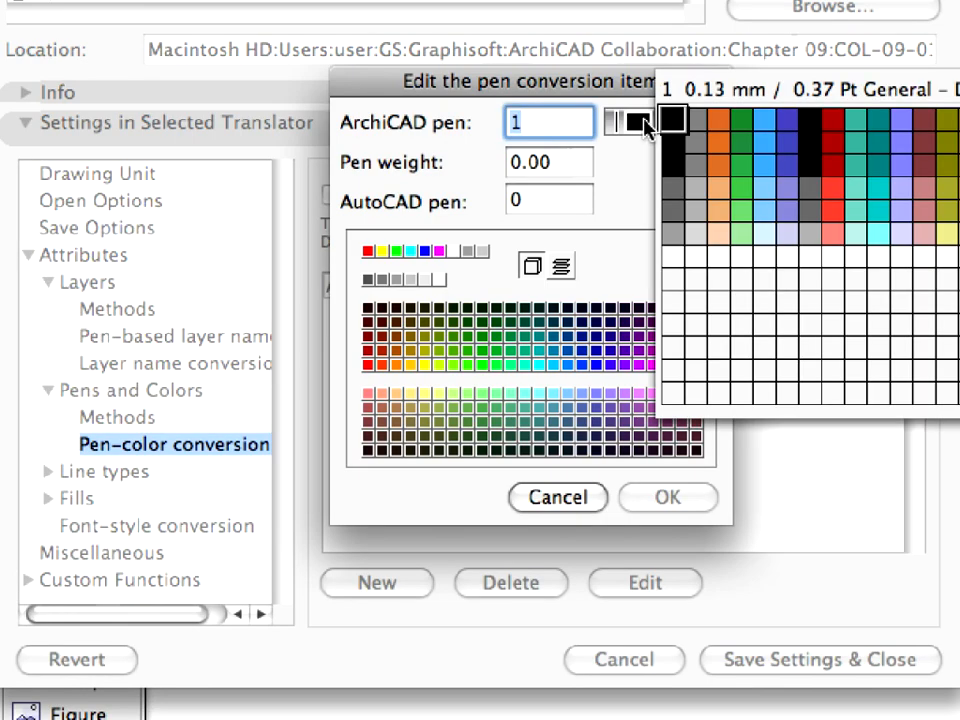
click(808, 140)
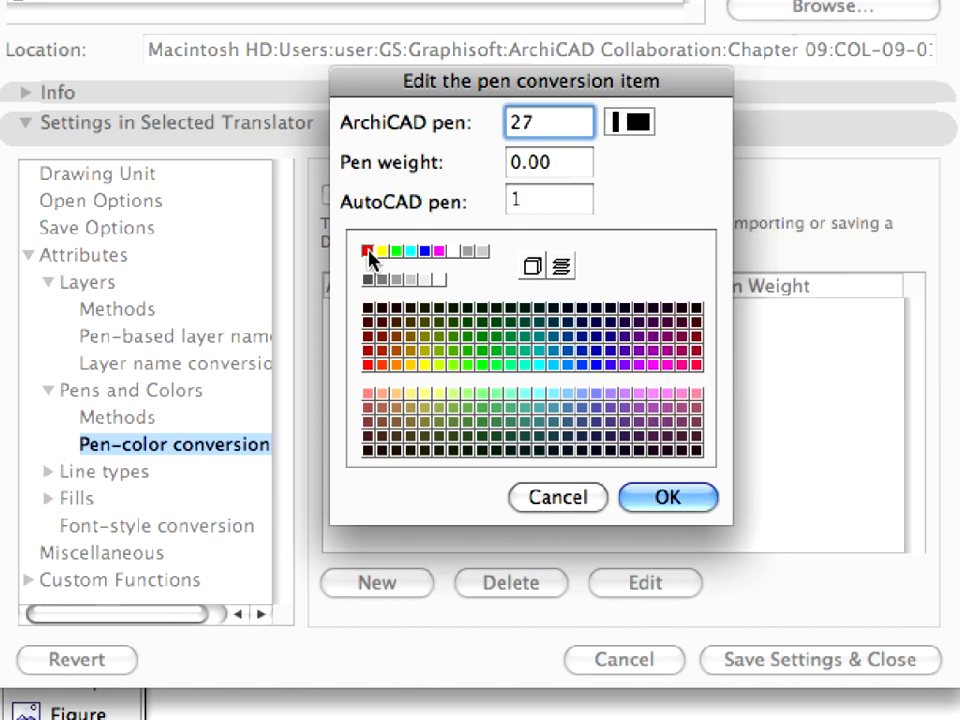
click(548, 122)
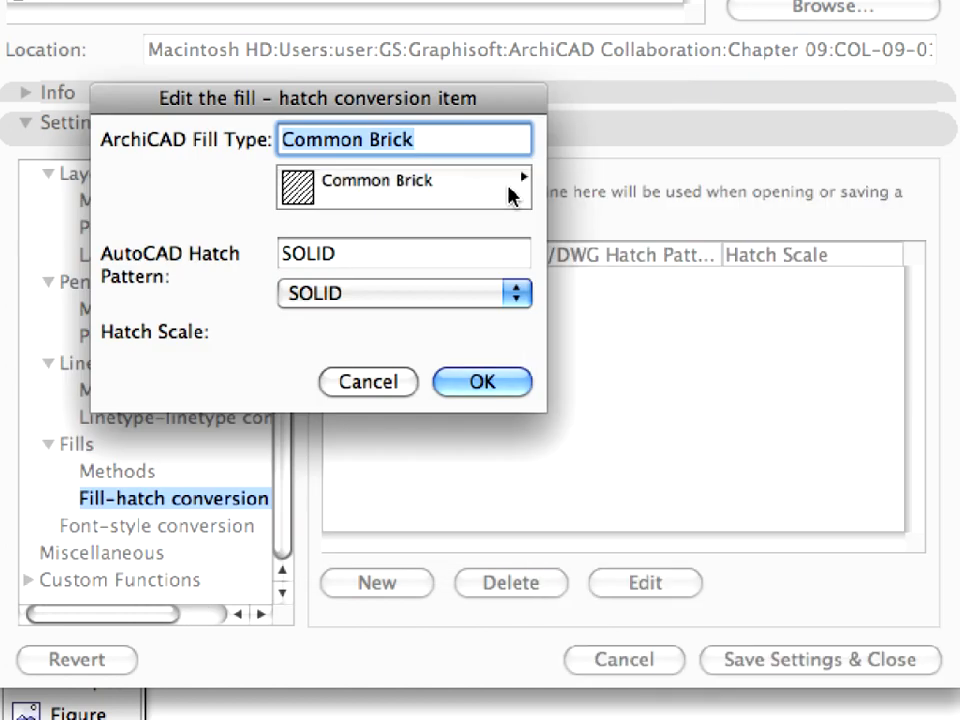
text(COMMON BRICK)
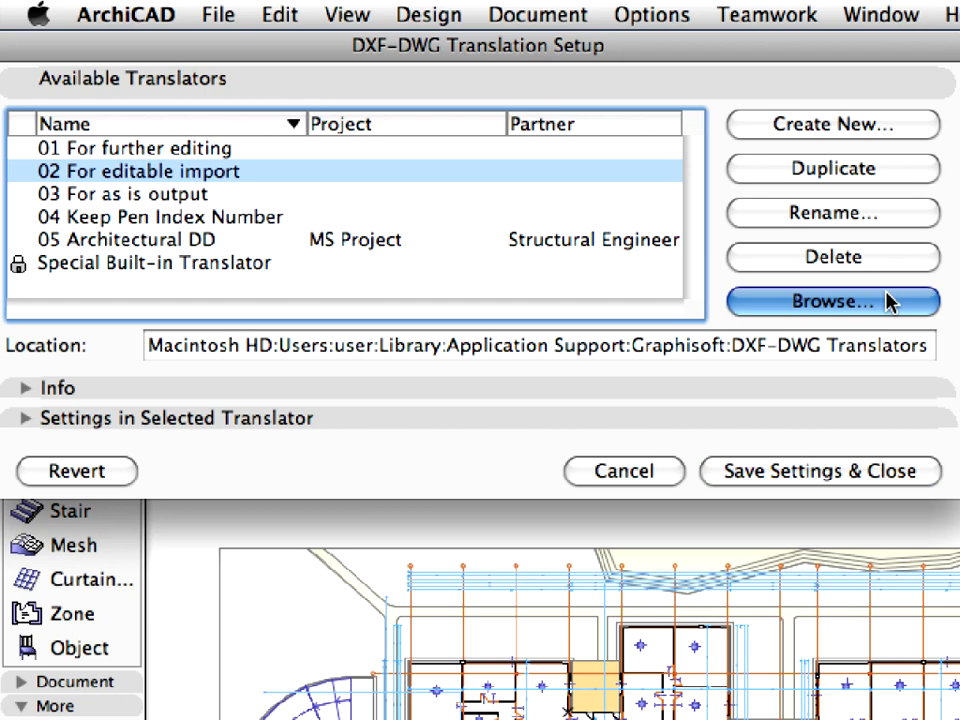
- Load COL-09-01-01-Mechanical DWG Translator.Xml into the translation setup
click(832, 300)
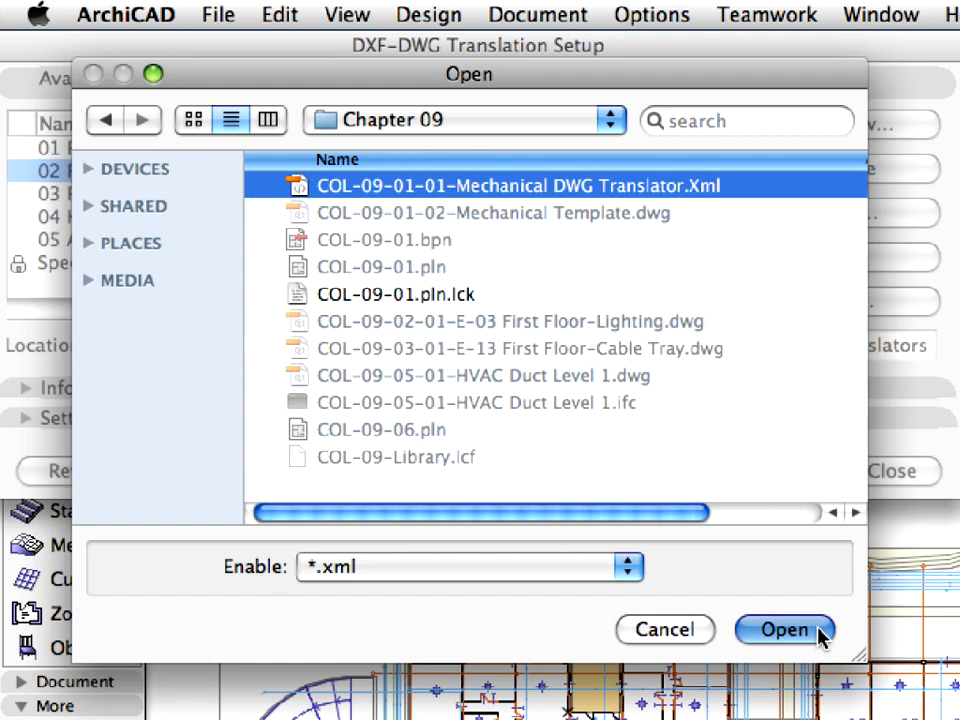
click(784, 630)
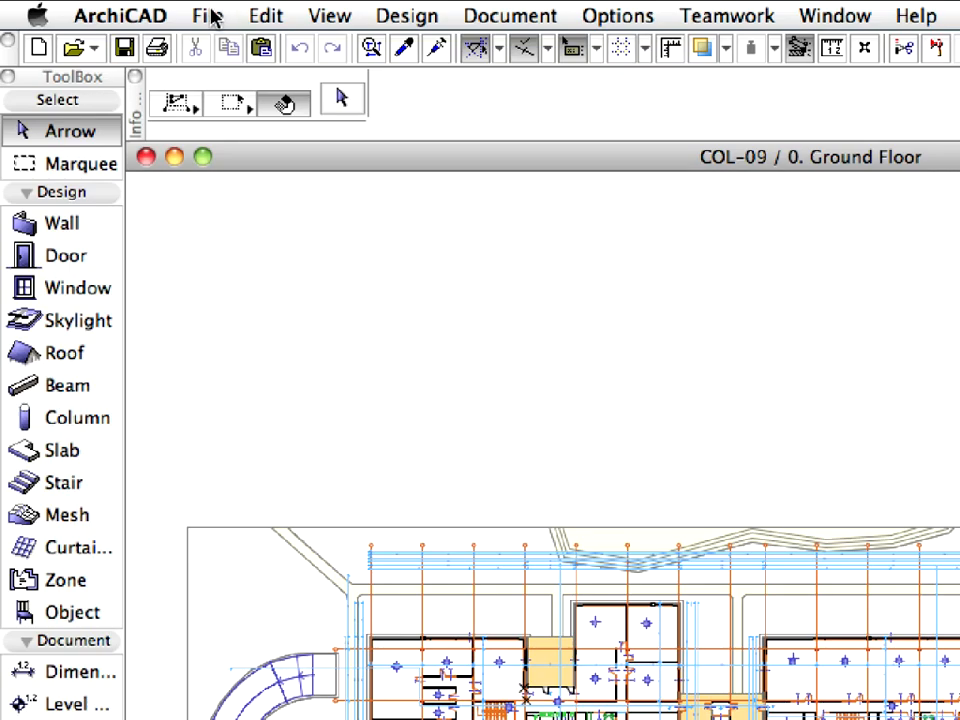
- Bring up the DXF-DWG Translation Setup from File > File Special
click(208, 16)
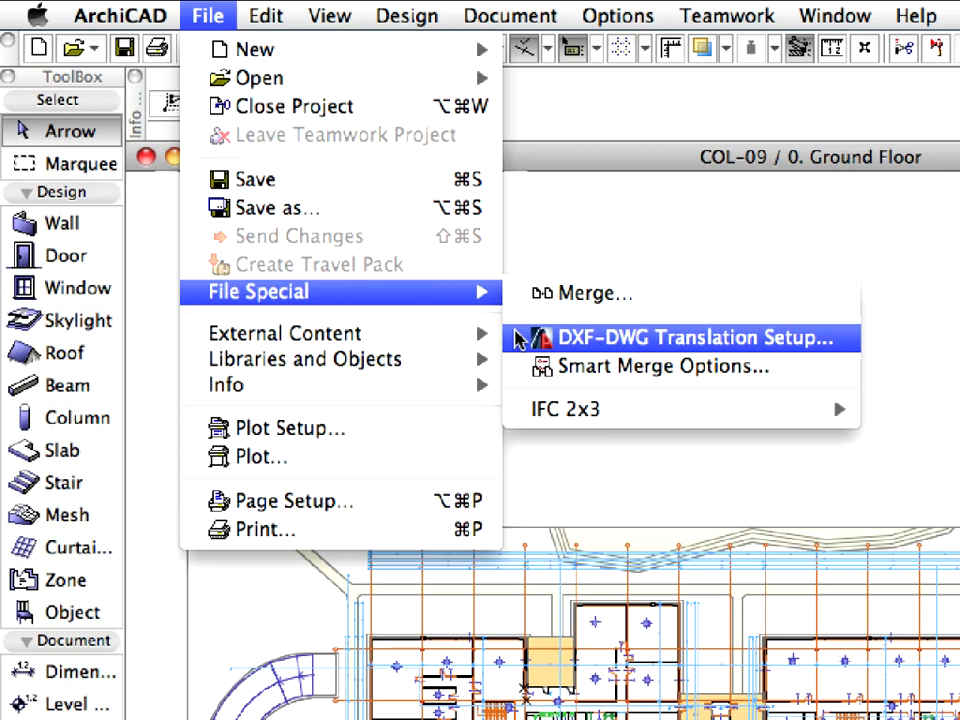
click(702, 336)
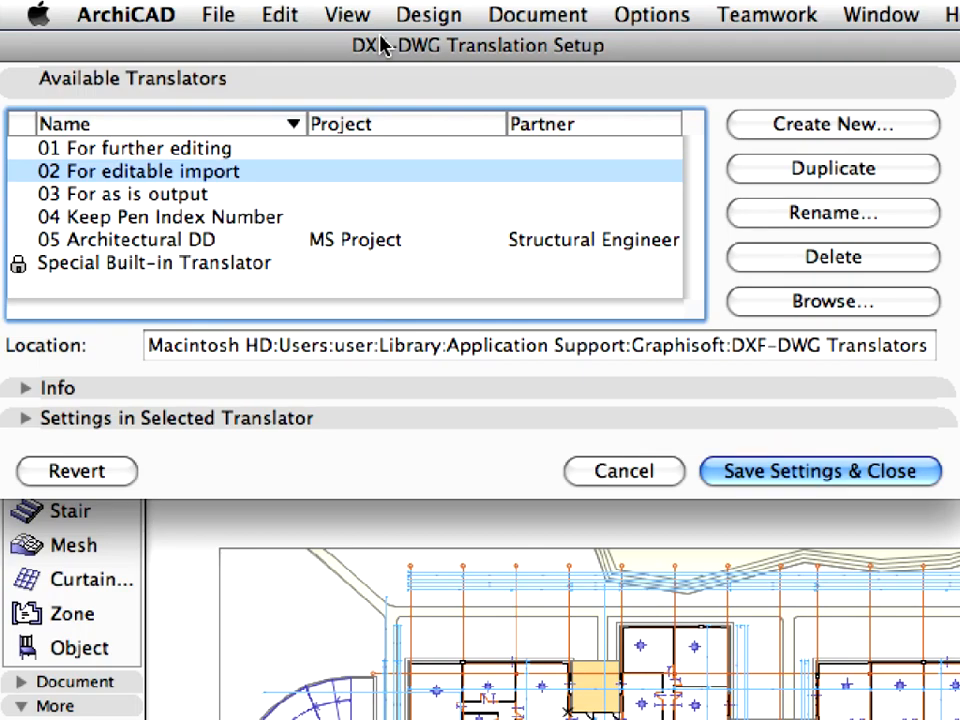
mouse_move(380, 84)
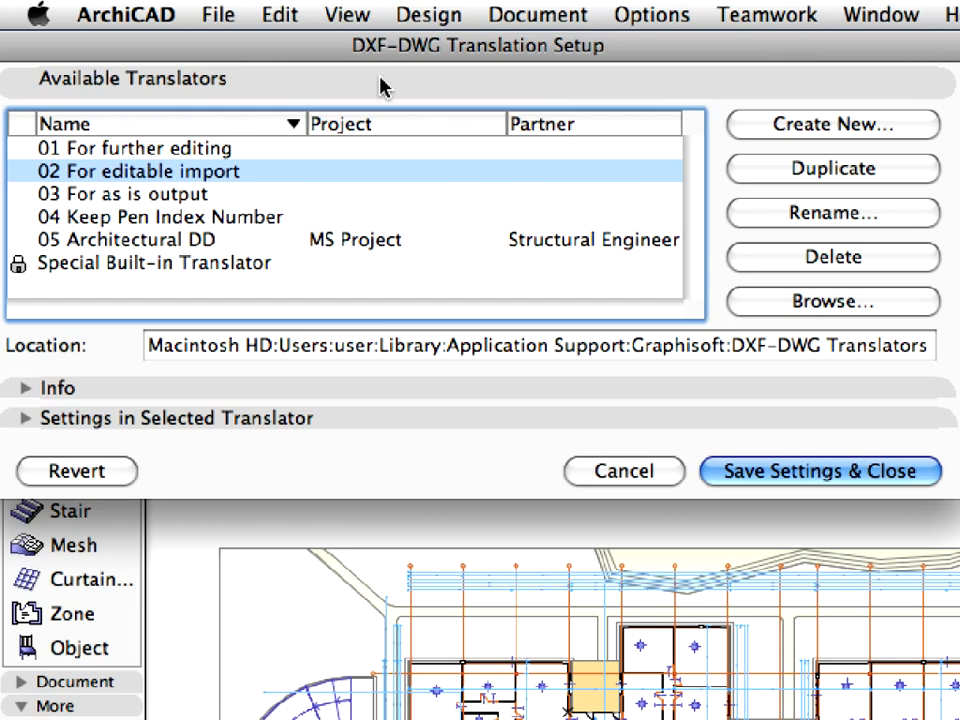
mouse_move(386, 296)
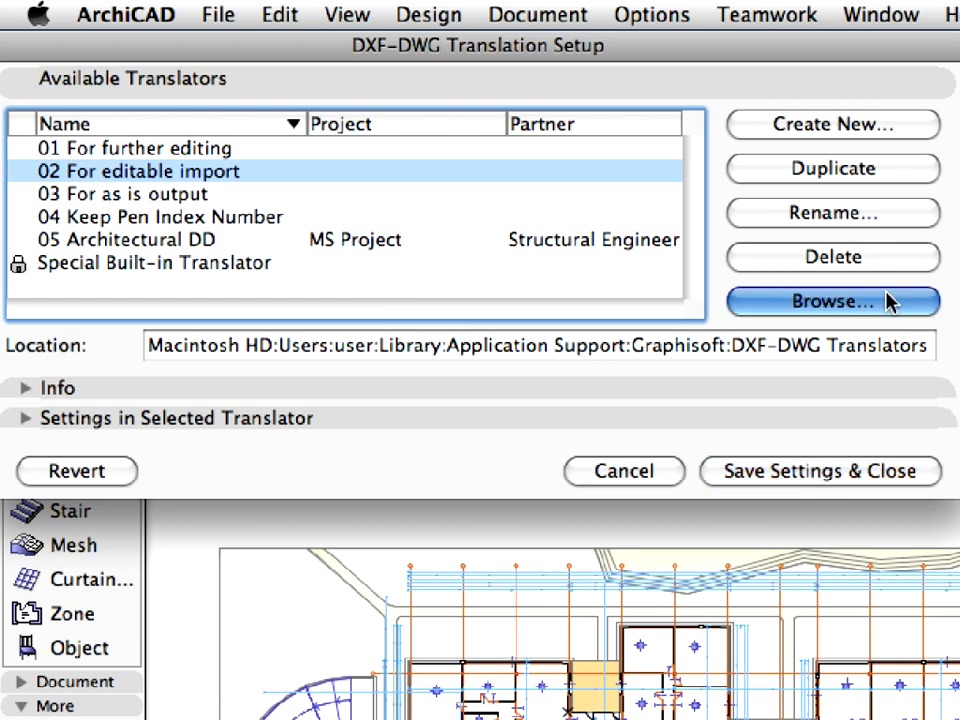
- Load COL-09-01-01-Mechanical DWG Translator.Xml from the Chapter 09 folder into the translator list
click(832, 300)
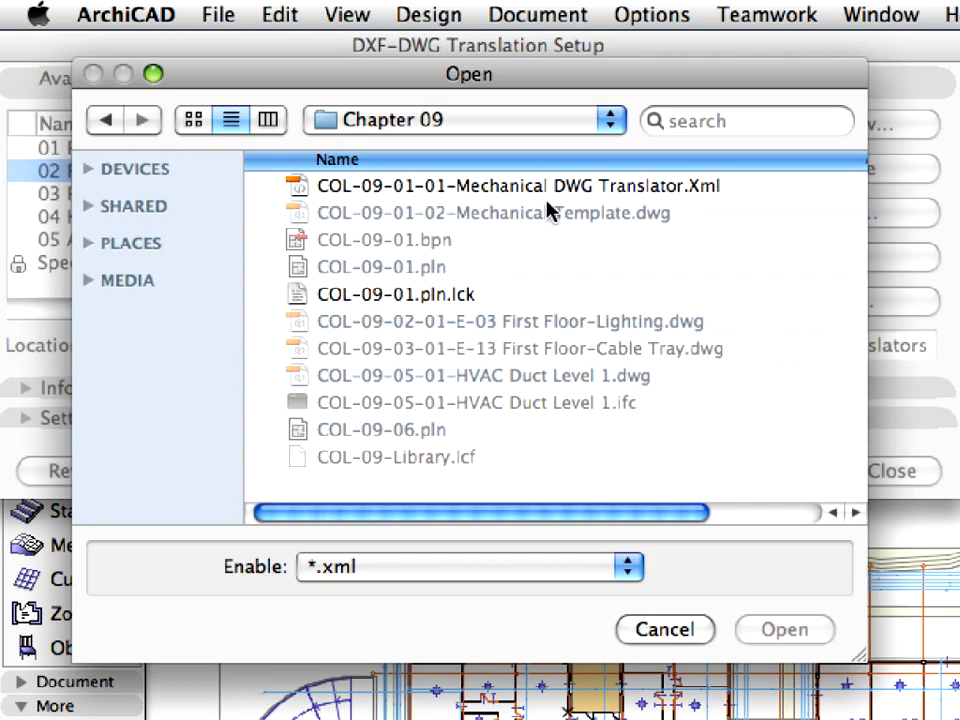
click(504, 186)
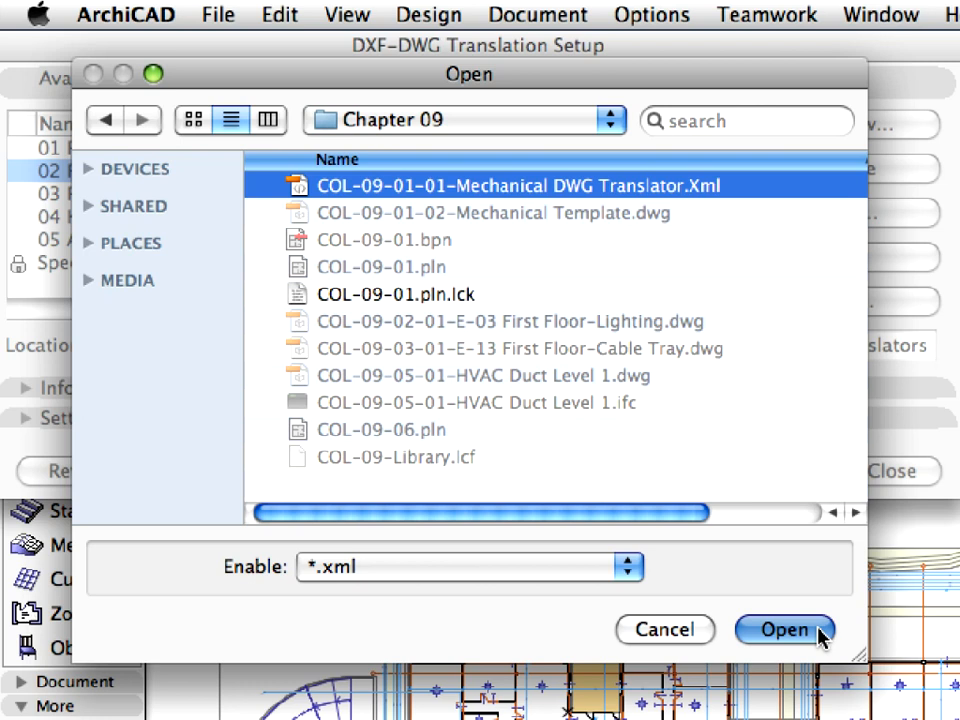
click(784, 630)
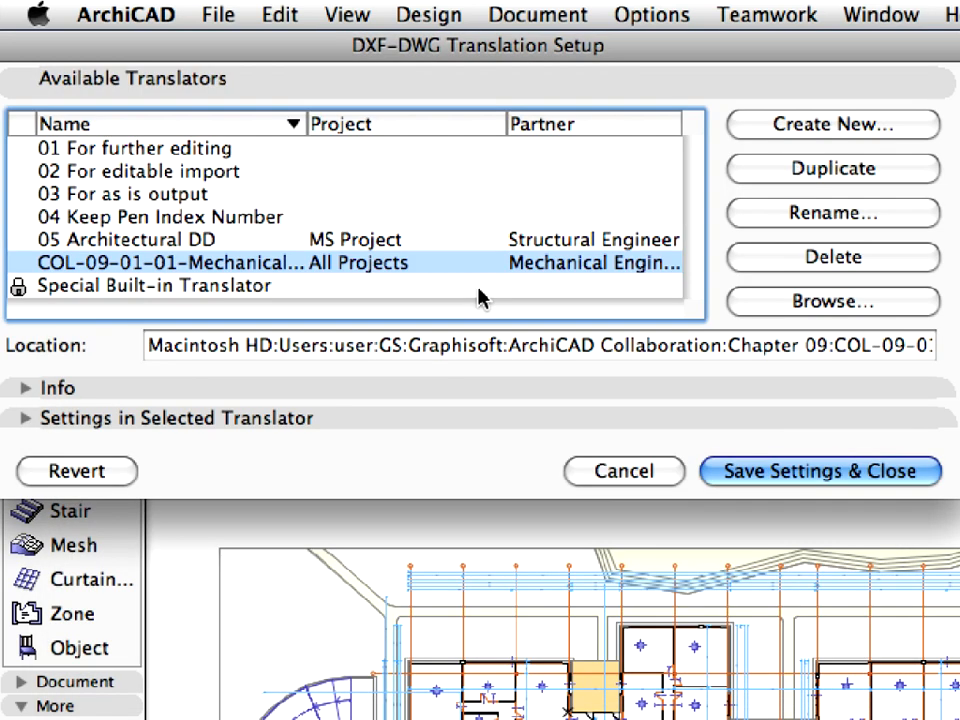
mouse_move(222, 250)
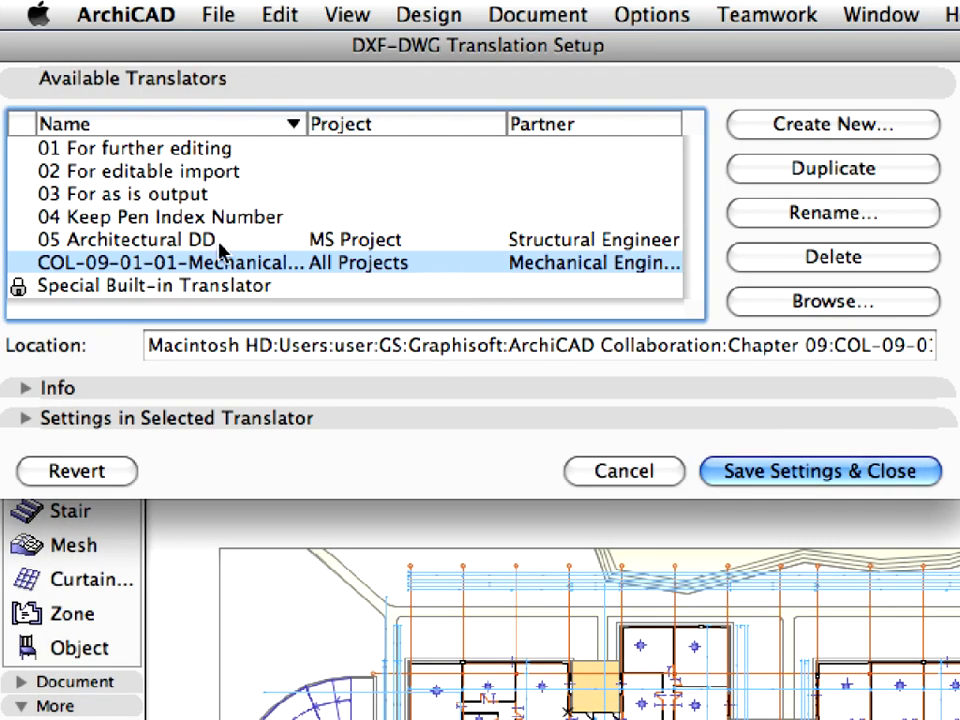
mouse_move(410, 248)
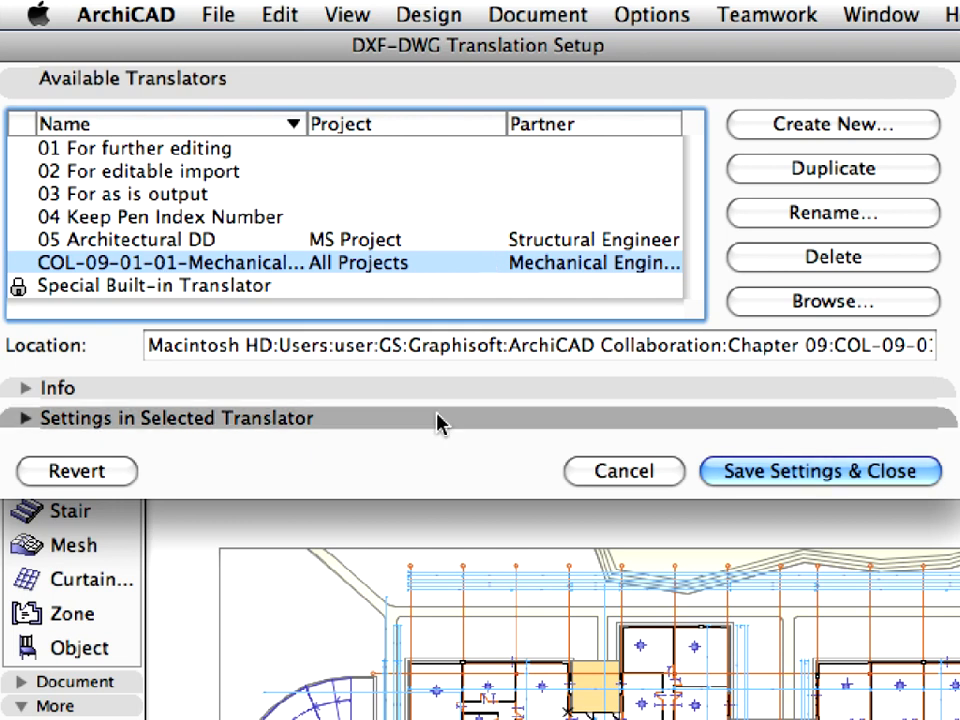
- Expand the Mechanical translator's settings to show its drawing unit options
click(40, 418)
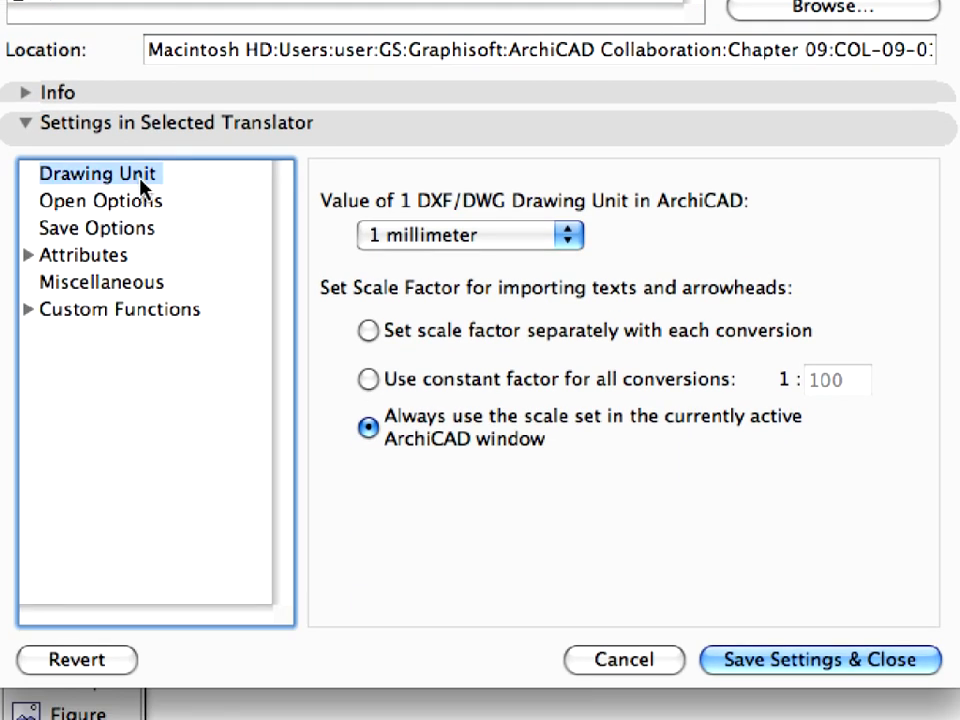
mouse_move(296, 220)
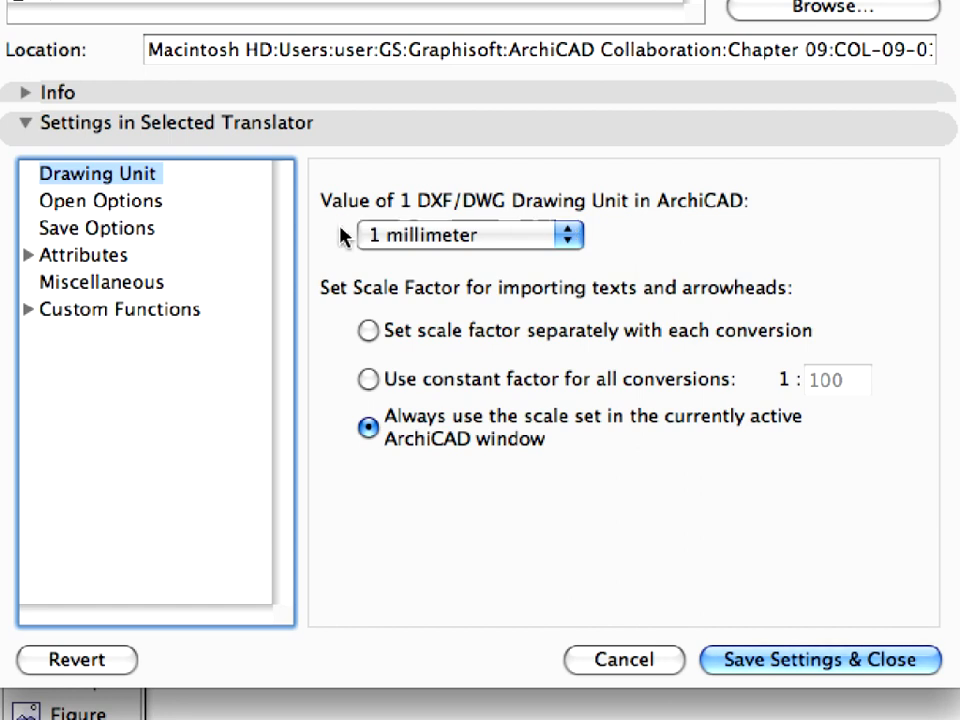
mouse_move(470, 258)
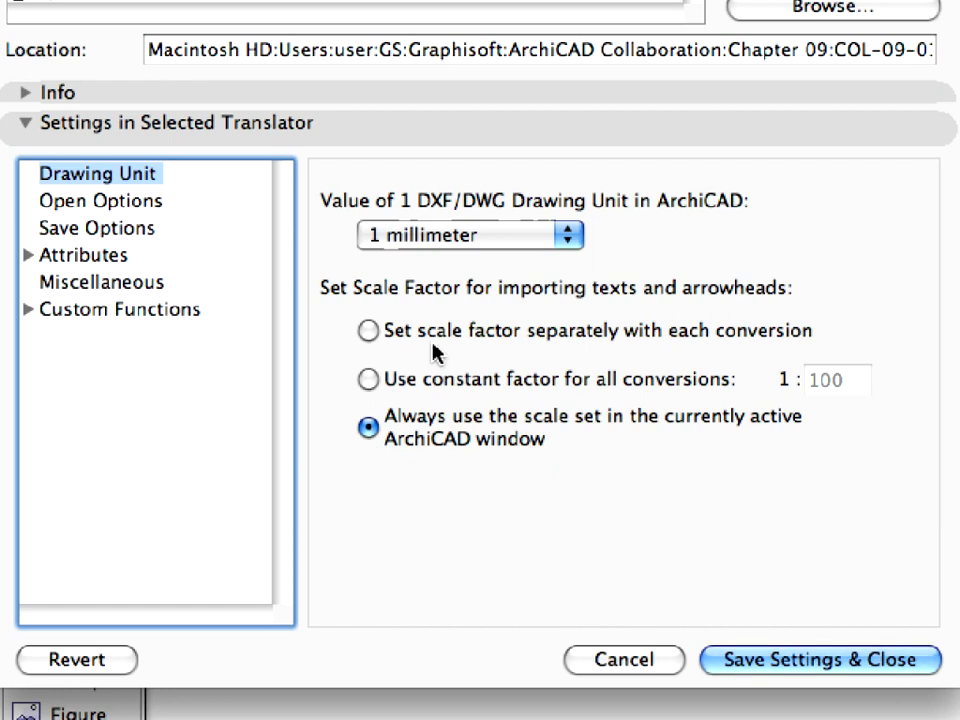
click(100, 200)
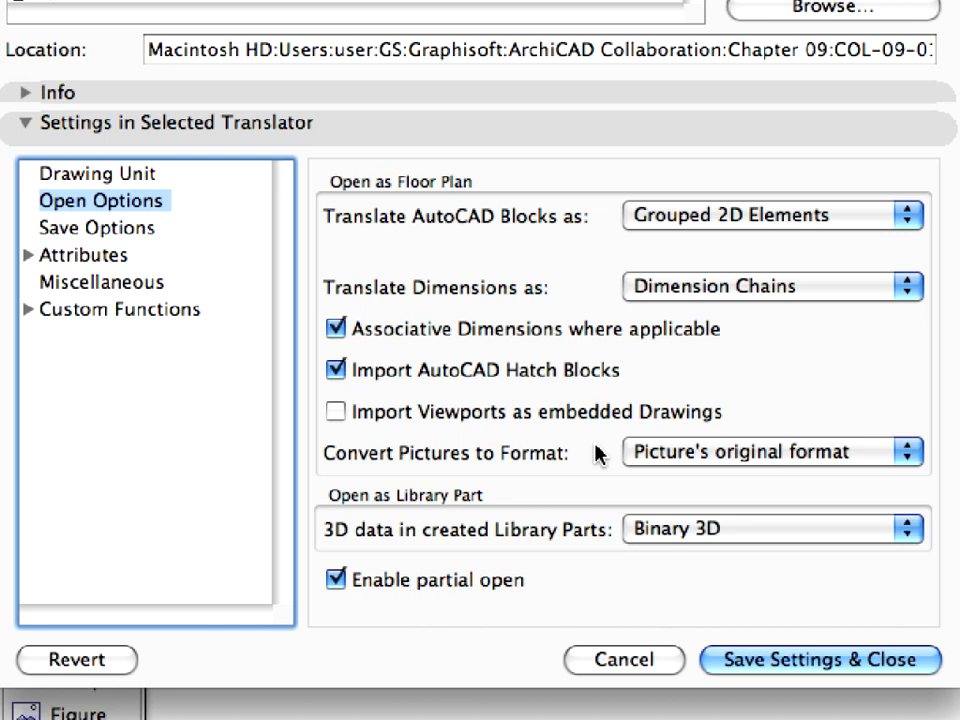
mouse_move(796, 332)
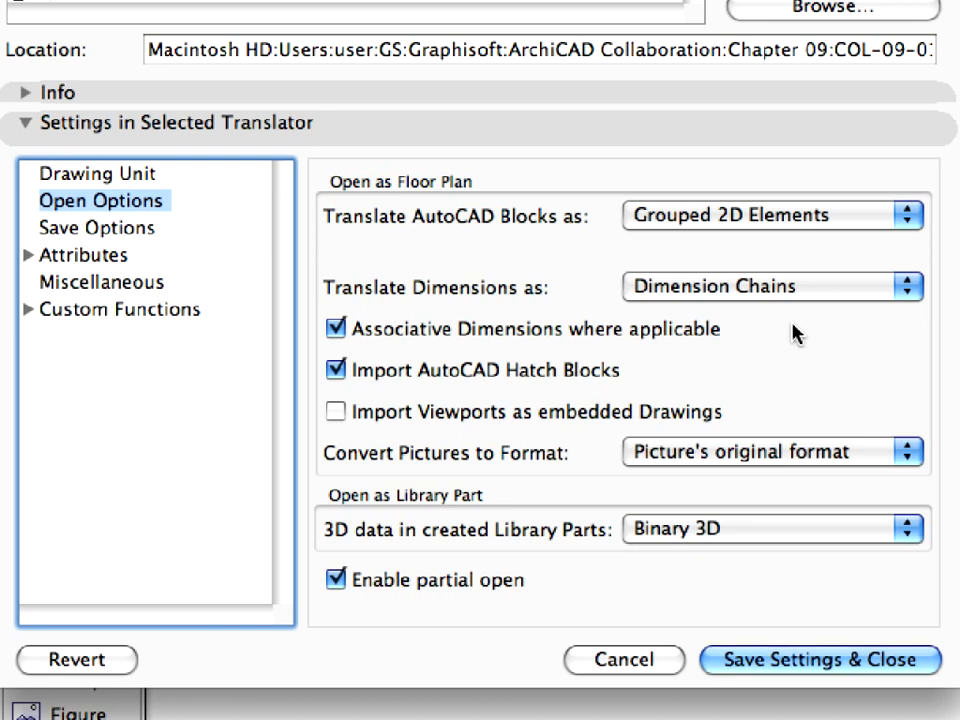
mouse_move(890, 240)
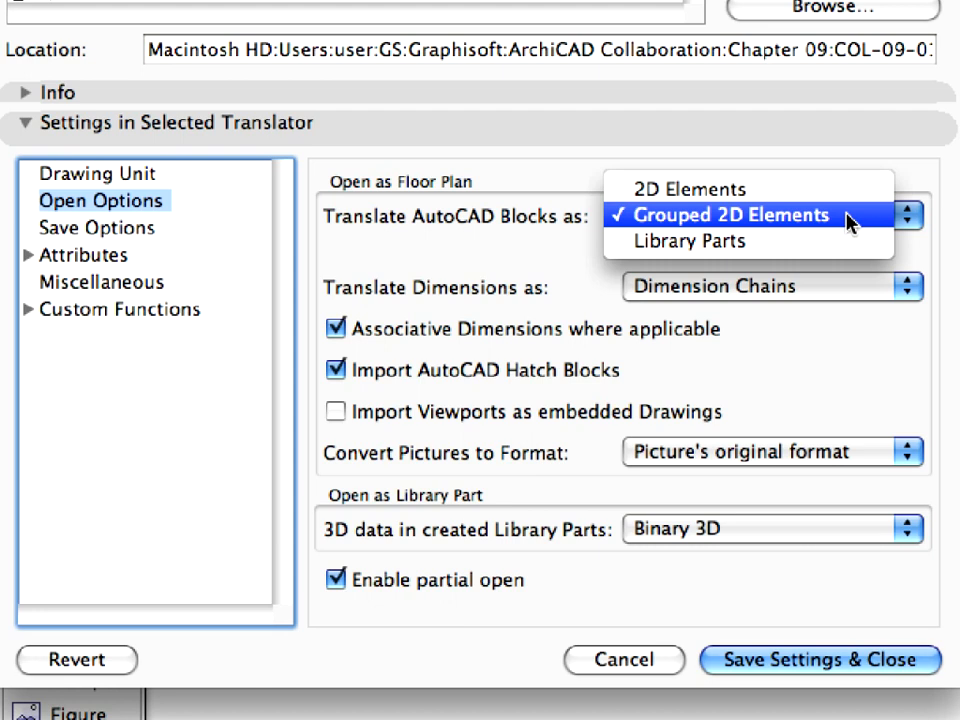
mouse_move(690, 240)
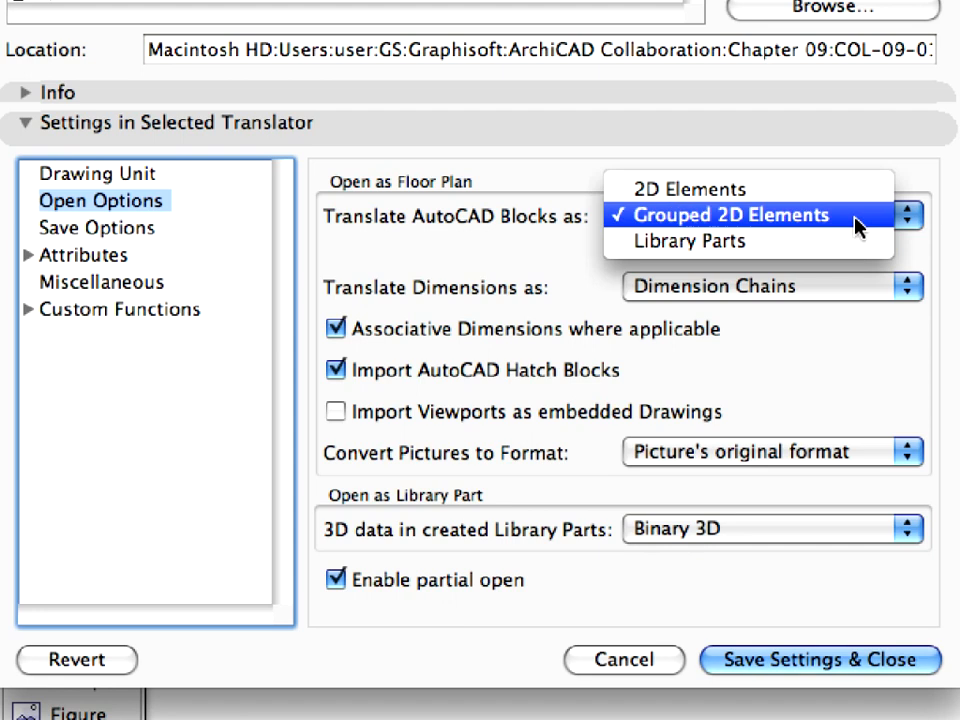
click(732, 216)
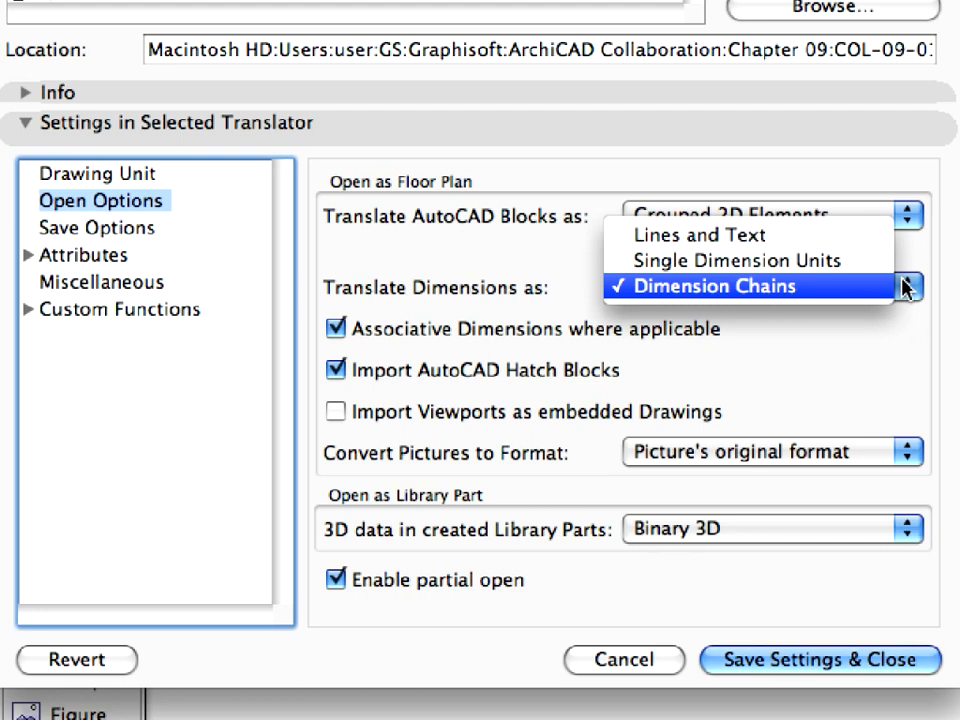
mouse_move(700, 236)
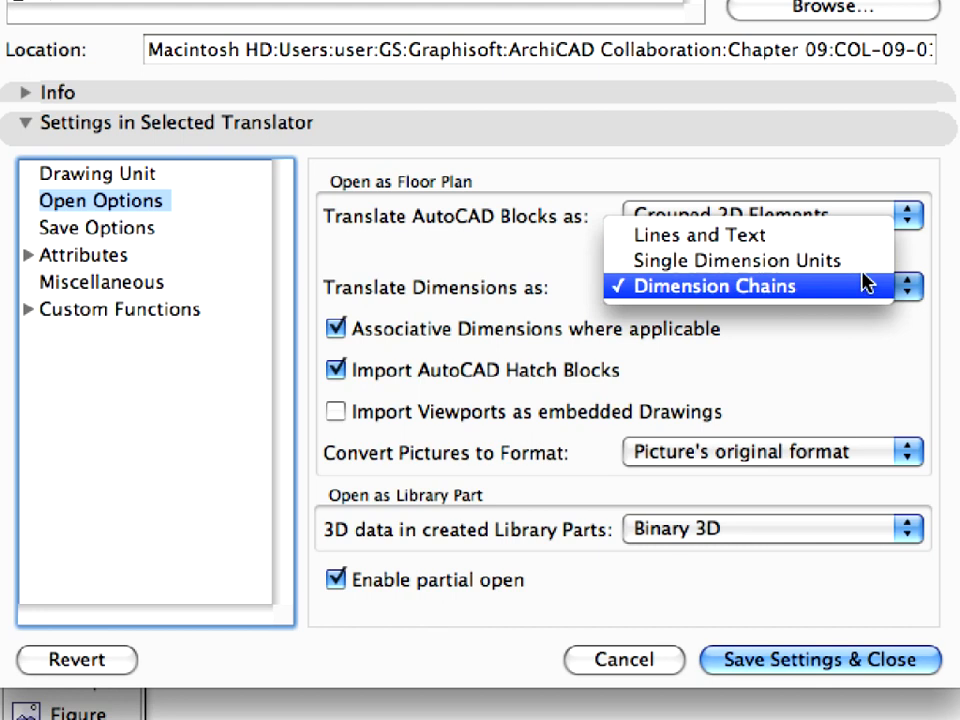
mouse_move(864, 288)
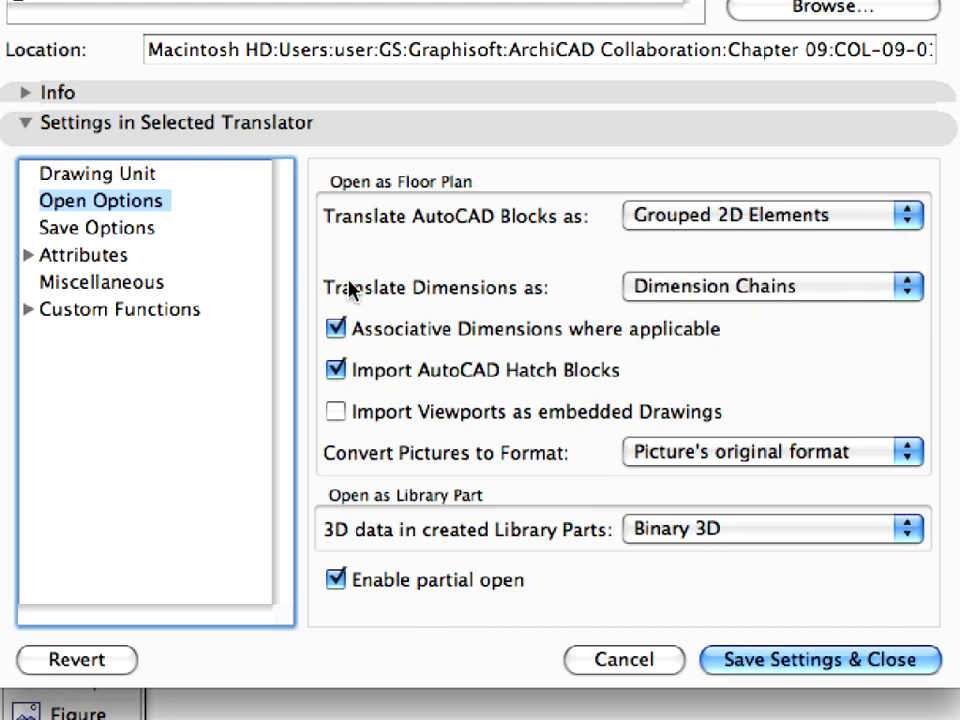
mouse_move(630, 312)
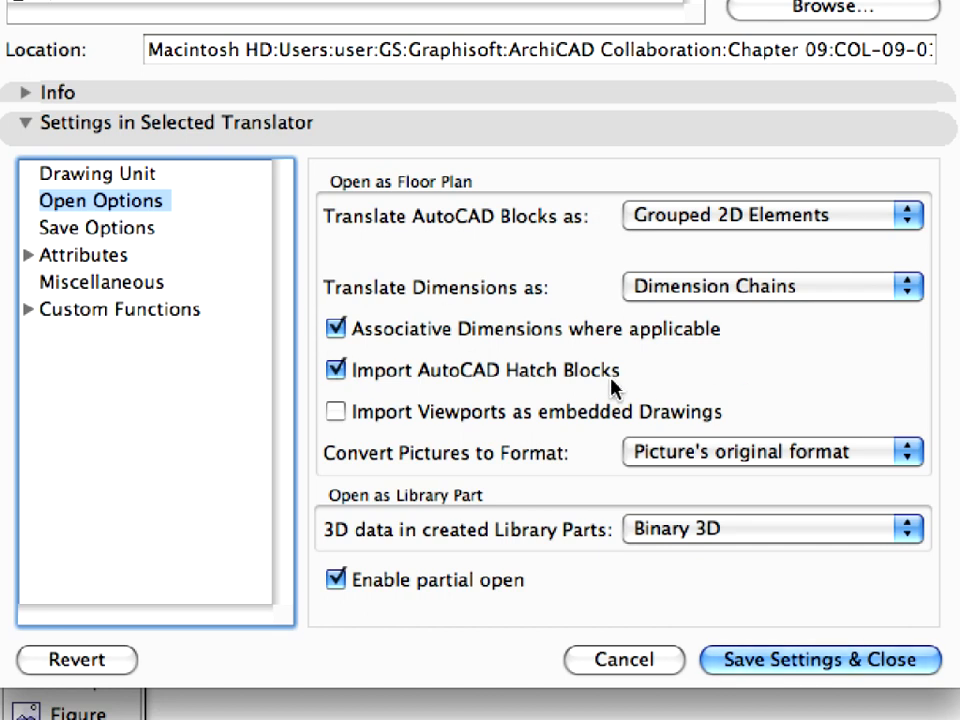
mouse_move(636, 388)
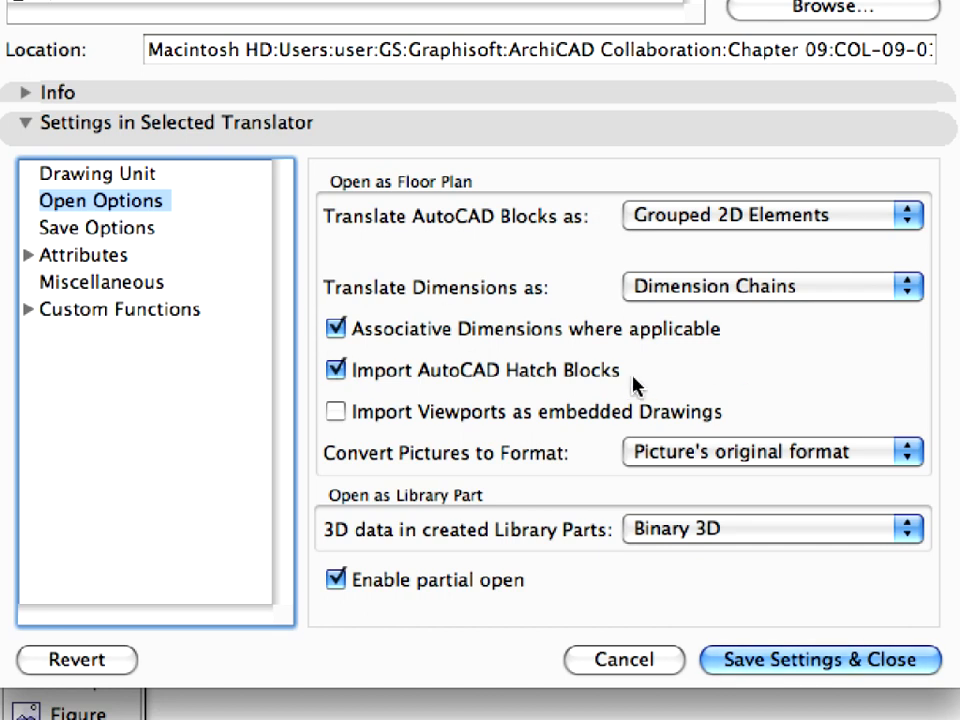
mouse_move(790, 440)
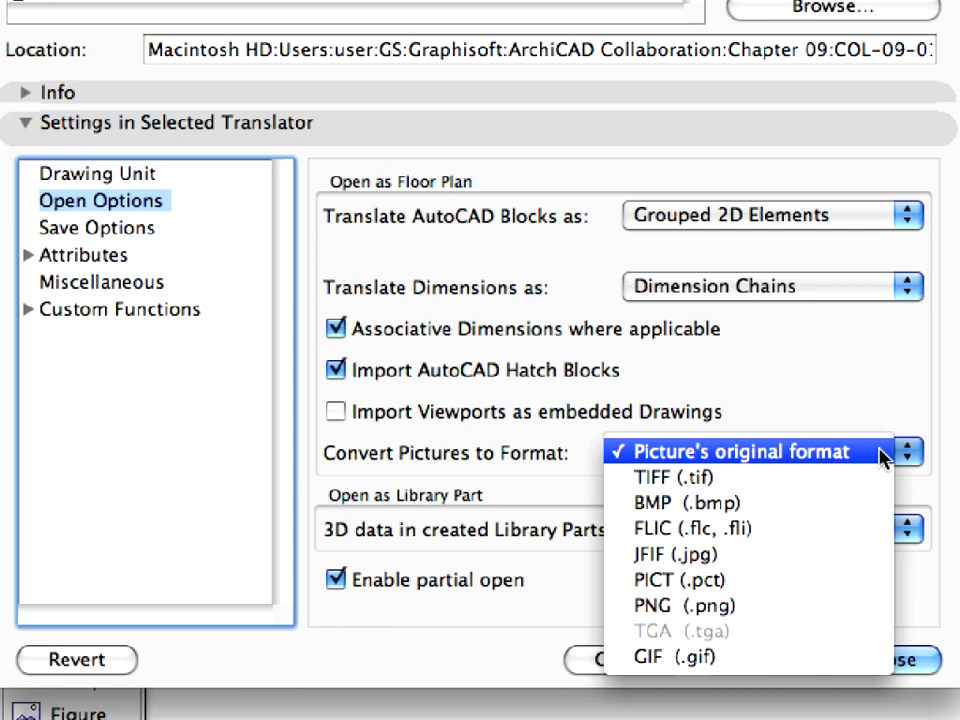
- Keep pictures in original format and library part 3D data as Binary 3D, then move to Save Options
click(738, 452)
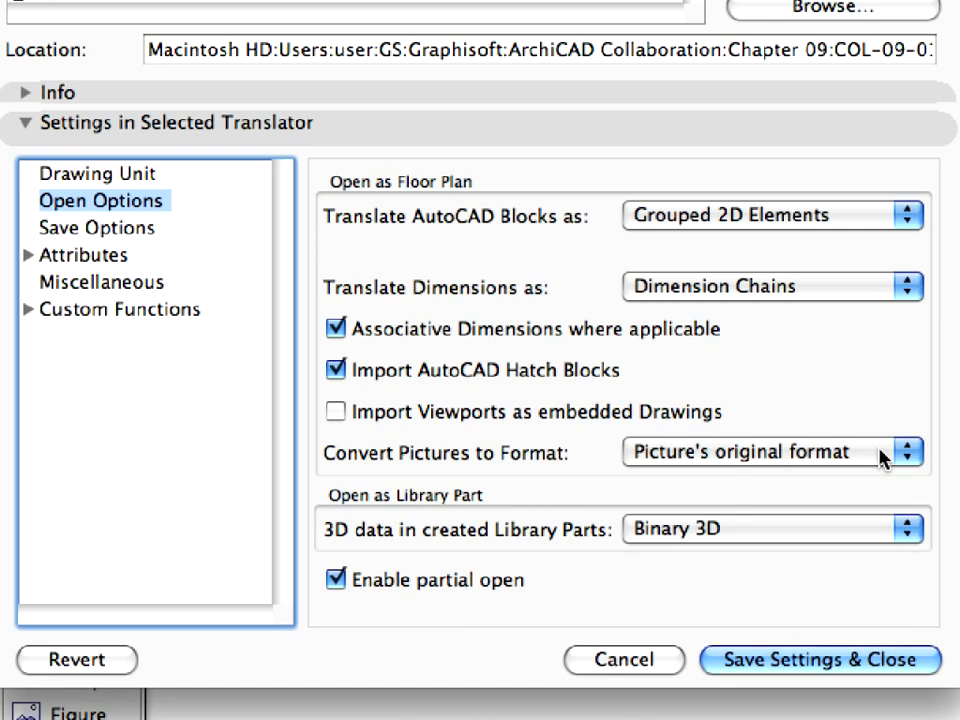
click(904, 528)
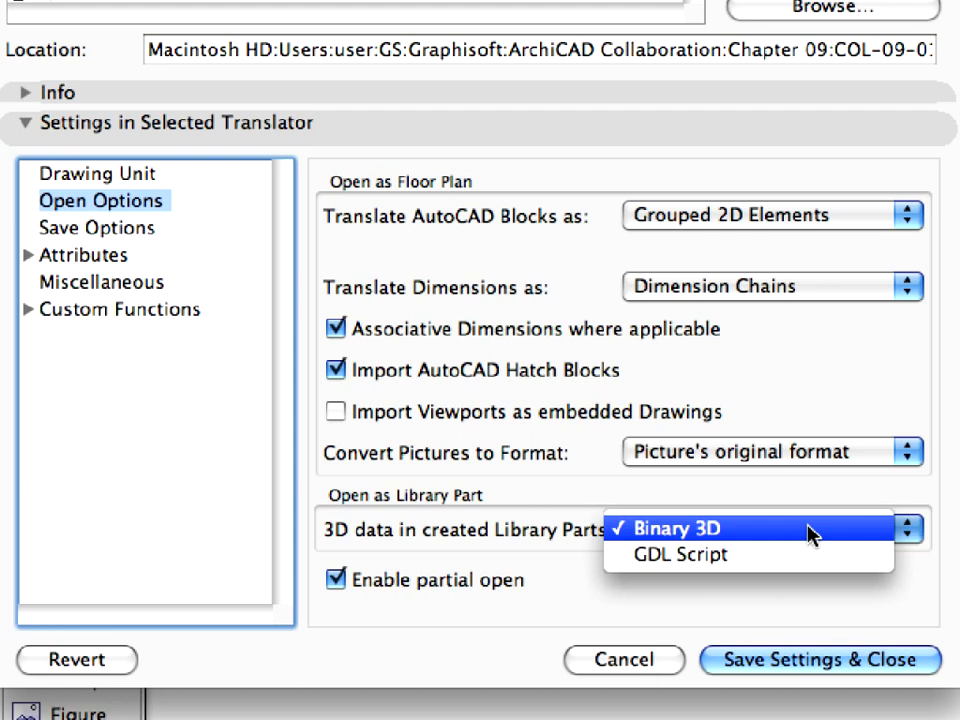
click(684, 528)
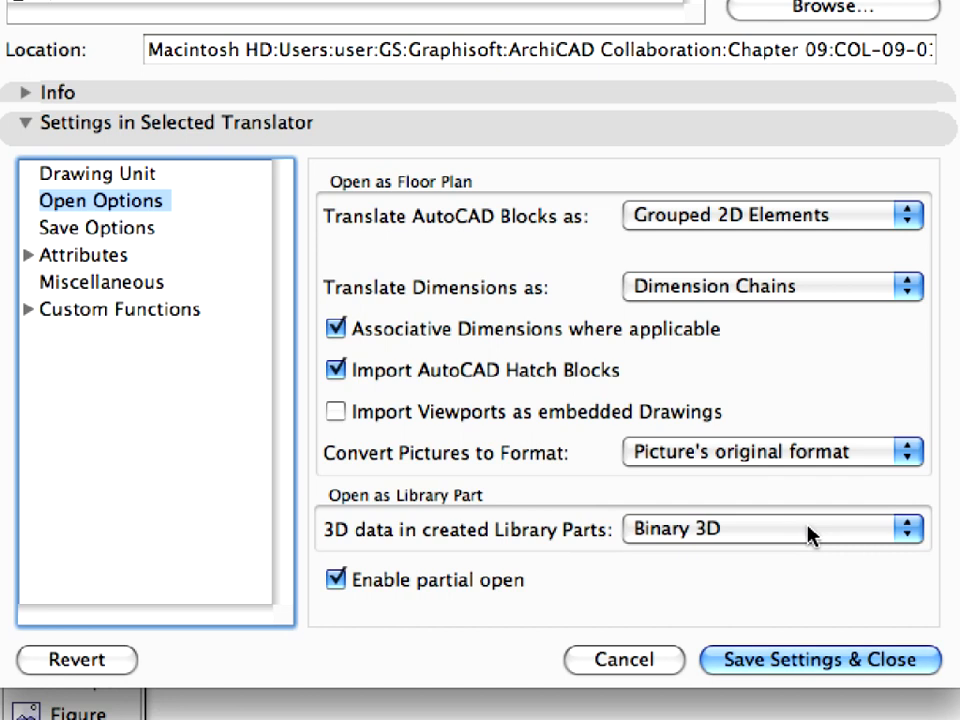
mouse_move(364, 544)
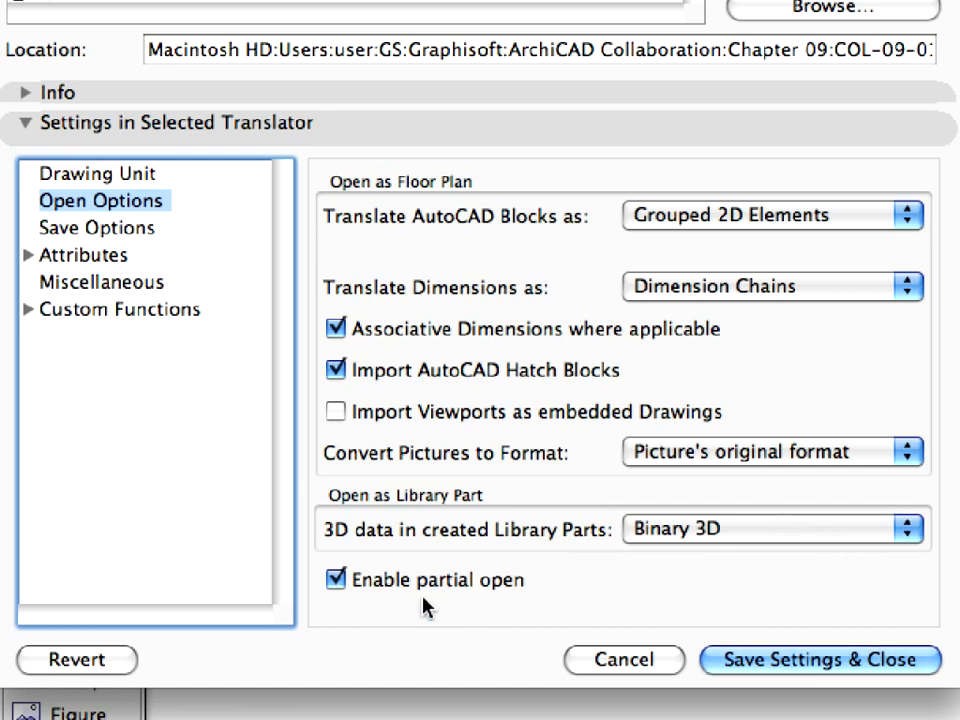
mouse_move(540, 592)
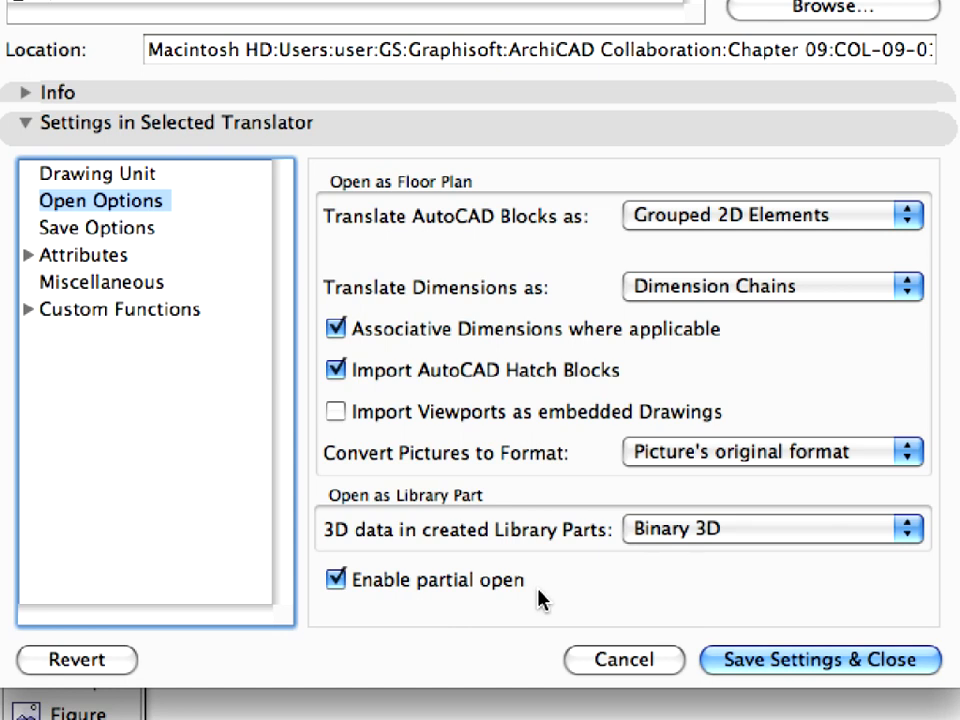
click(96, 228)
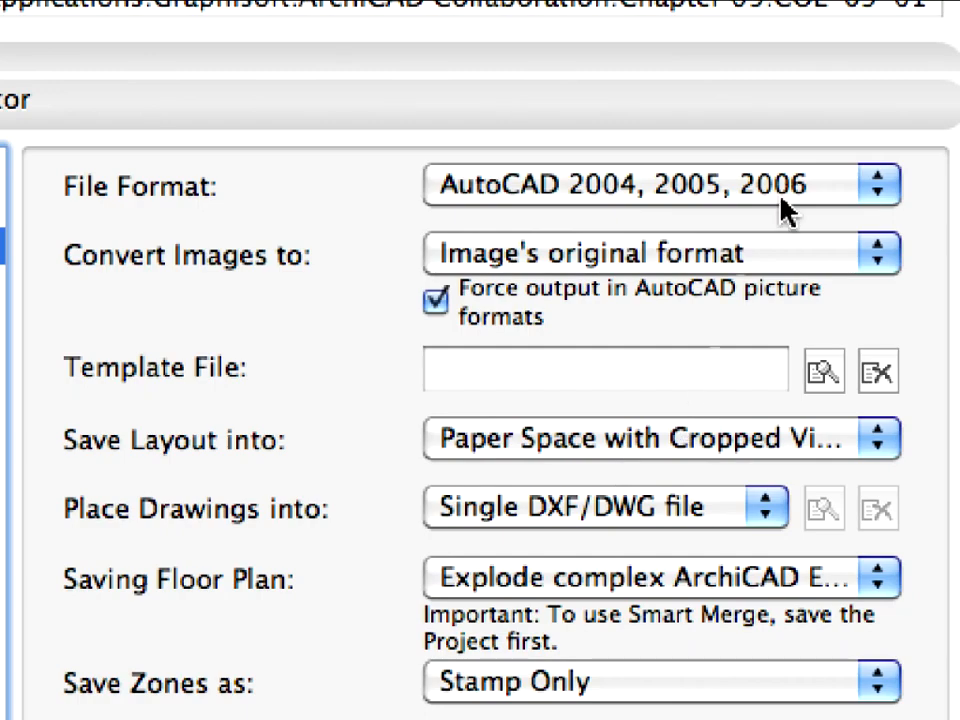
click(660, 184)
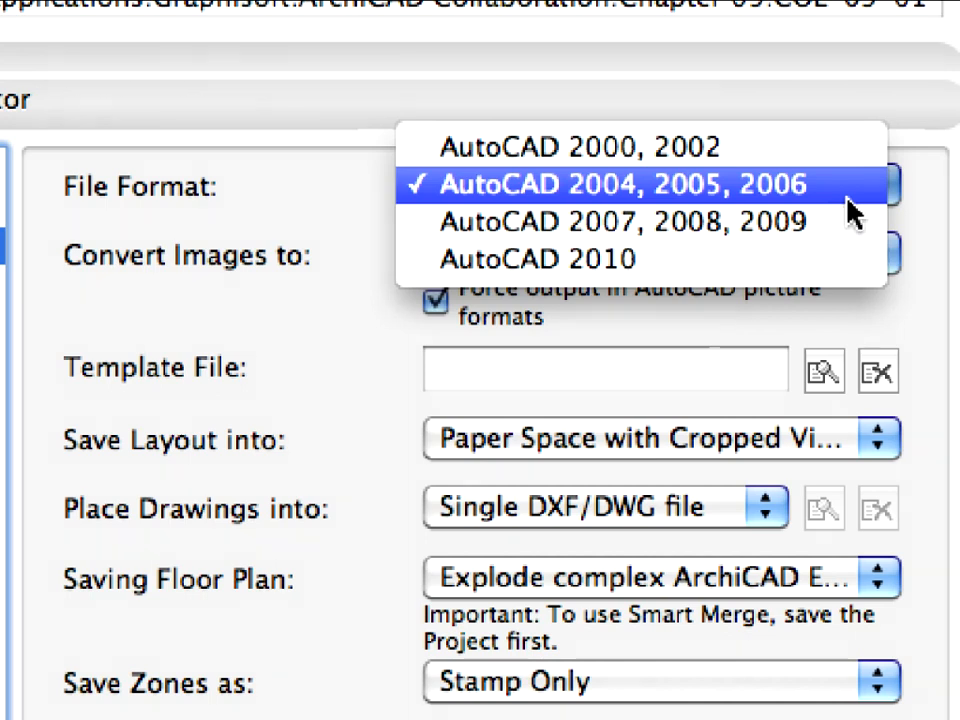
click(620, 184)
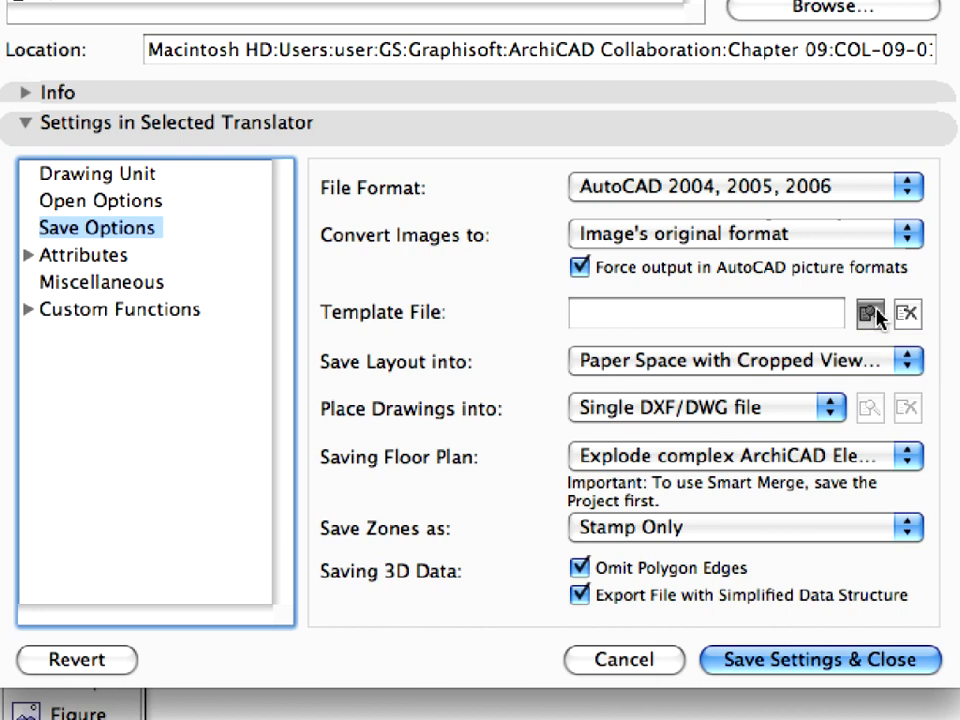
- Make COL-09-01-02-Mechanical Template.dwg the translator's save template file
click(868, 312)
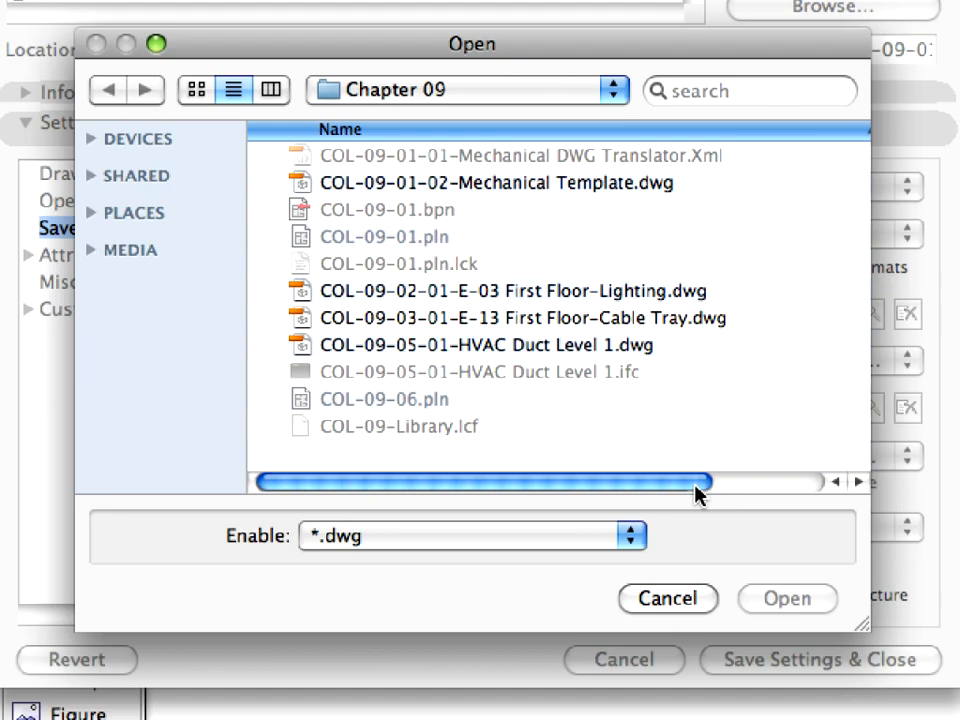
click(494, 182)
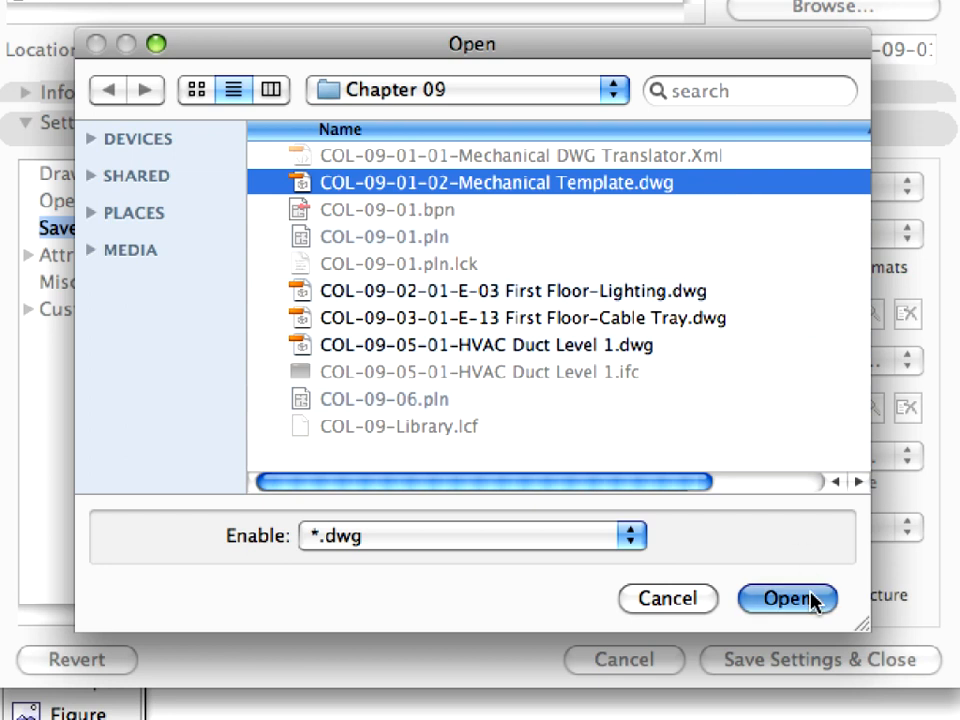
click(788, 598)
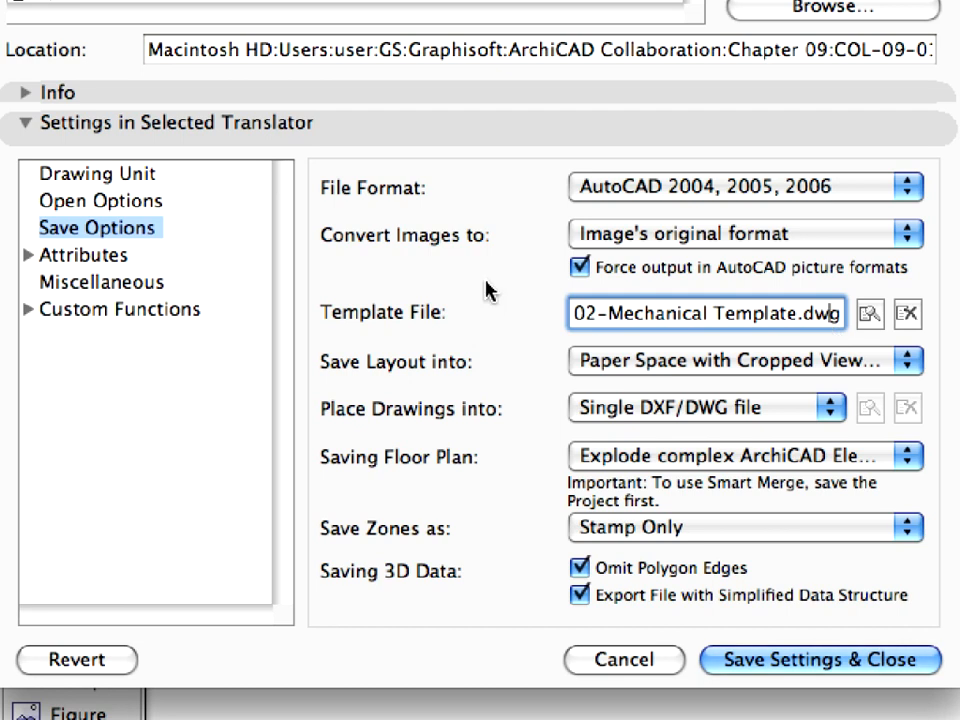
- Under Attributes > Layers, keep Create Layers according to ArchiCAD Layers as the method
click(84, 256)
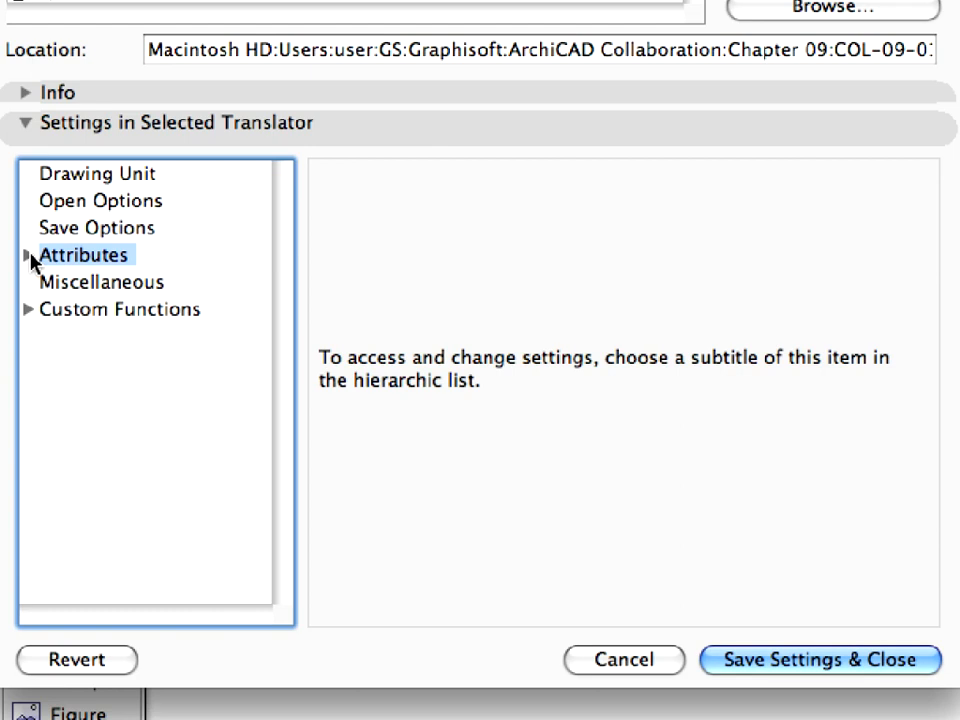
click(28, 256)
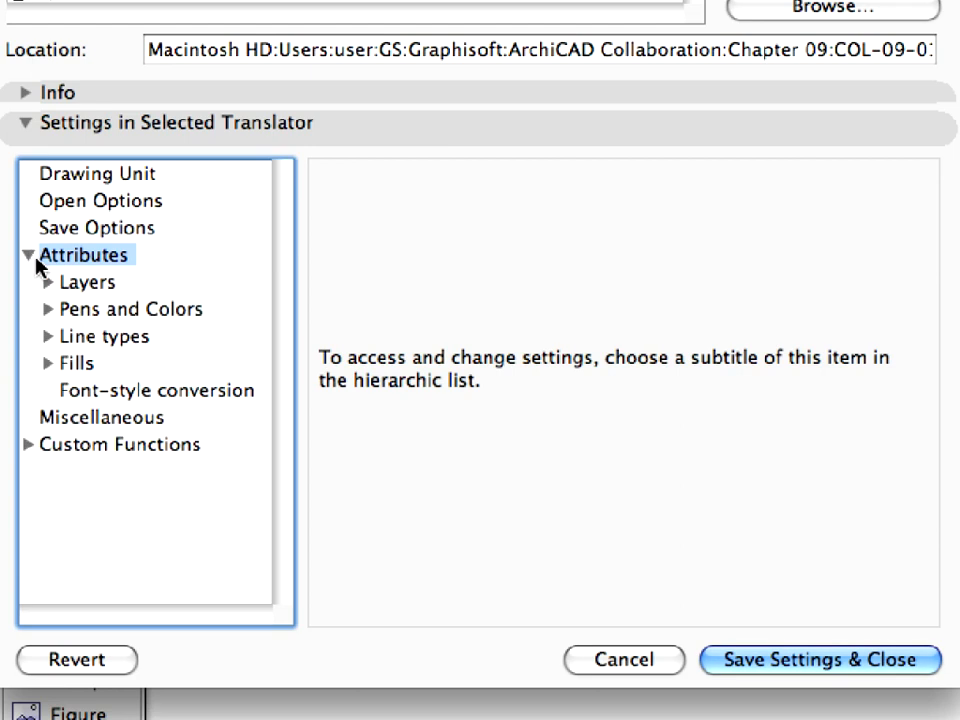
mouse_move(50, 276)
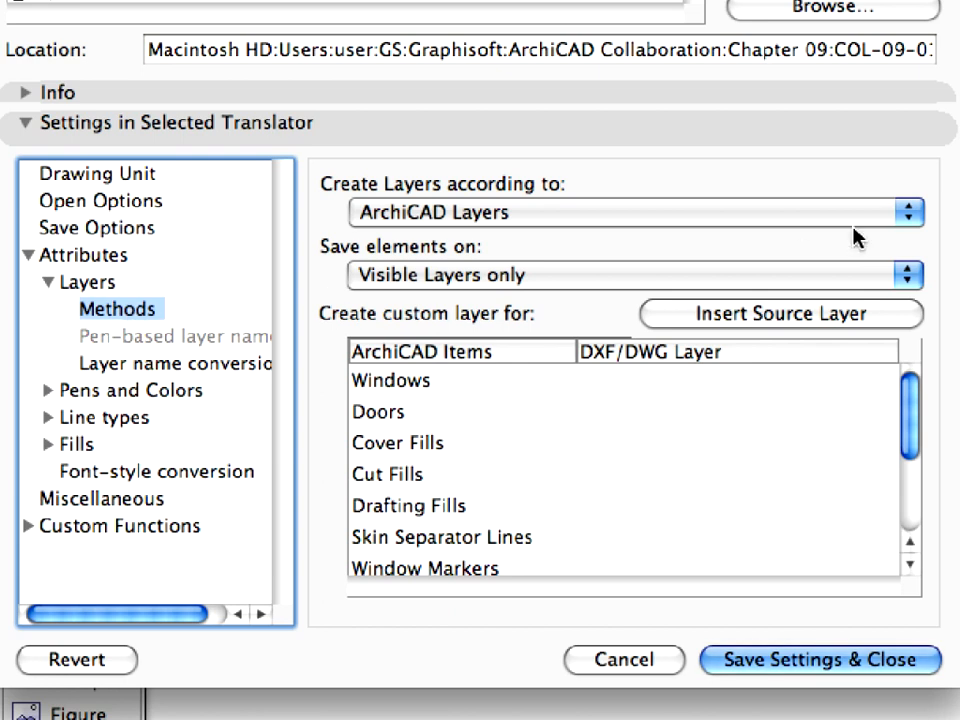
click(632, 212)
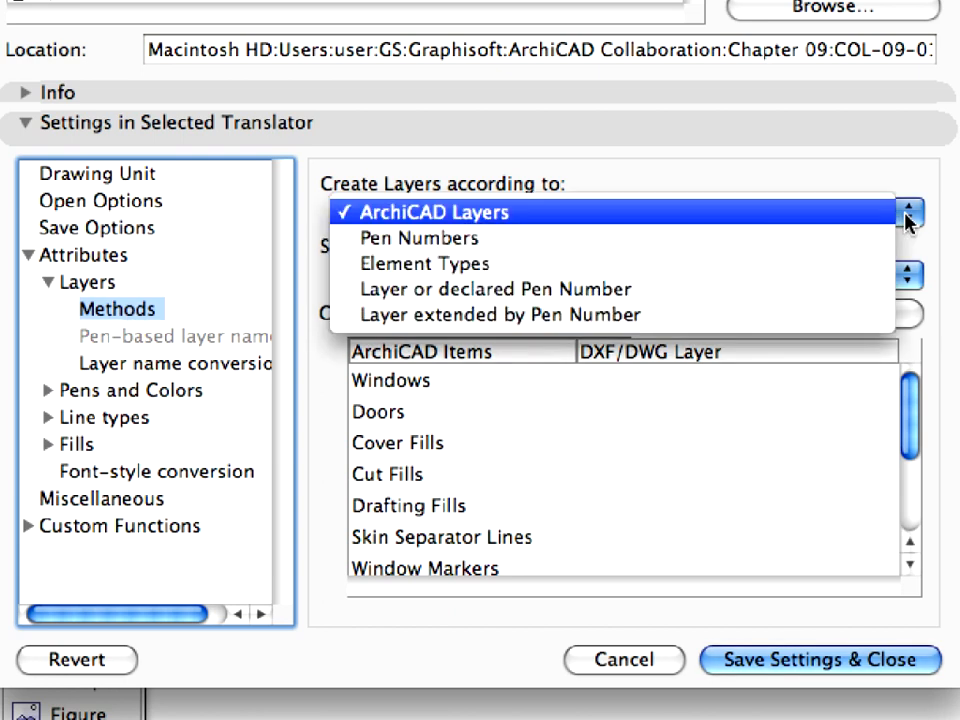
click(430, 212)
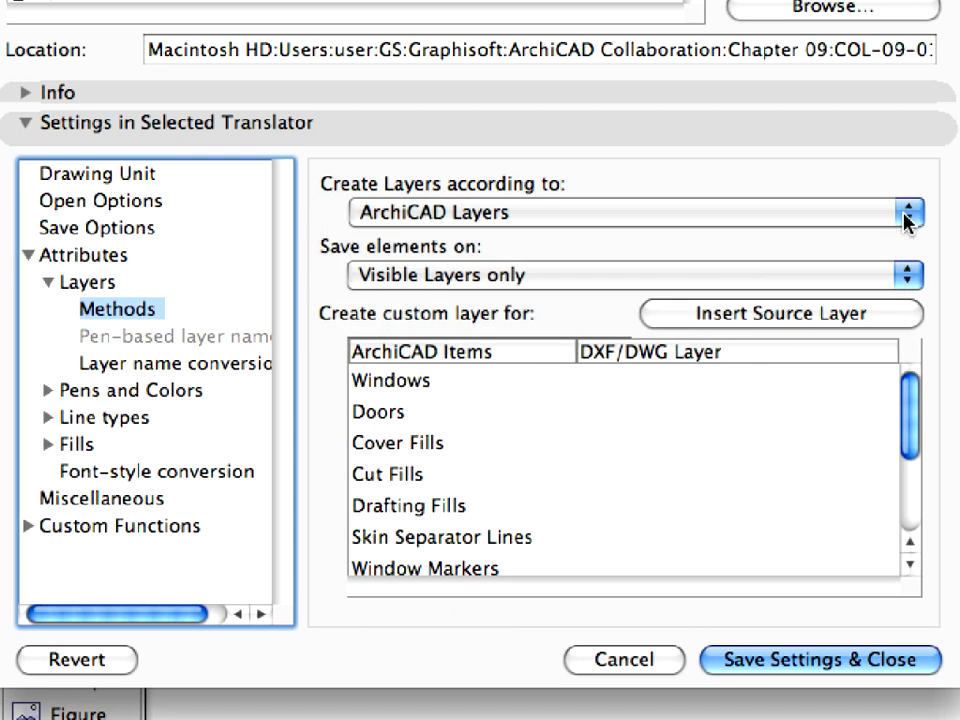
- Review the Windows and Doors custom-layer rows and move to the layer settings
click(902, 276)
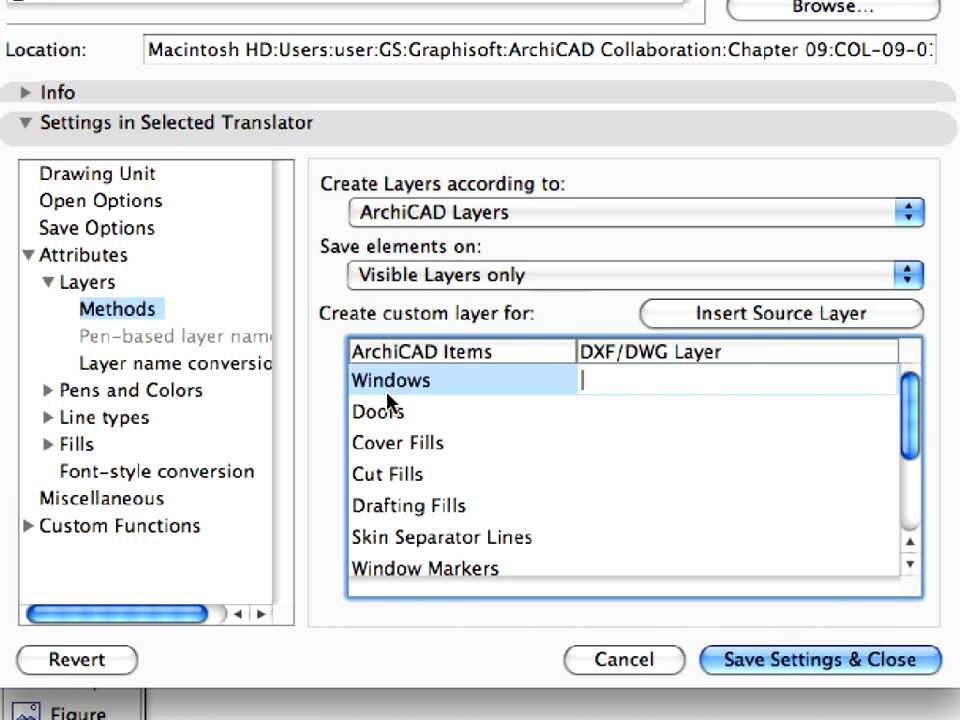
click(378, 412)
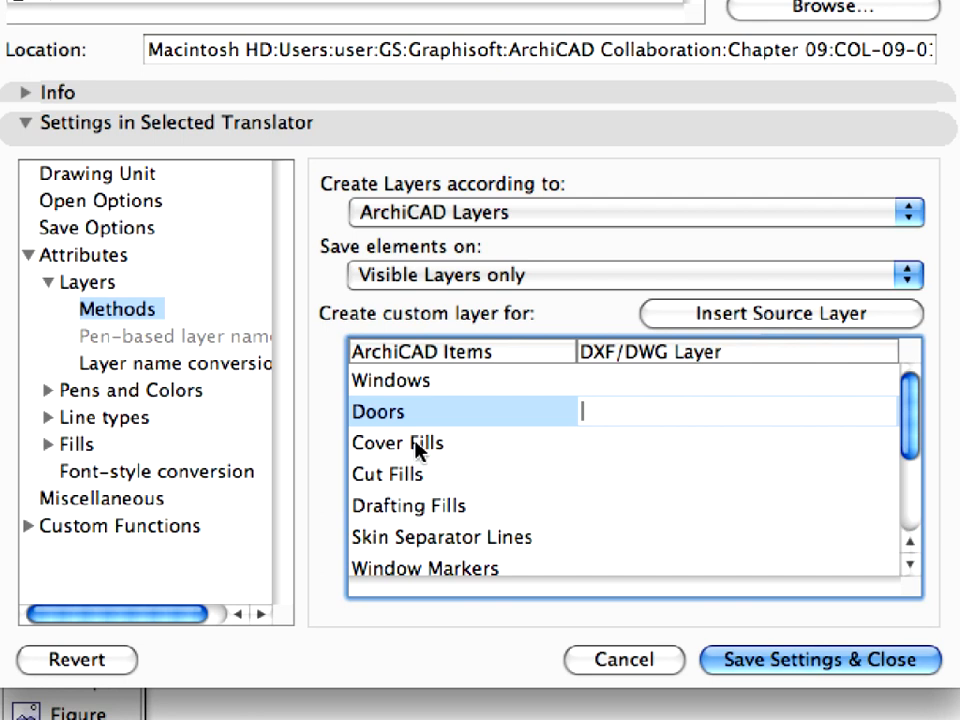
mouse_move(370, 456)
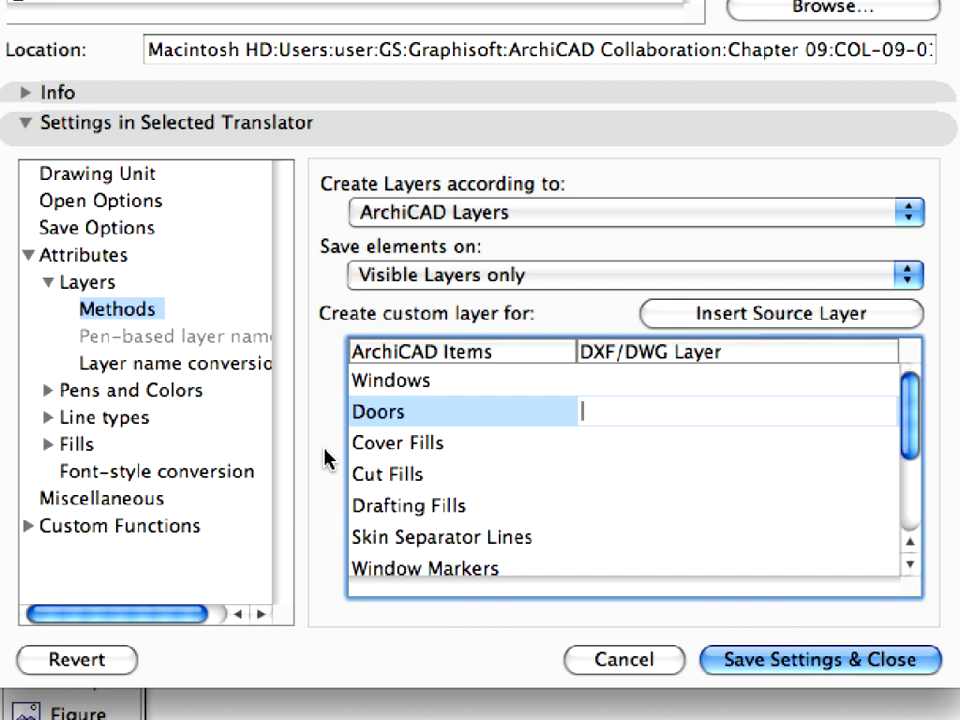
click(170, 364)
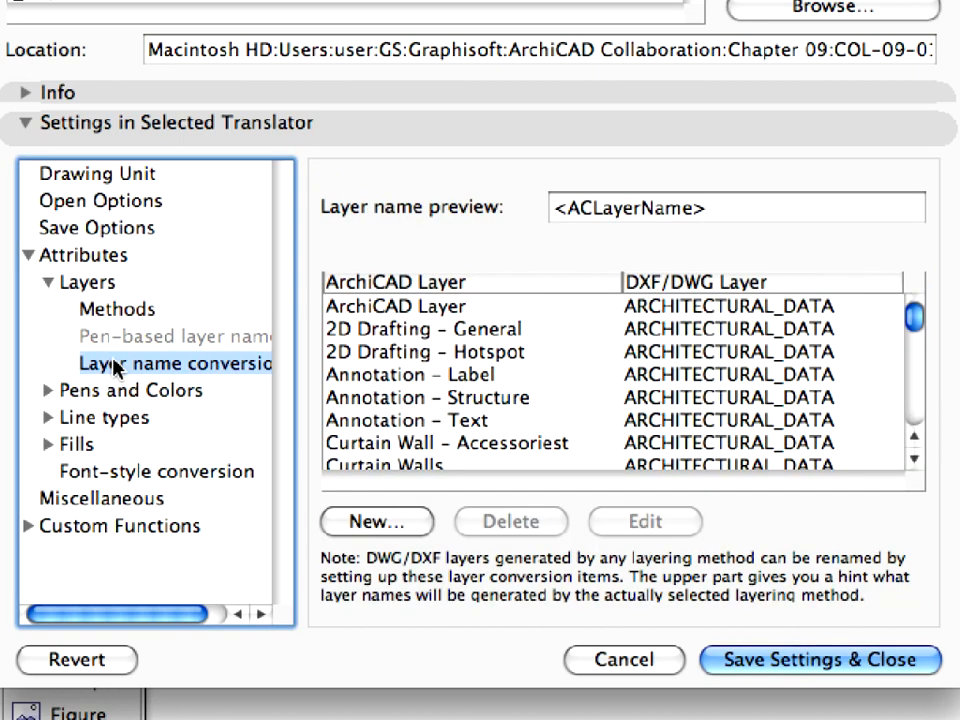
mouse_move(828, 348)
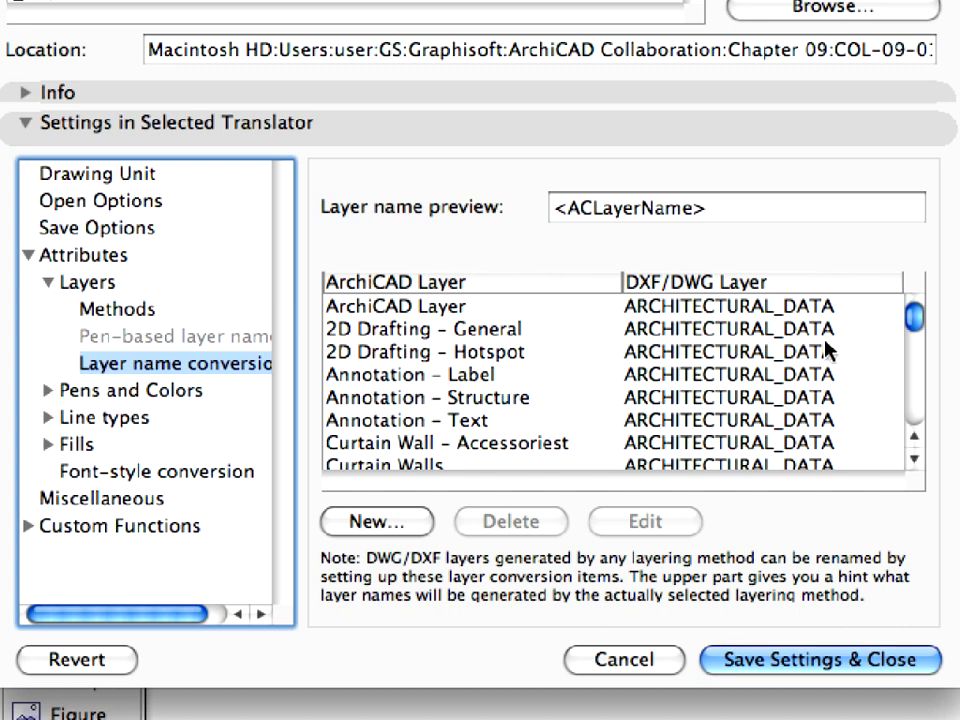
scroll(down, 3)
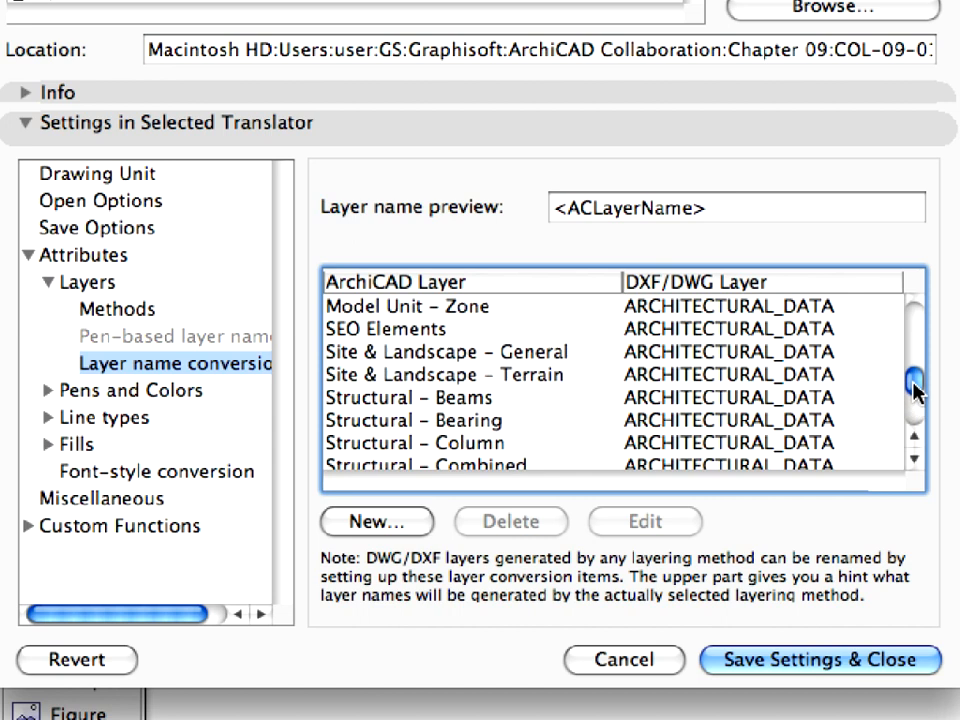
drag(912, 390, 912, 330)
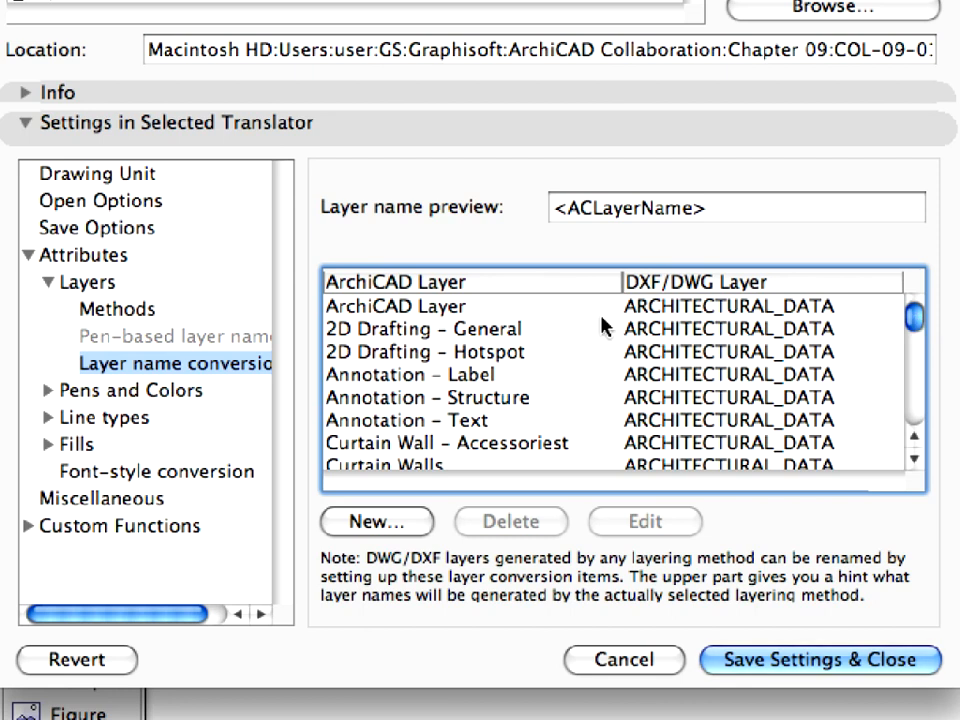
click(400, 306)
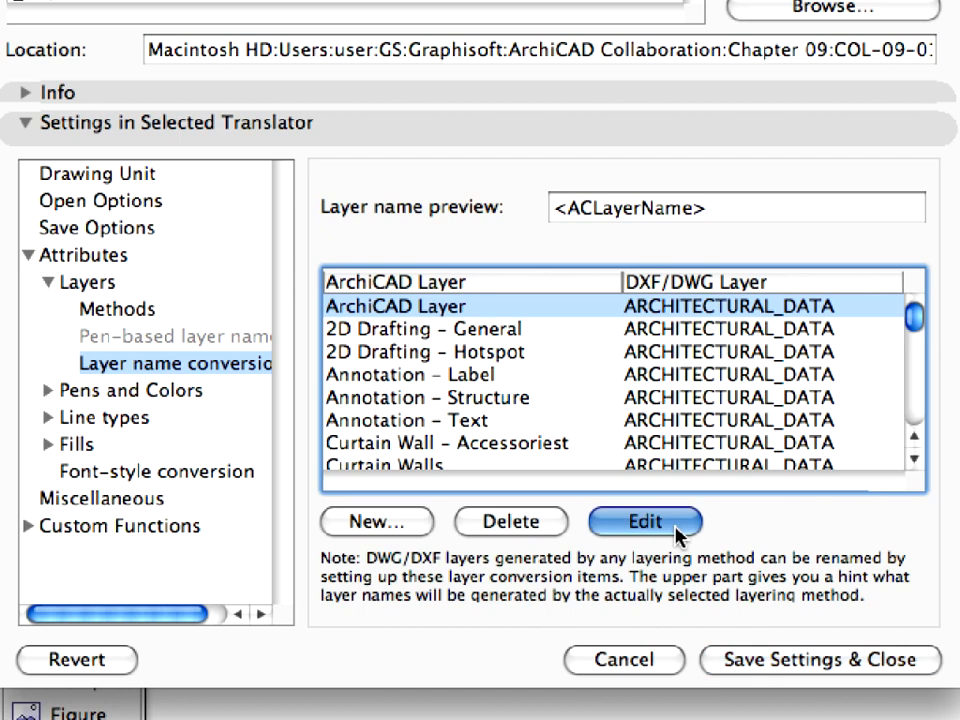
- Edit the ArchiCAD Layer conversion item to map it to DWG template layer 0 and confirm
click(644, 520)
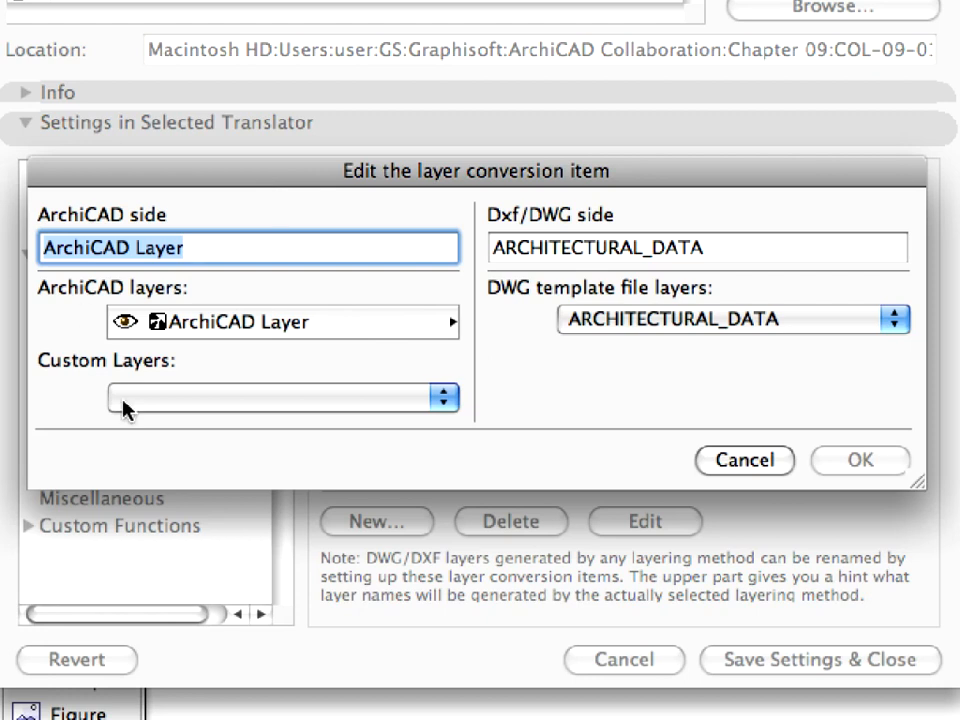
mouse_move(780, 414)
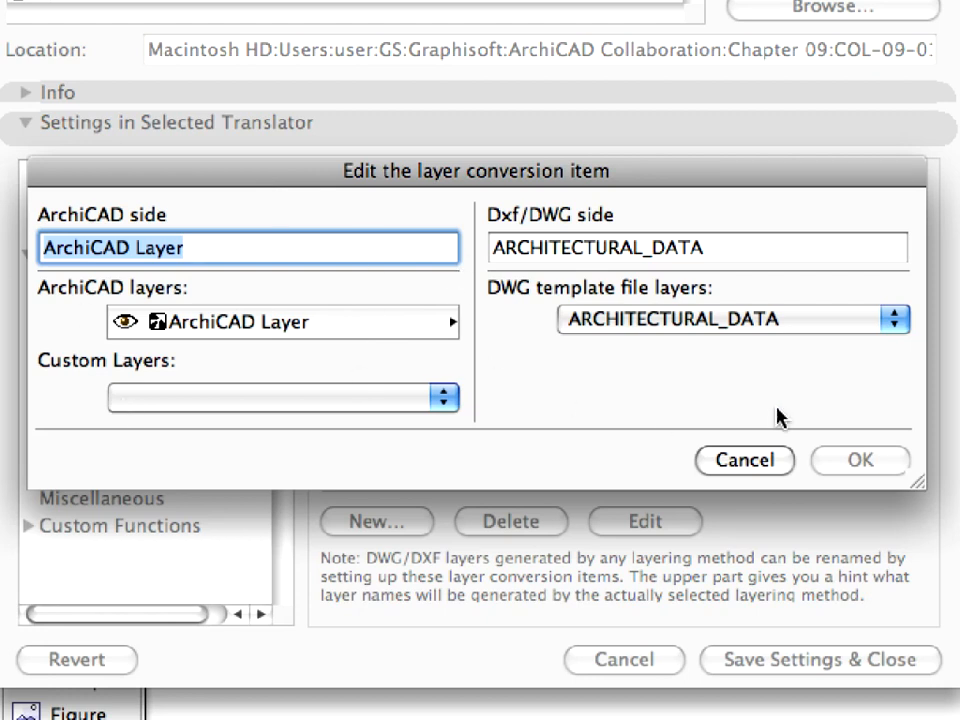
mouse_move(660, 364)
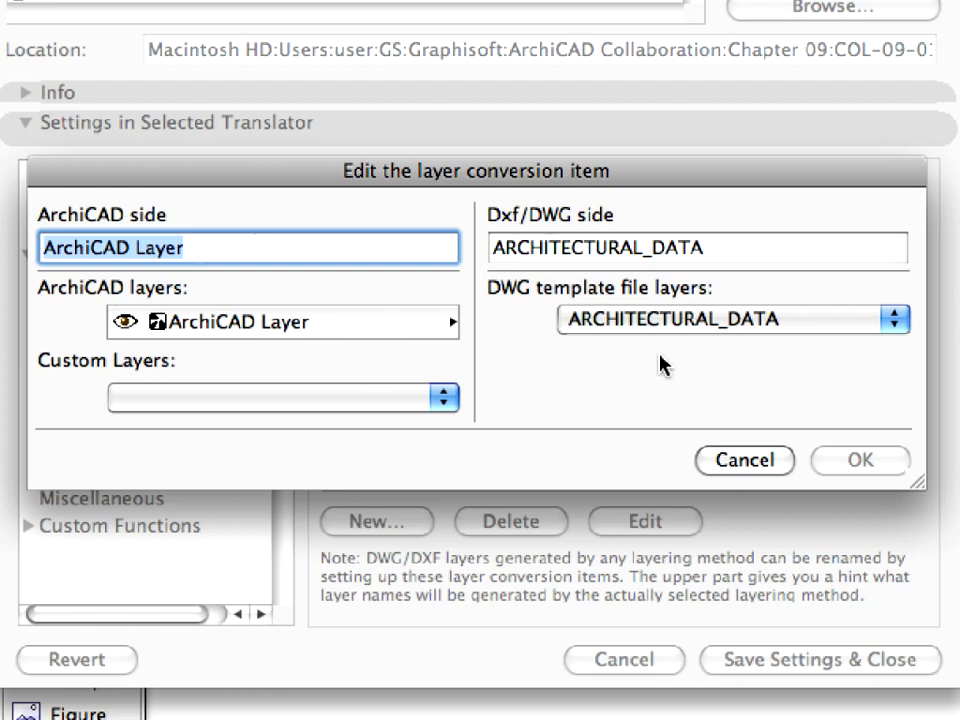
mouse_move(840, 370)
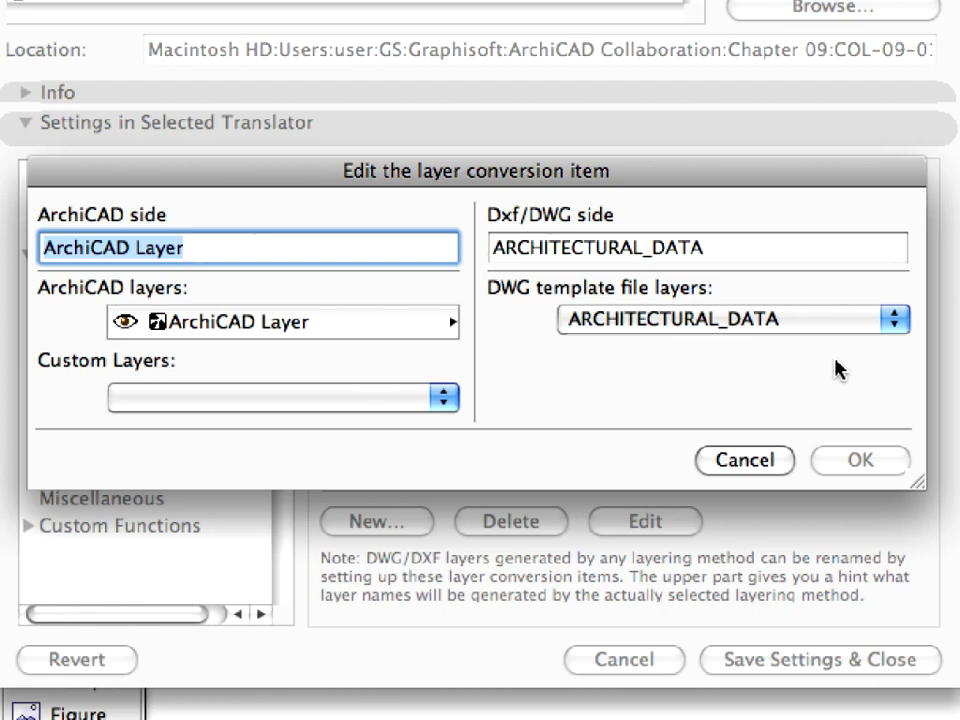
click(896, 320)
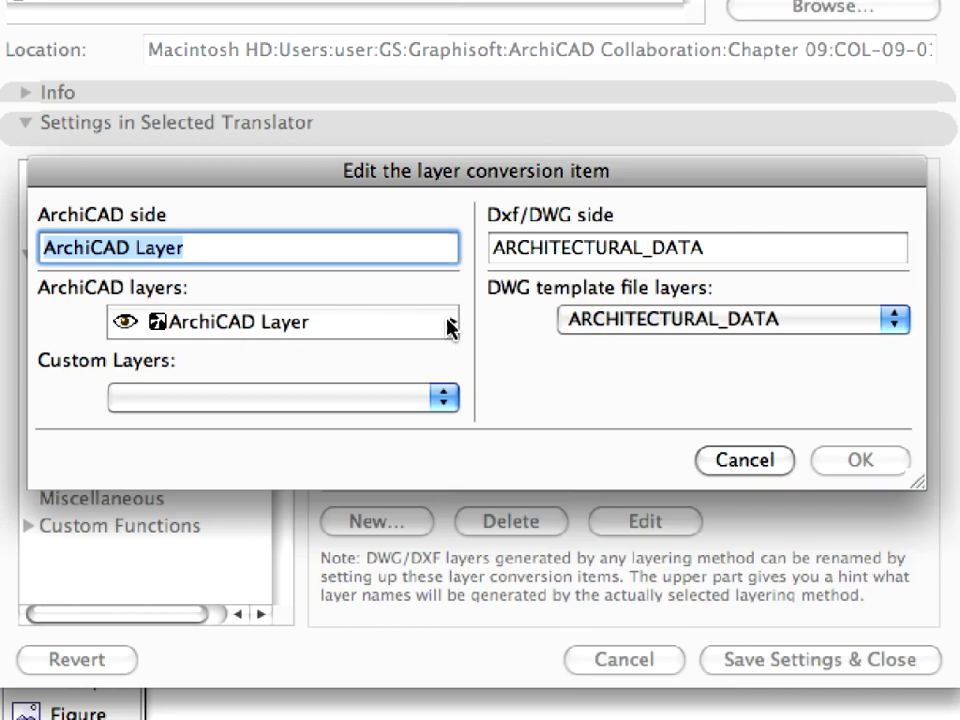
click(894, 320)
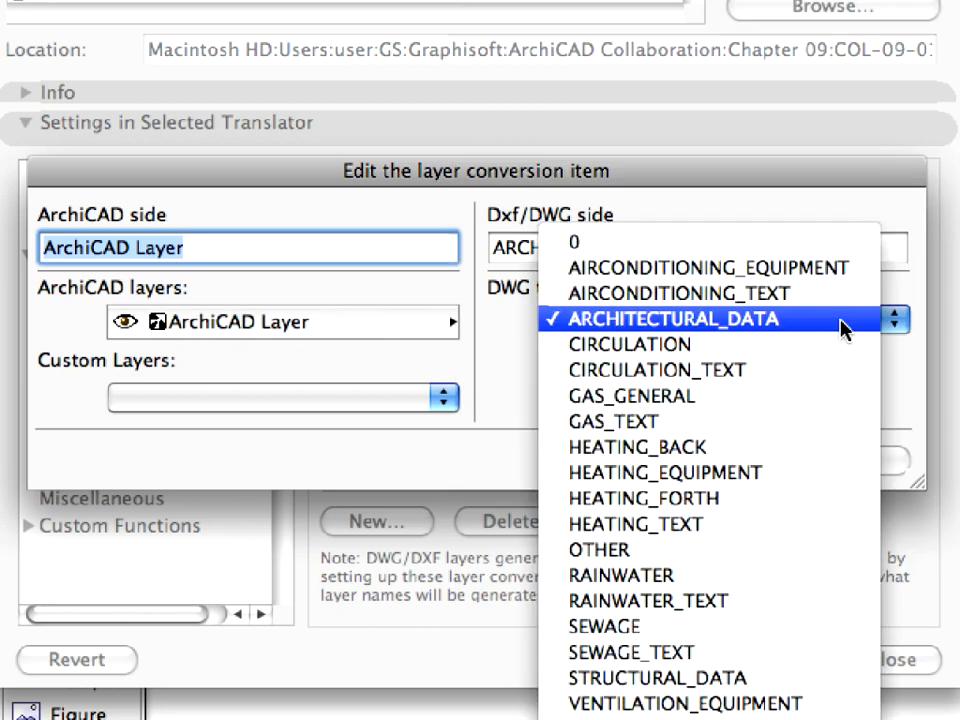
click(700, 318)
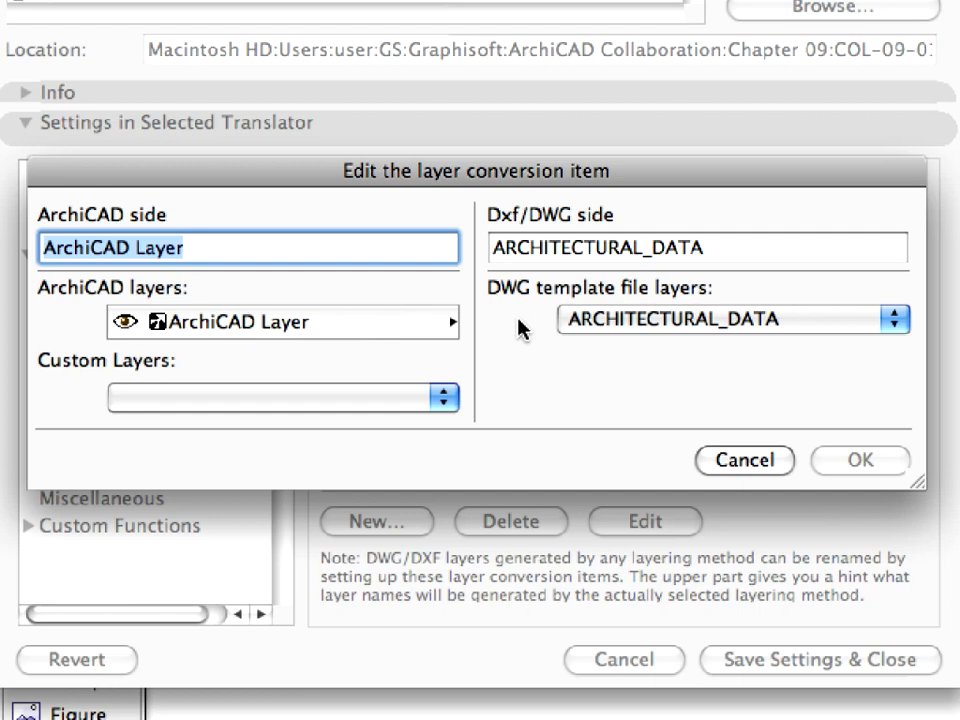
mouse_move(596, 342)
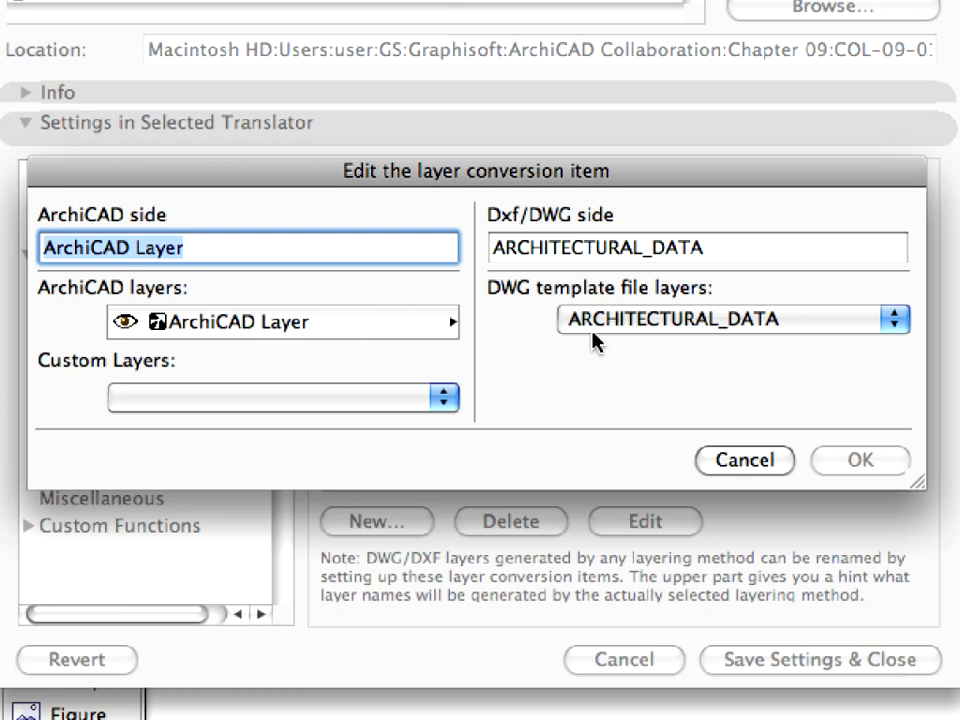
click(730, 320)
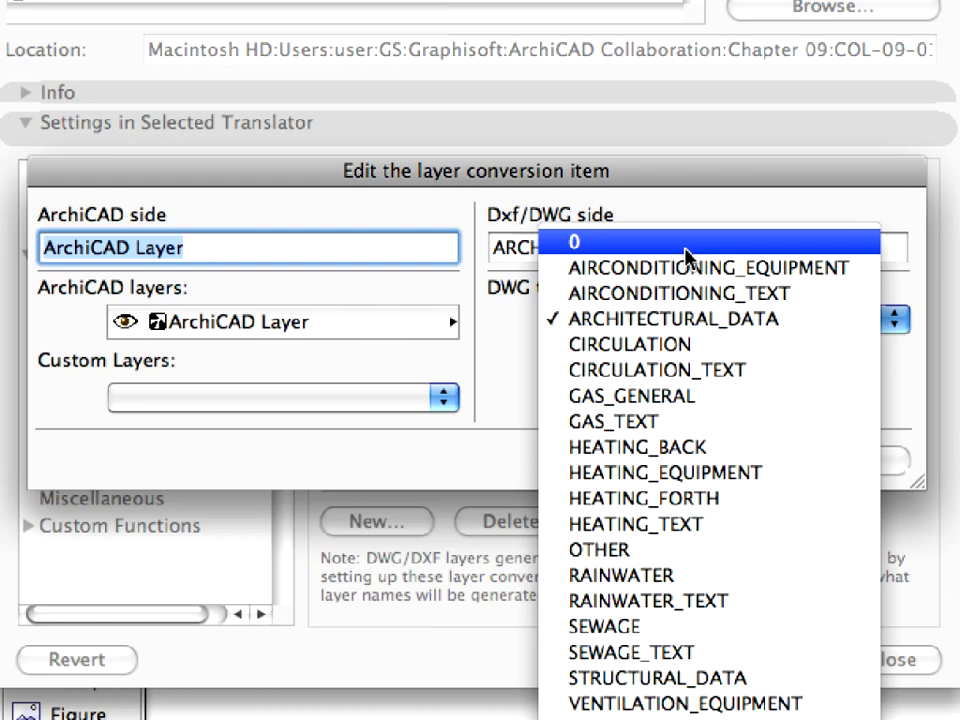
click(574, 242)
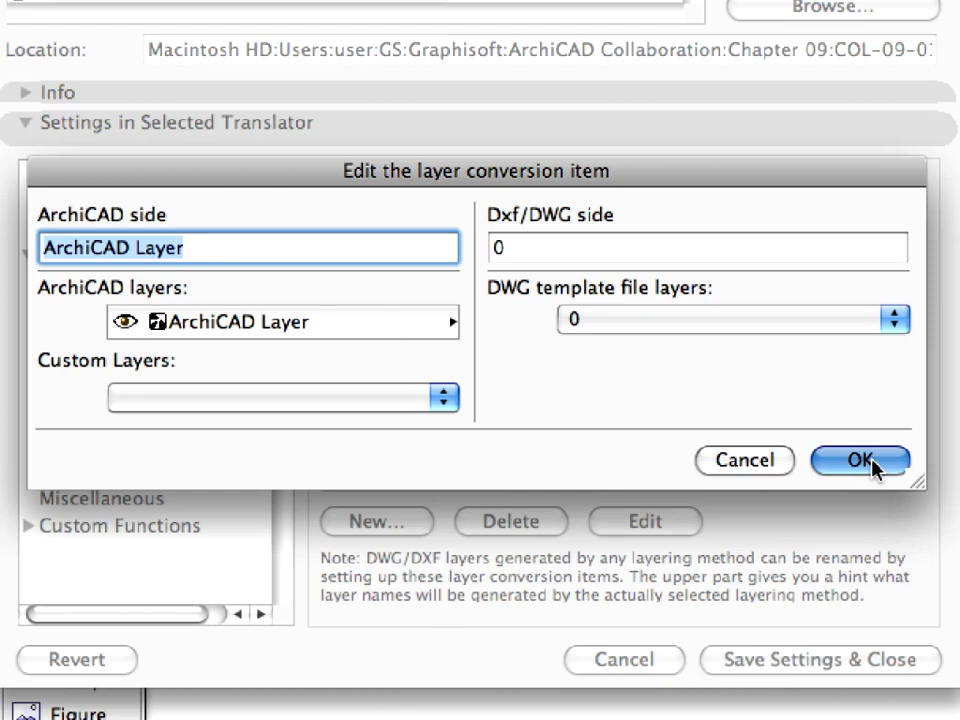
click(860, 460)
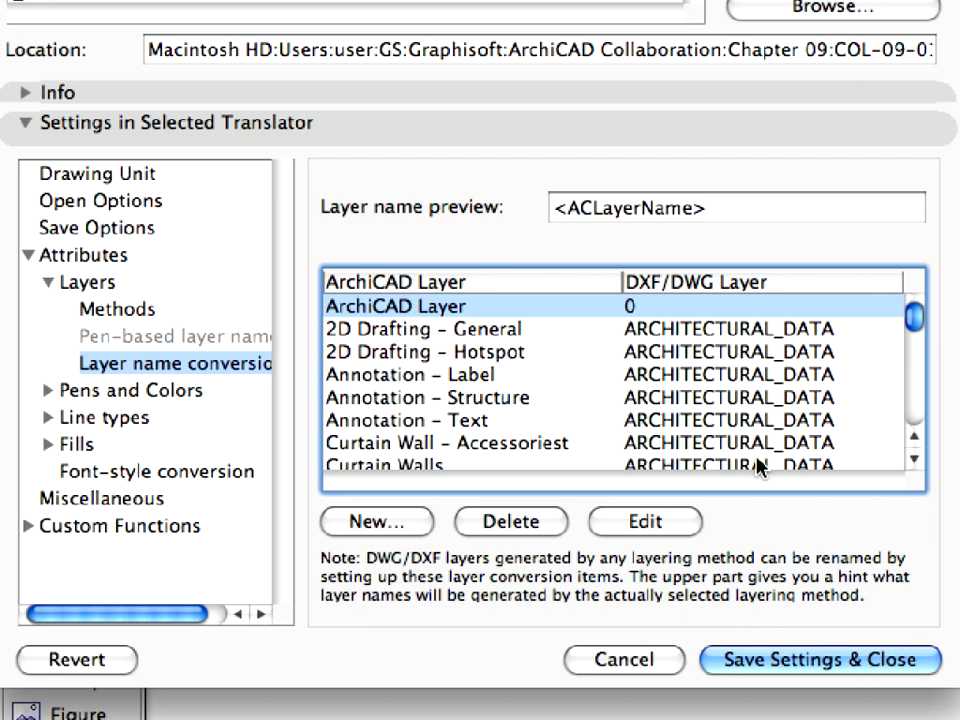
- Enable the Use Pen-color conversion table option under Pens and Colors and start a new item
click(136, 388)
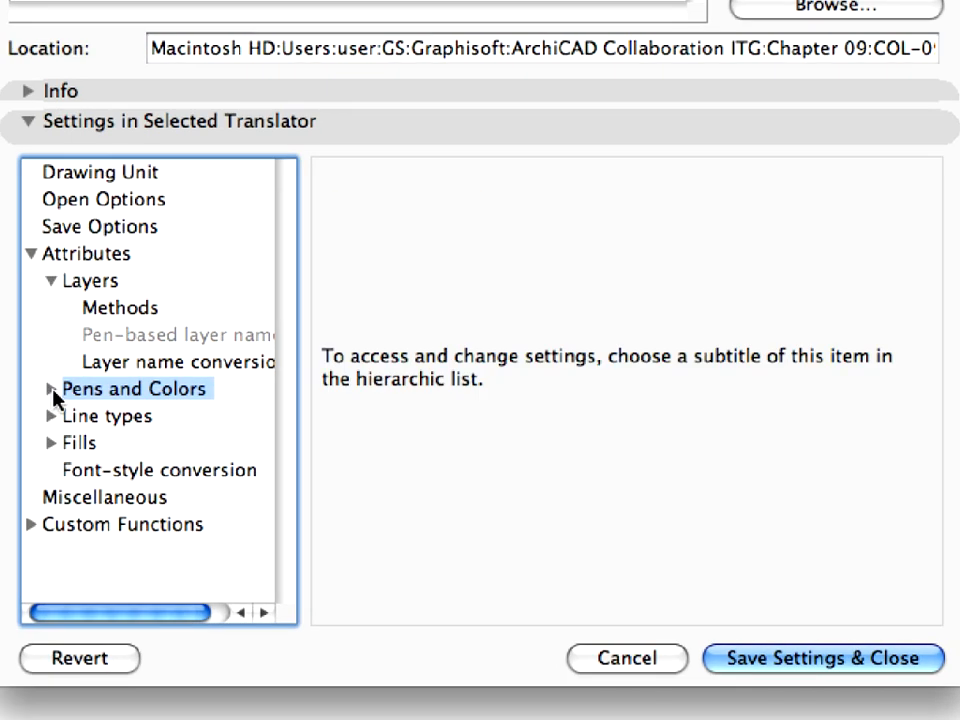
click(48, 388)
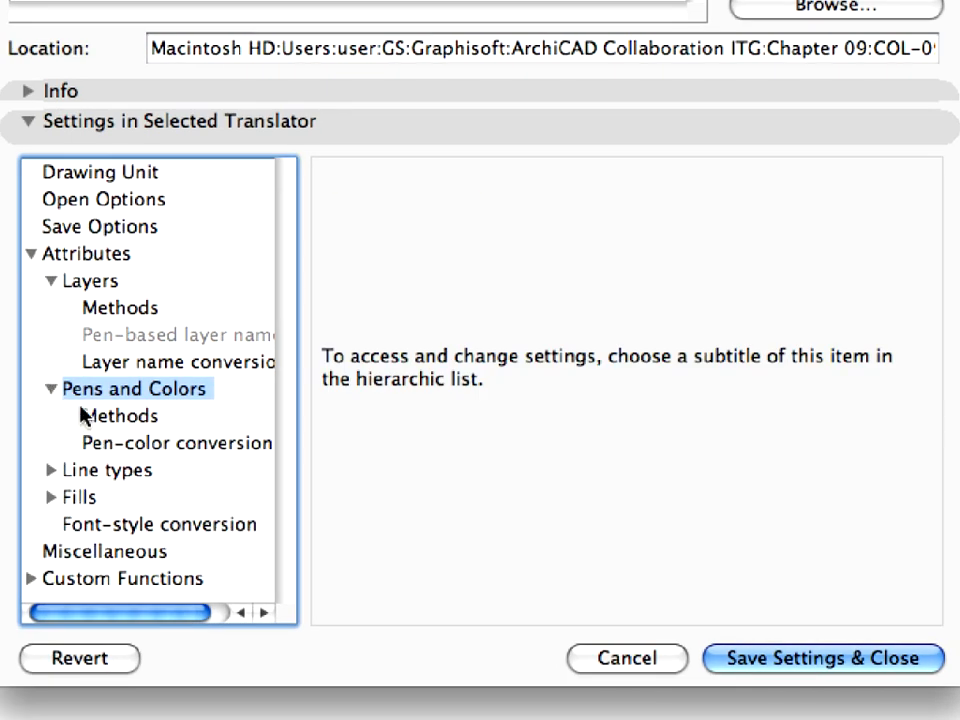
click(176, 444)
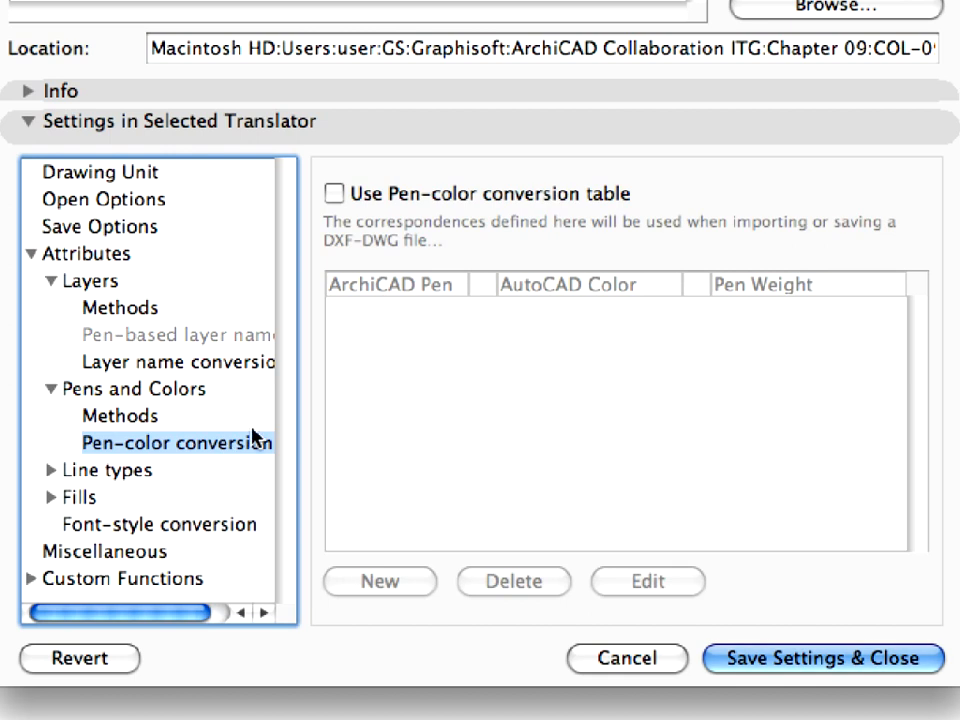
click(334, 192)
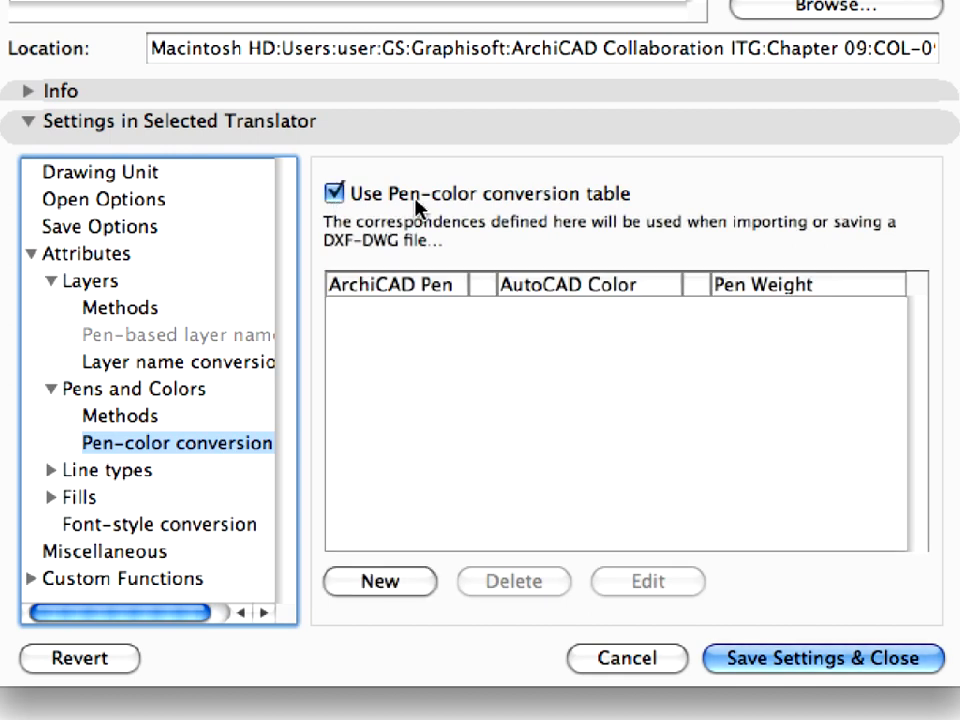
mouse_move(600, 206)
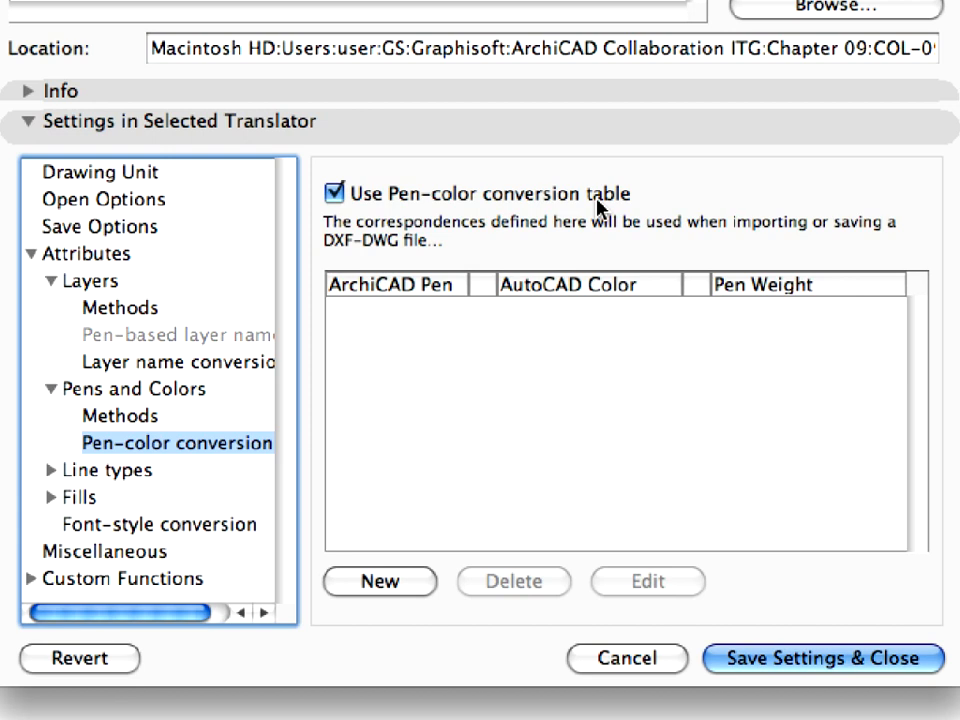
click(380, 580)
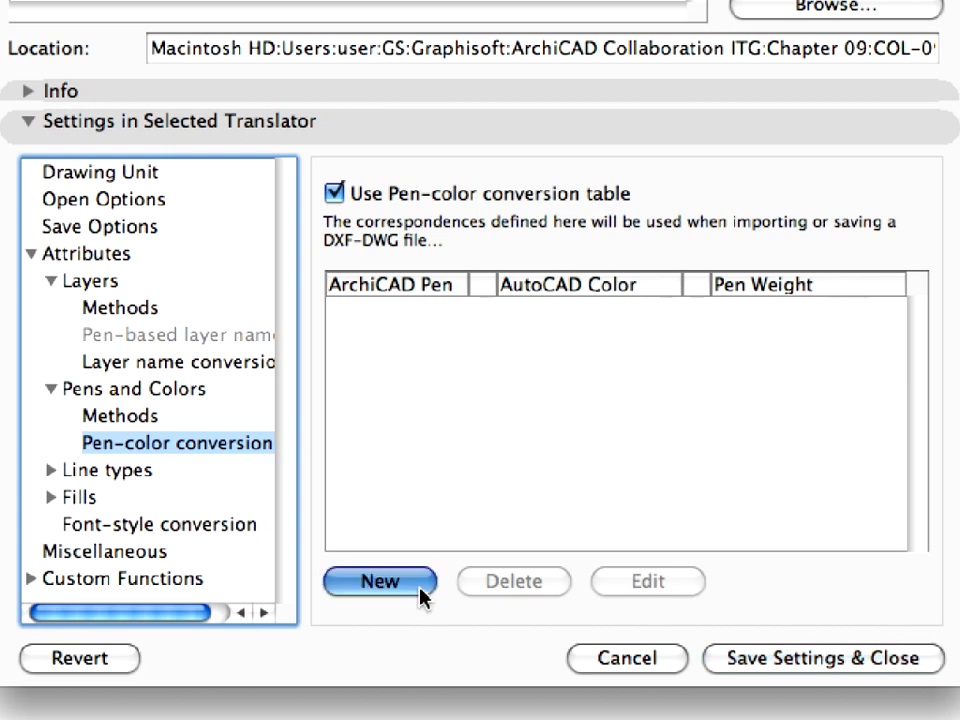
- Add a new conversion item and pick pen 27 from the ArchiCAD pen palette
click(380, 580)
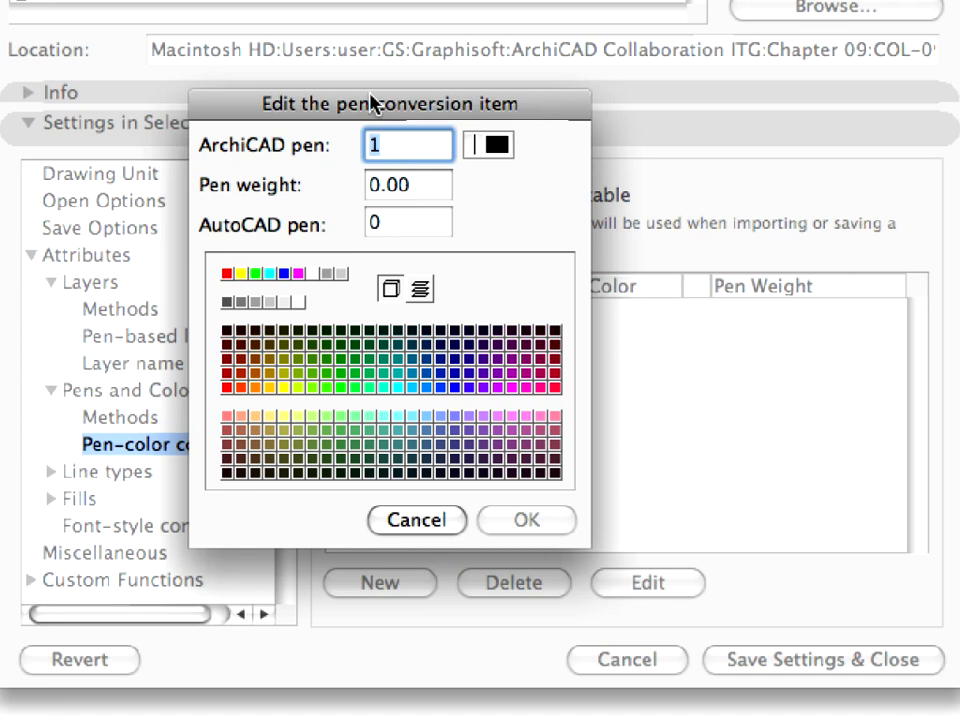
mouse_move(510, 152)
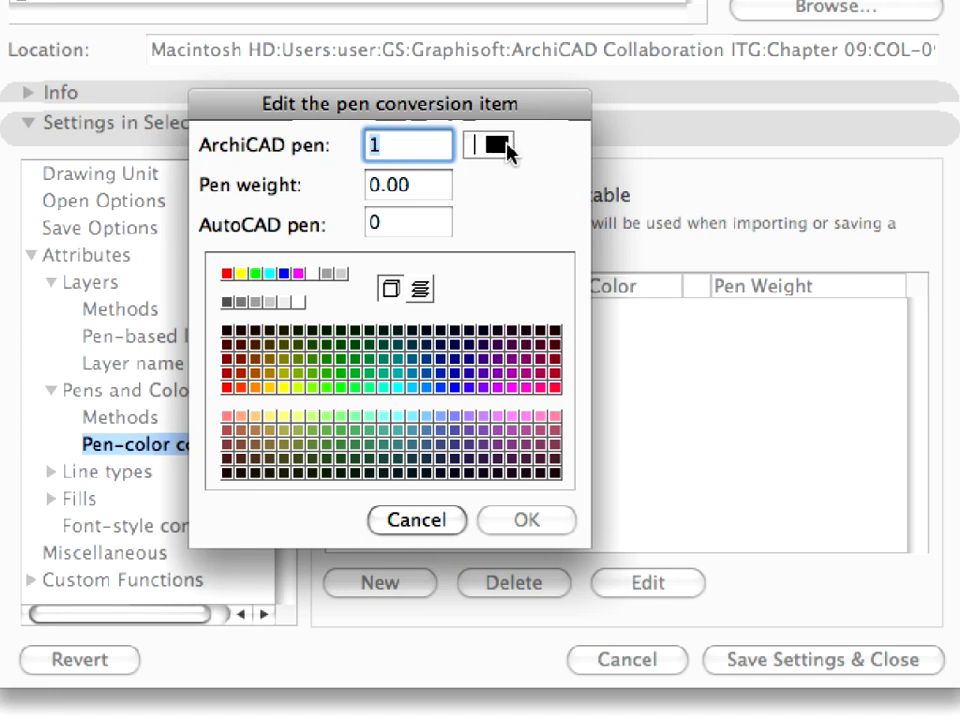
click(490, 144)
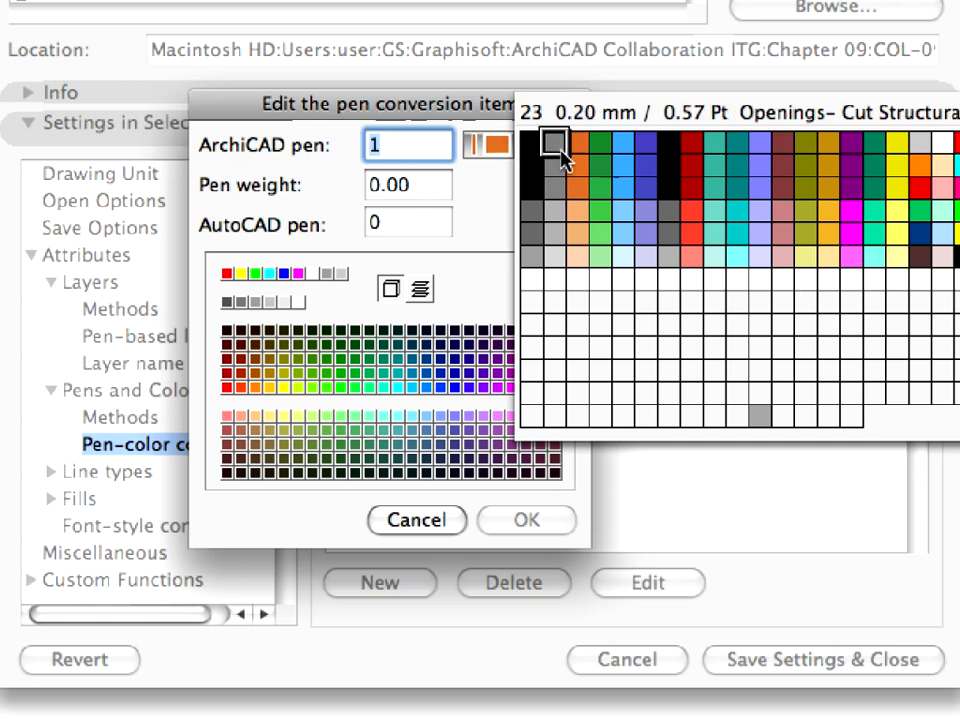
click(630, 164)
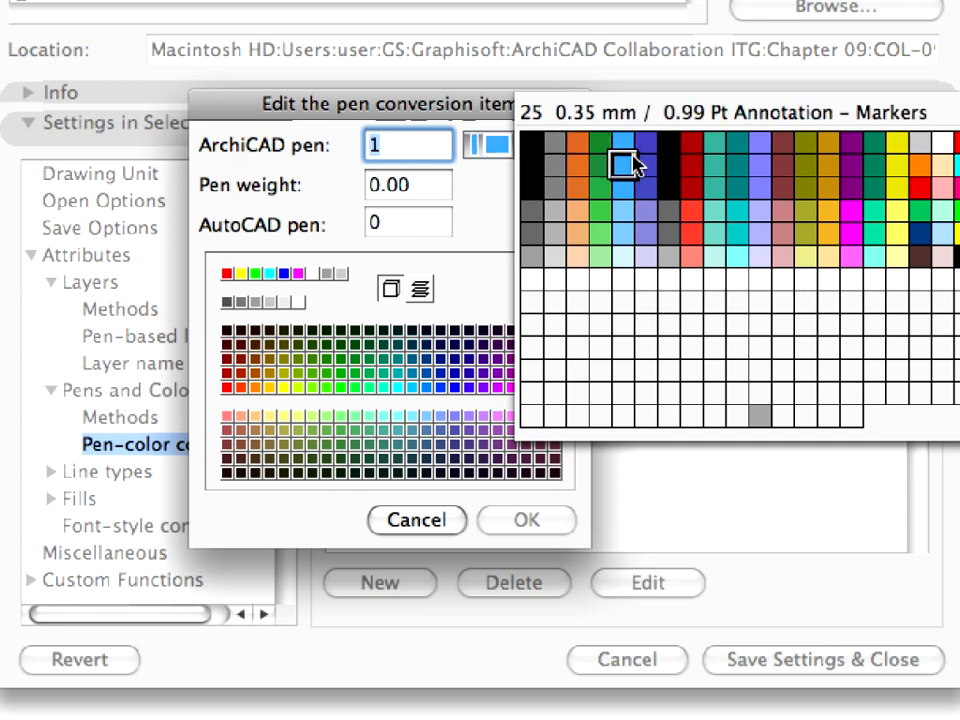
click(758, 210)
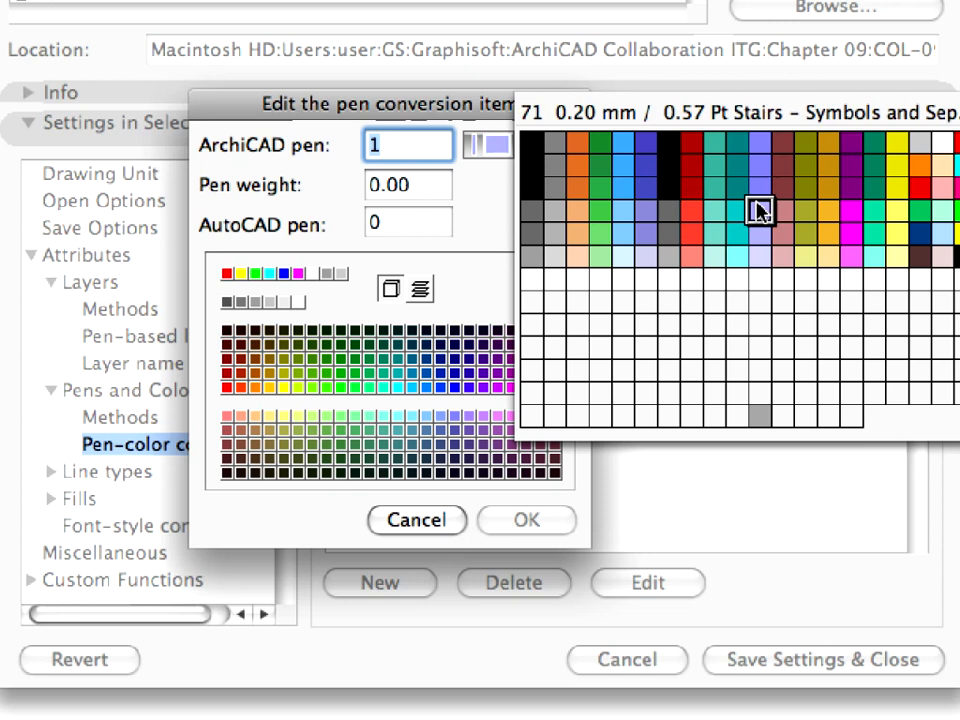
click(532, 144)
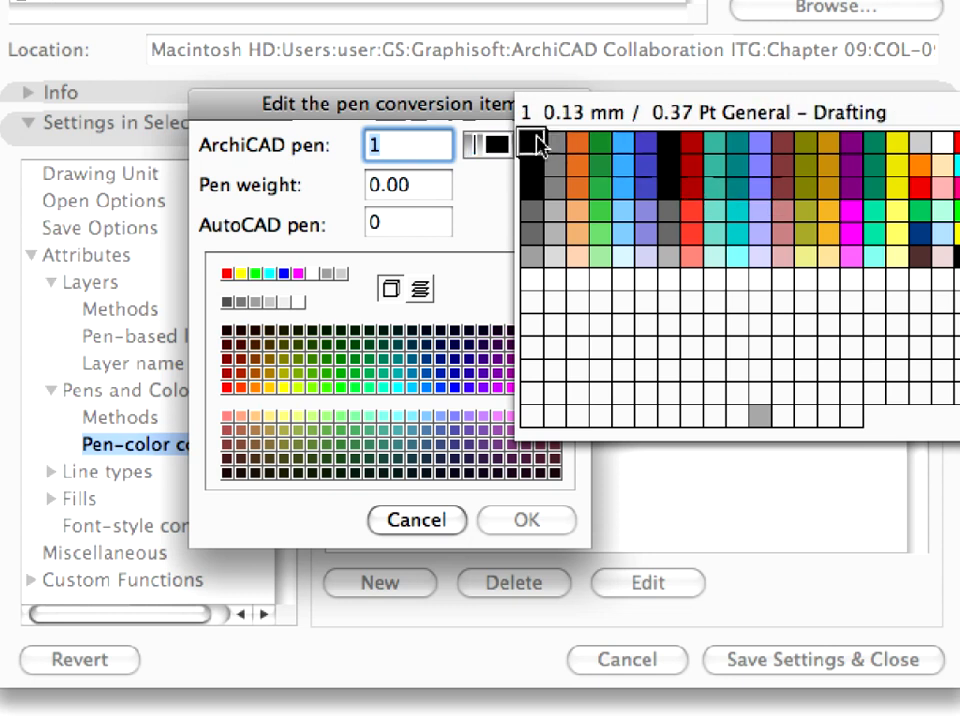
mouse_move(532, 152)
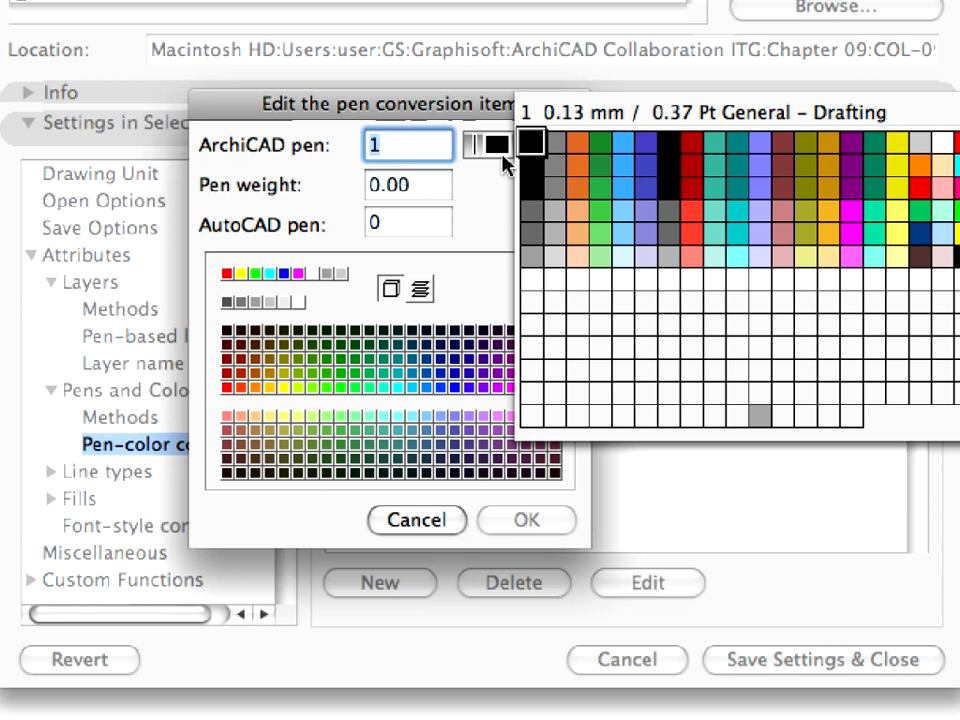
click(596, 166)
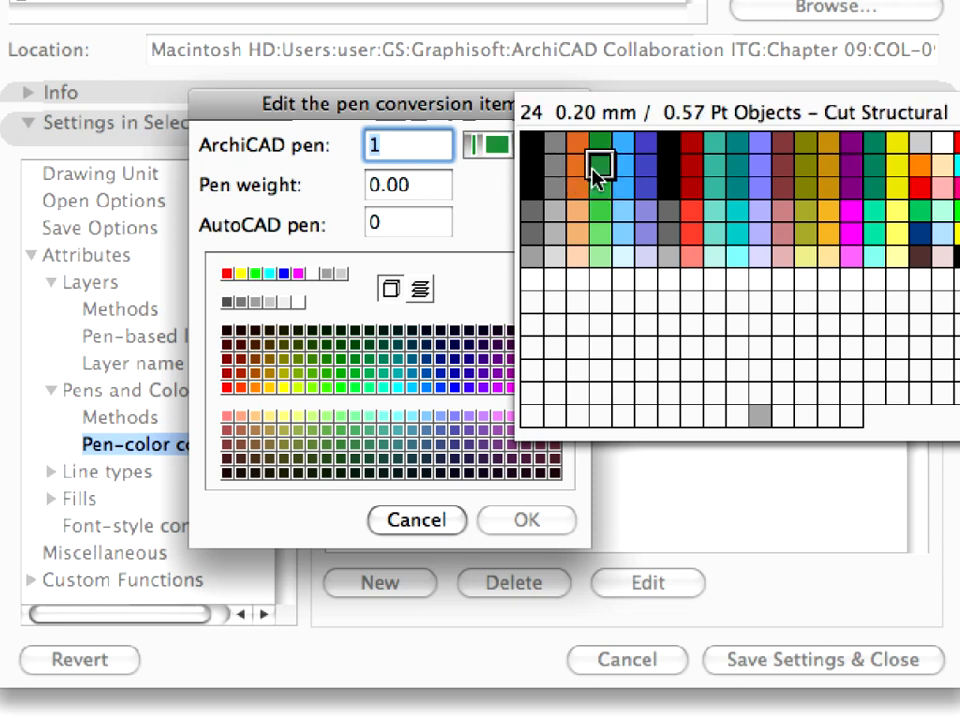
click(668, 166)
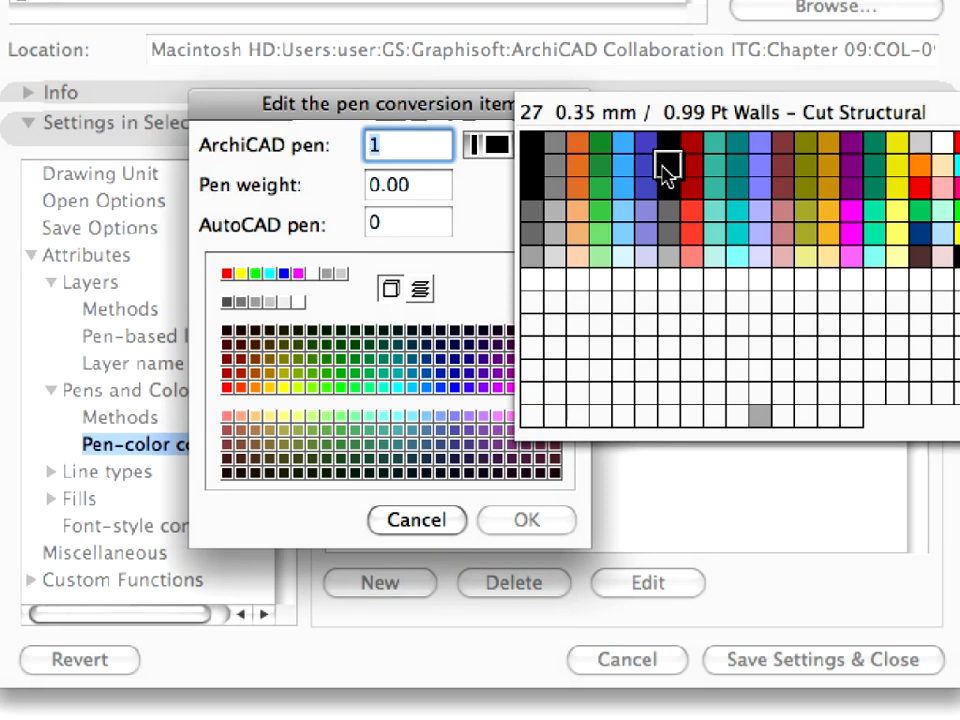
click(668, 164)
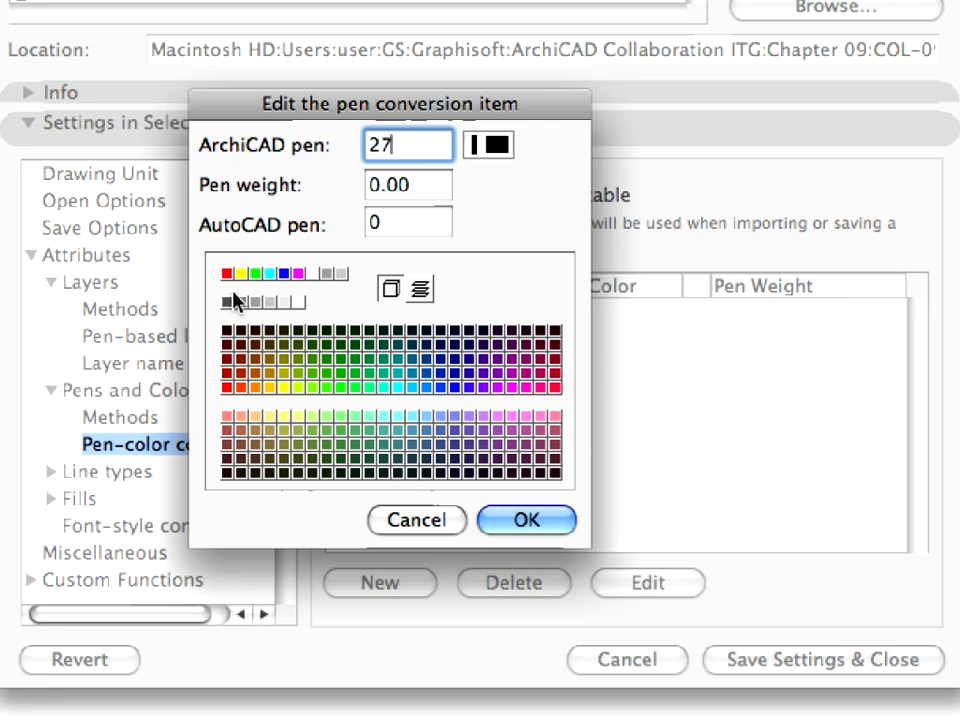
- Set the item's AutoCAD pen to colour 1
click(228, 272)
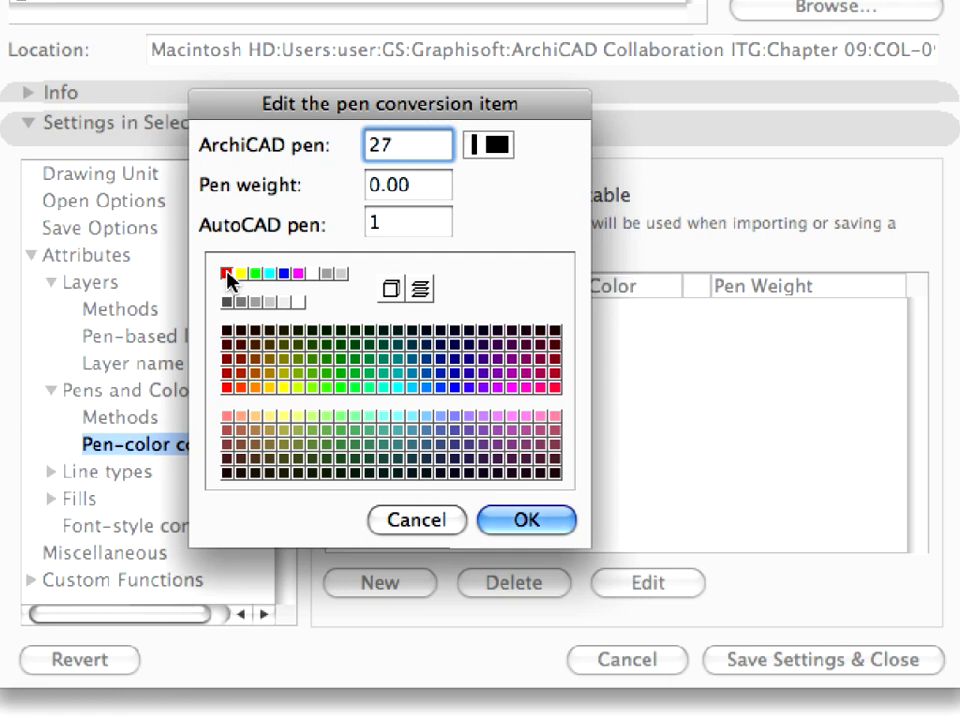
click(408, 222)
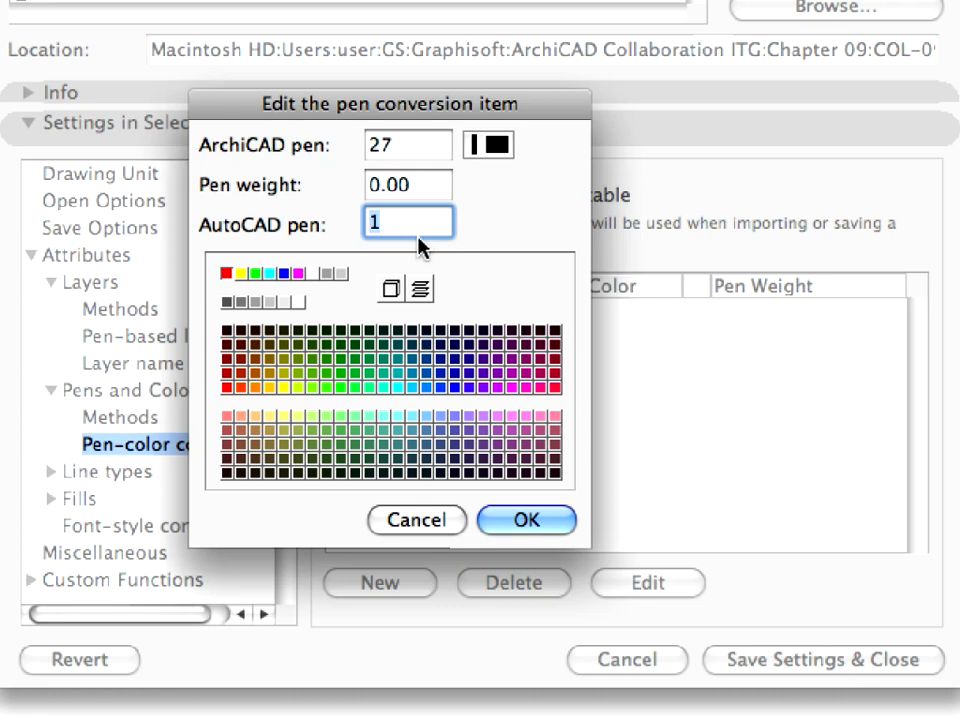
mouse_move(538, 456)
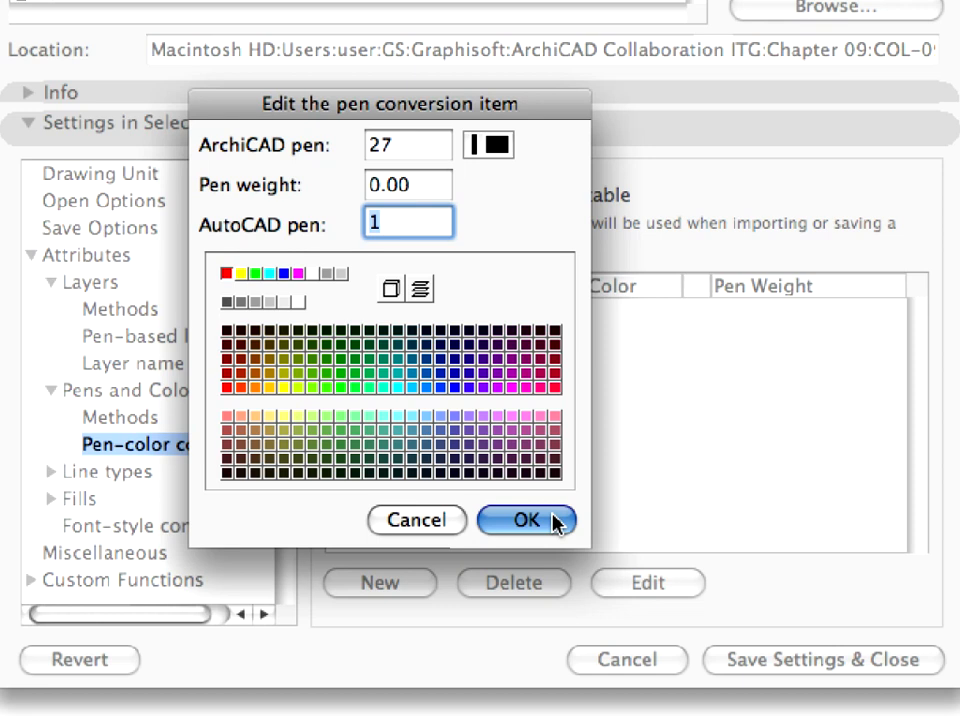
- Confirm the item so pen 27 maps to AutoCAD color 1 in the table
click(526, 520)
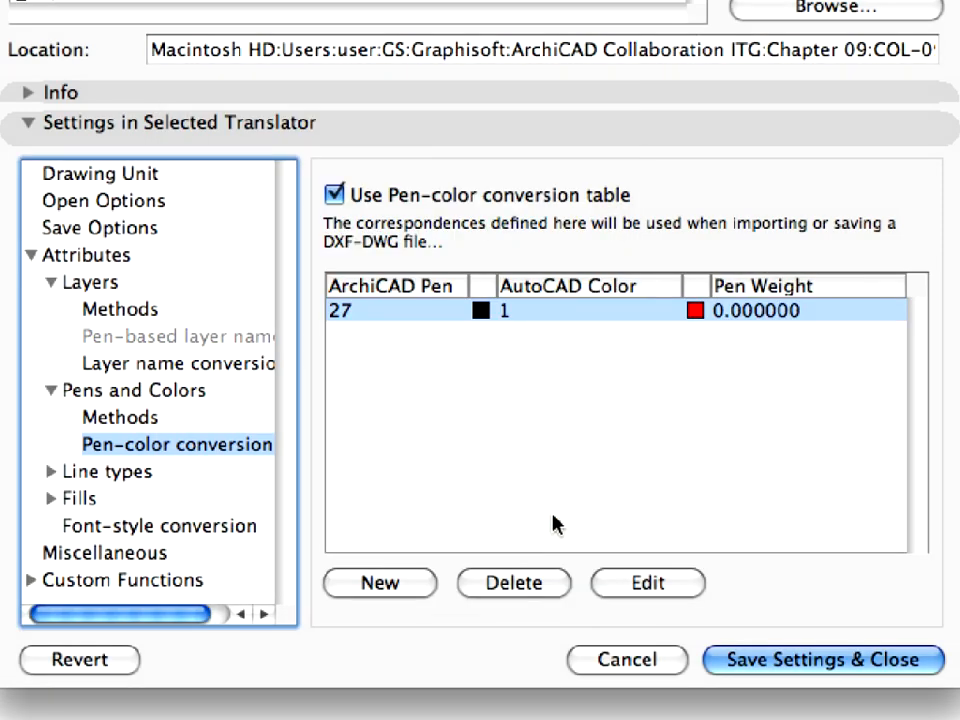
mouse_move(572, 328)
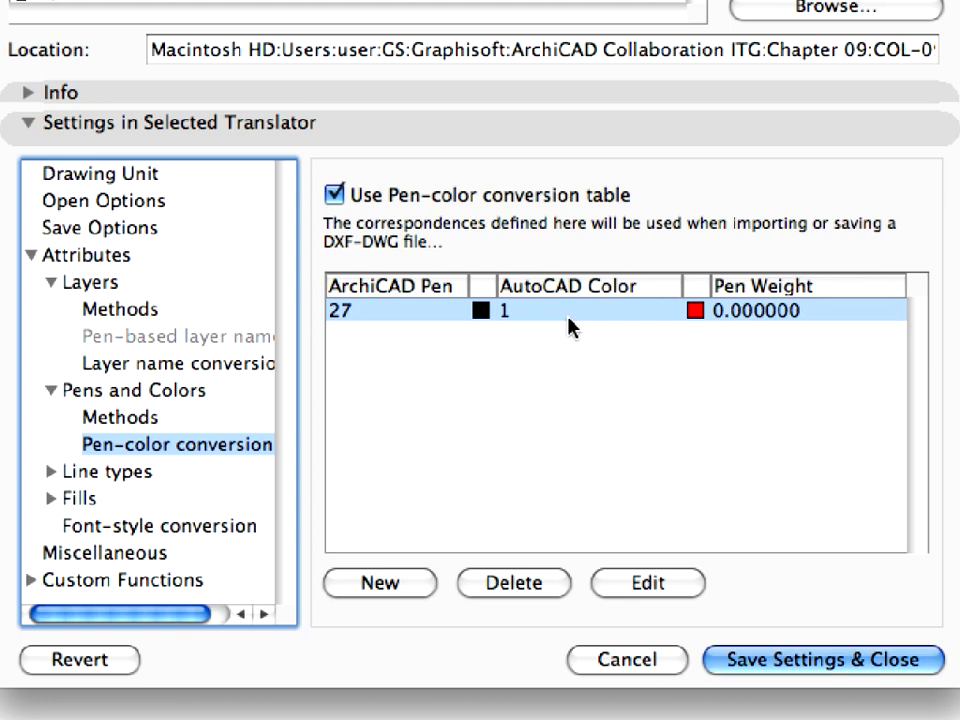
mouse_move(140, 480)
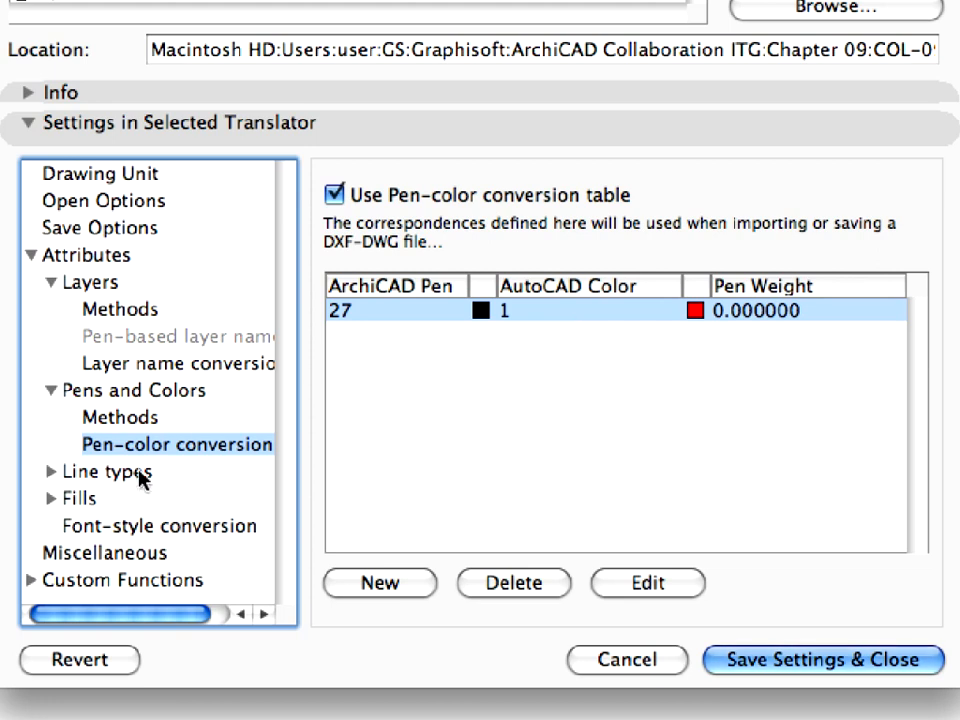
- Add a linetype conversion item mapping Dashed to AutoCAD DASHED2 and confirm it
click(104, 472)
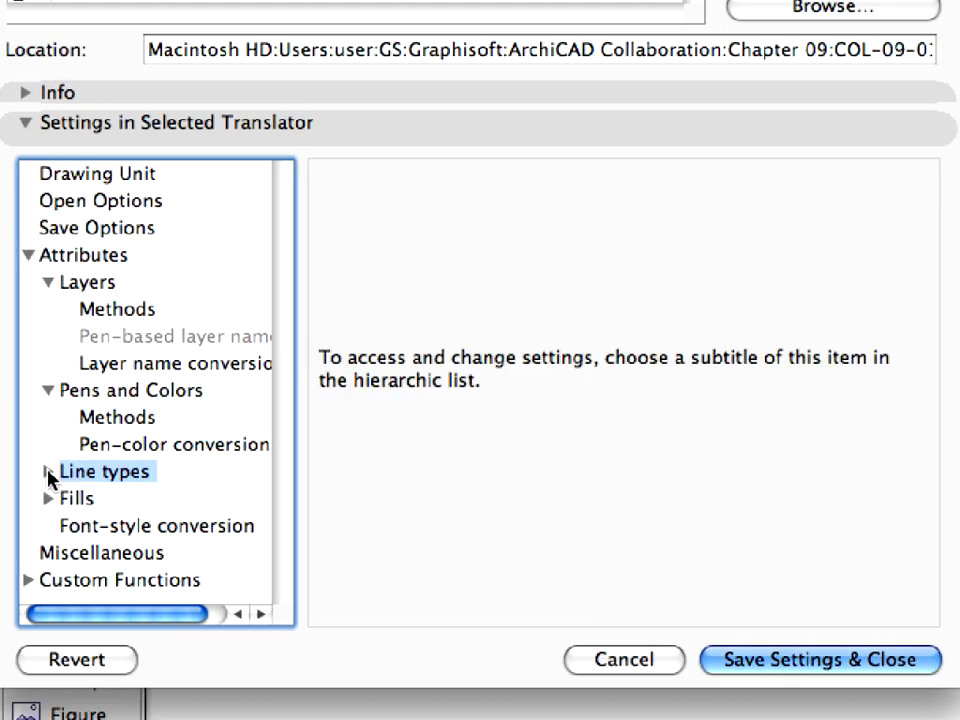
click(48, 472)
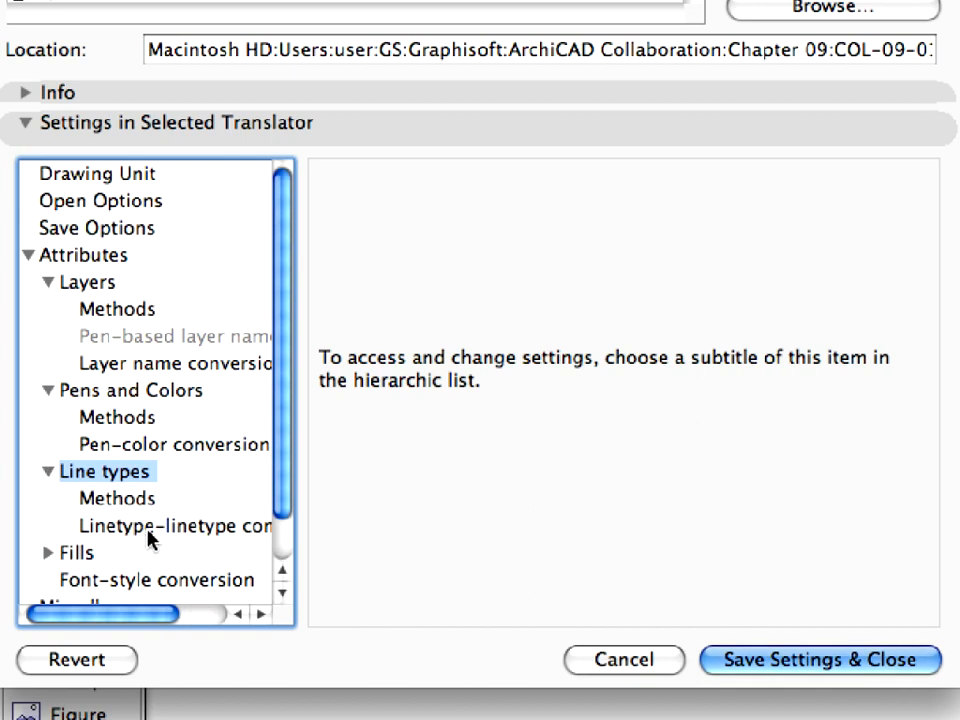
click(172, 528)
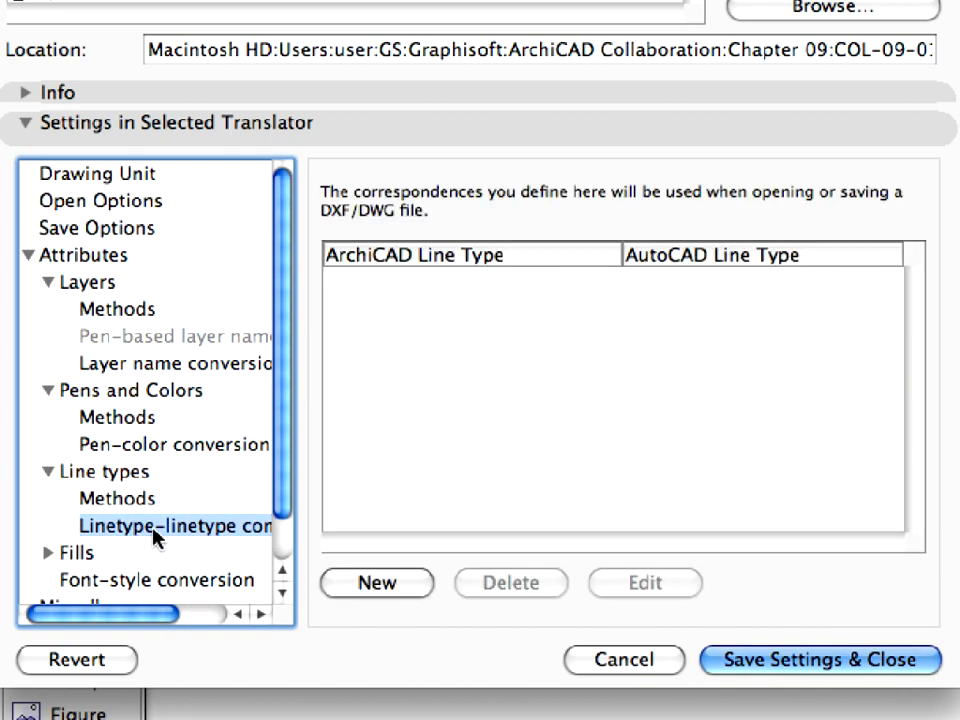
mouse_move(404, 596)
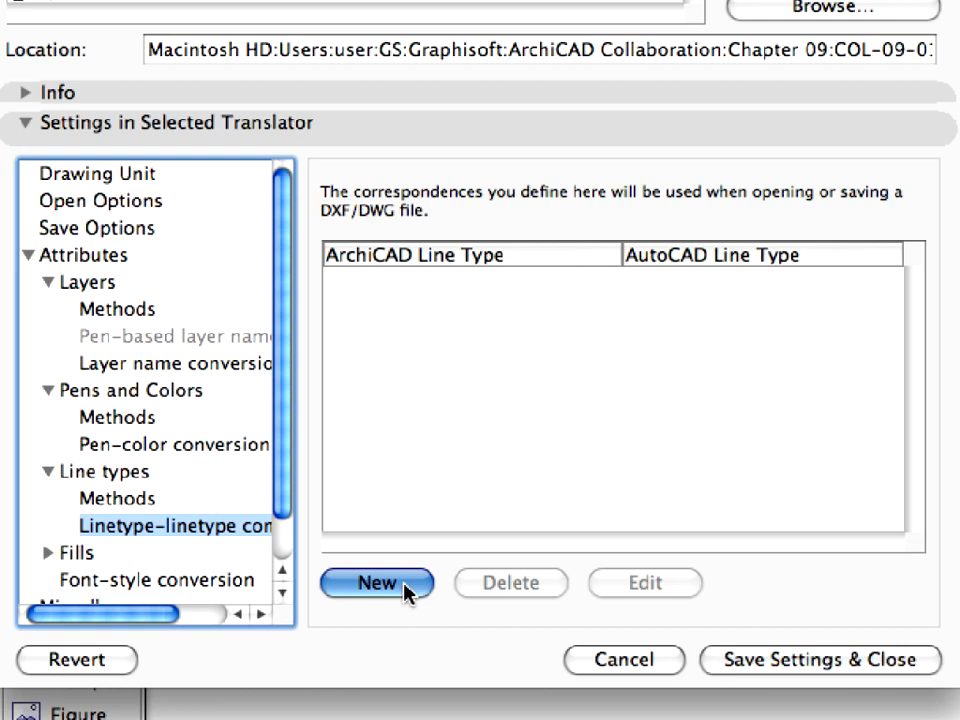
click(376, 584)
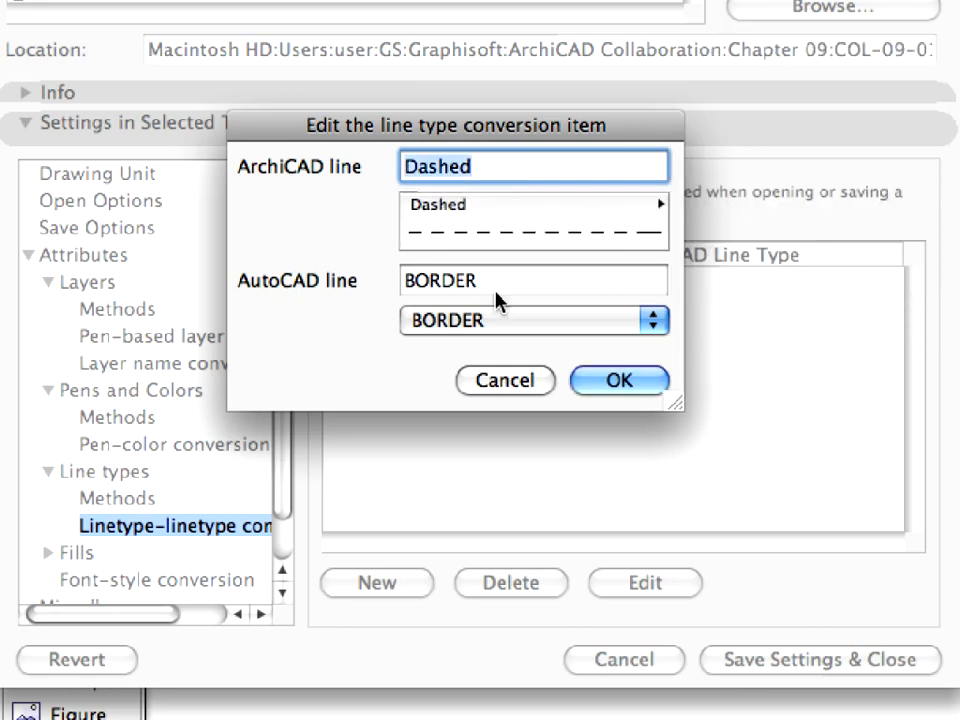
click(532, 320)
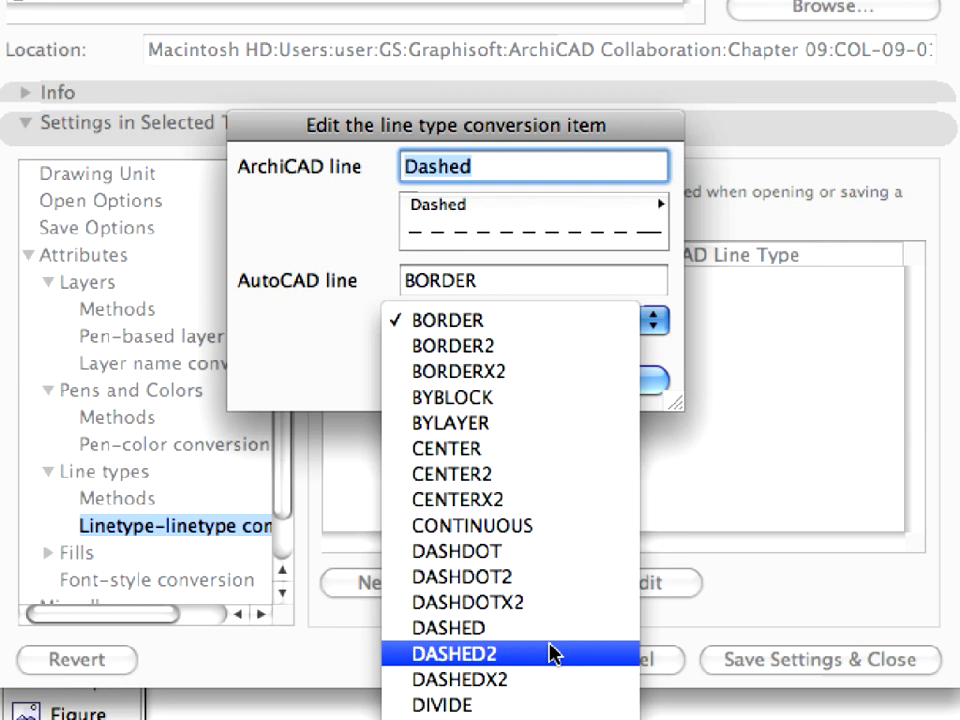
click(452, 652)
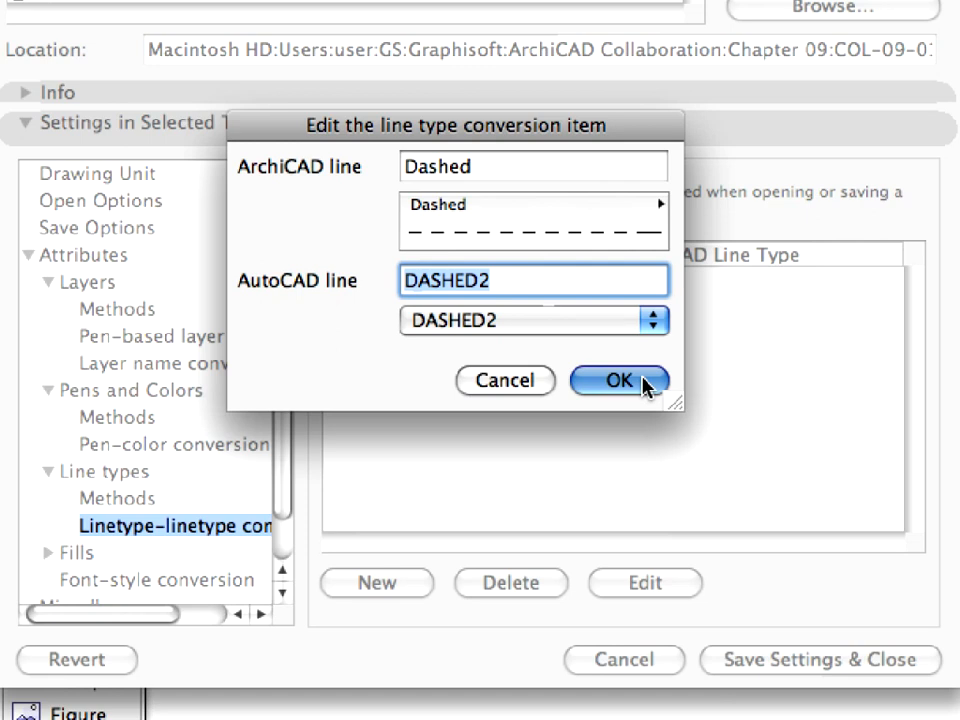
click(616, 380)
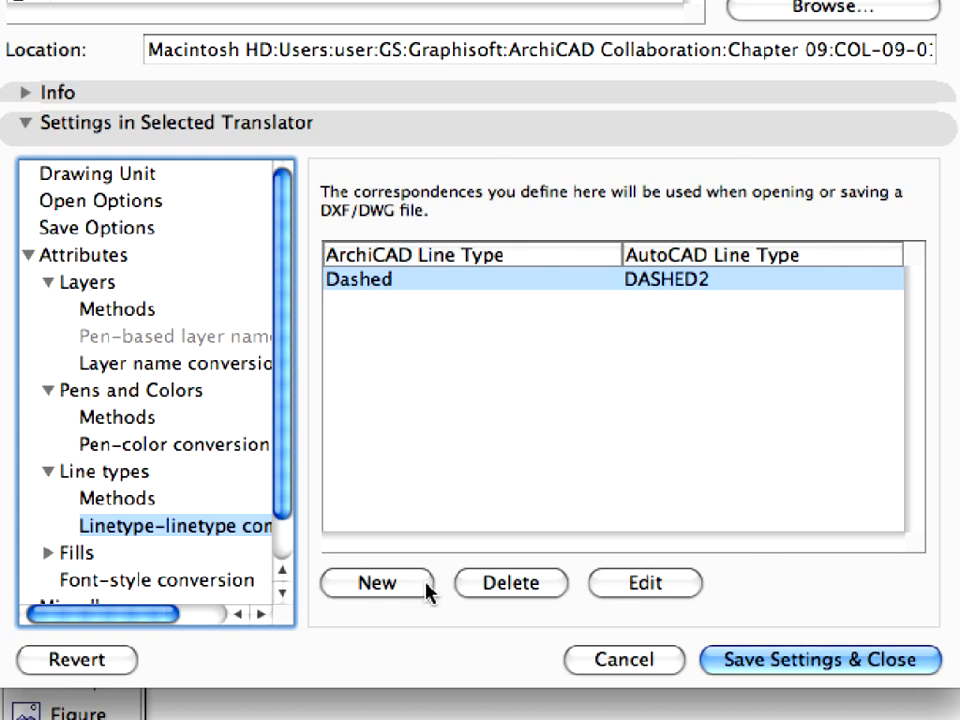
- Add a second linetype item pairing Dot & Dashed with AutoCAD DASHDOT
click(376, 584)
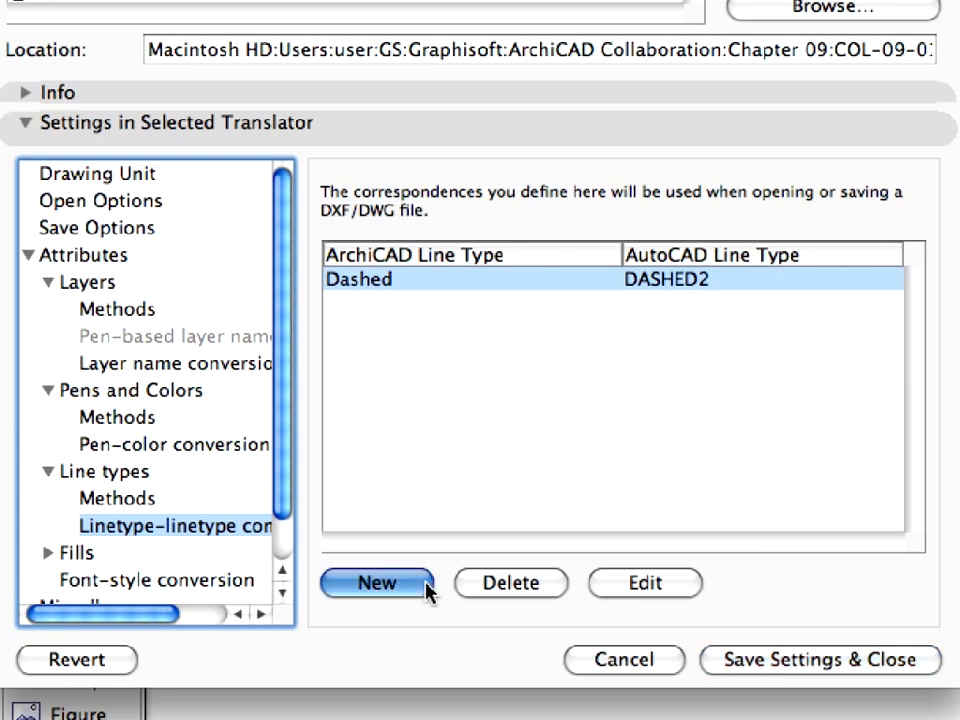
click(376, 584)
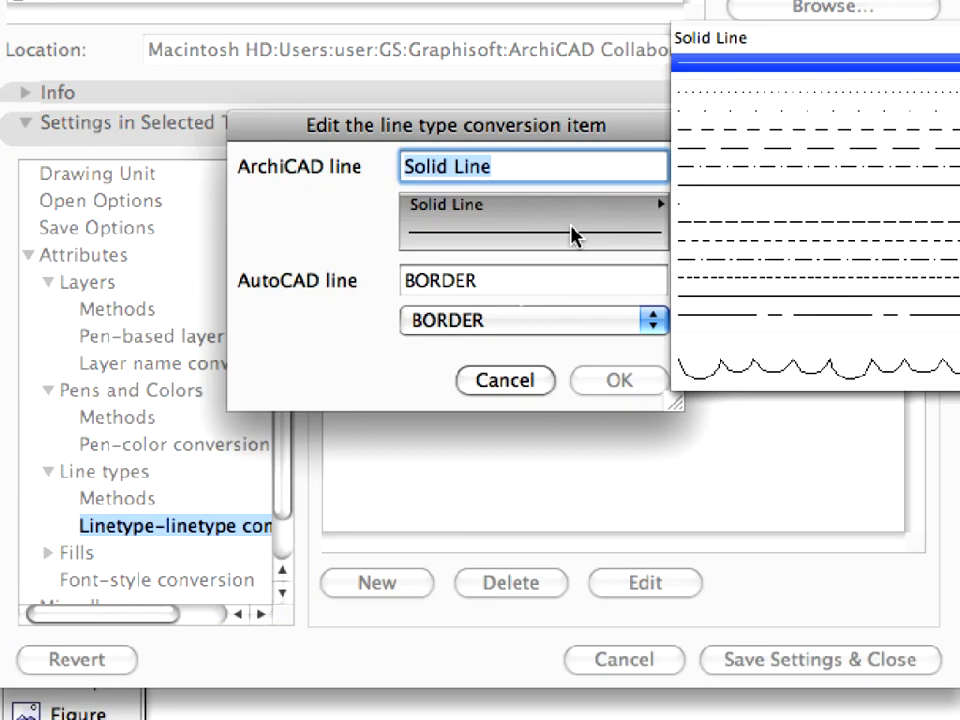
click(816, 168)
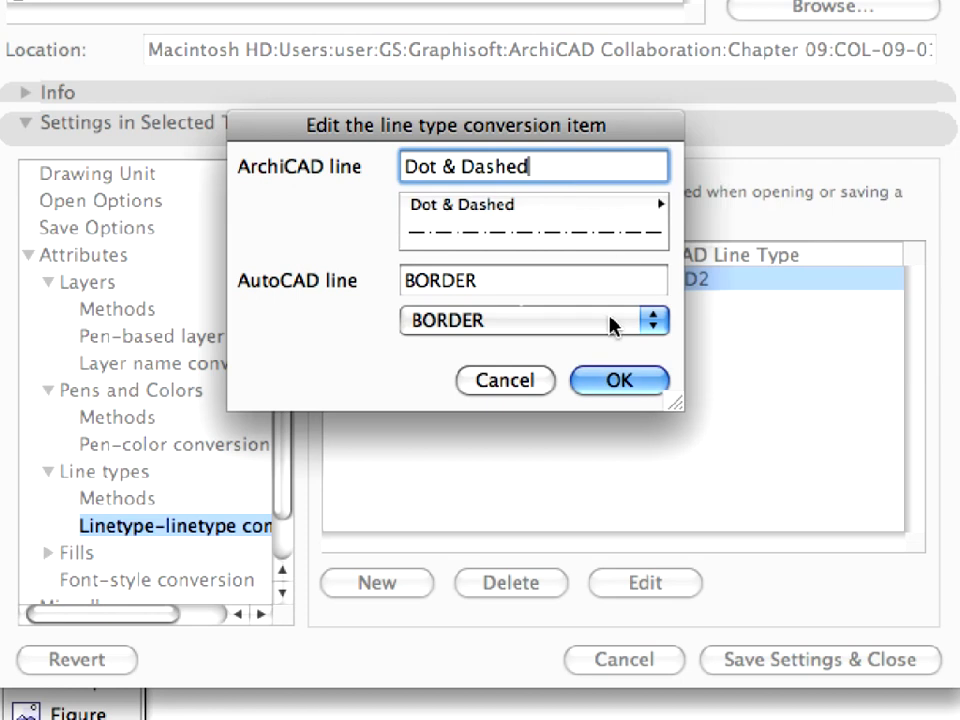
click(532, 320)
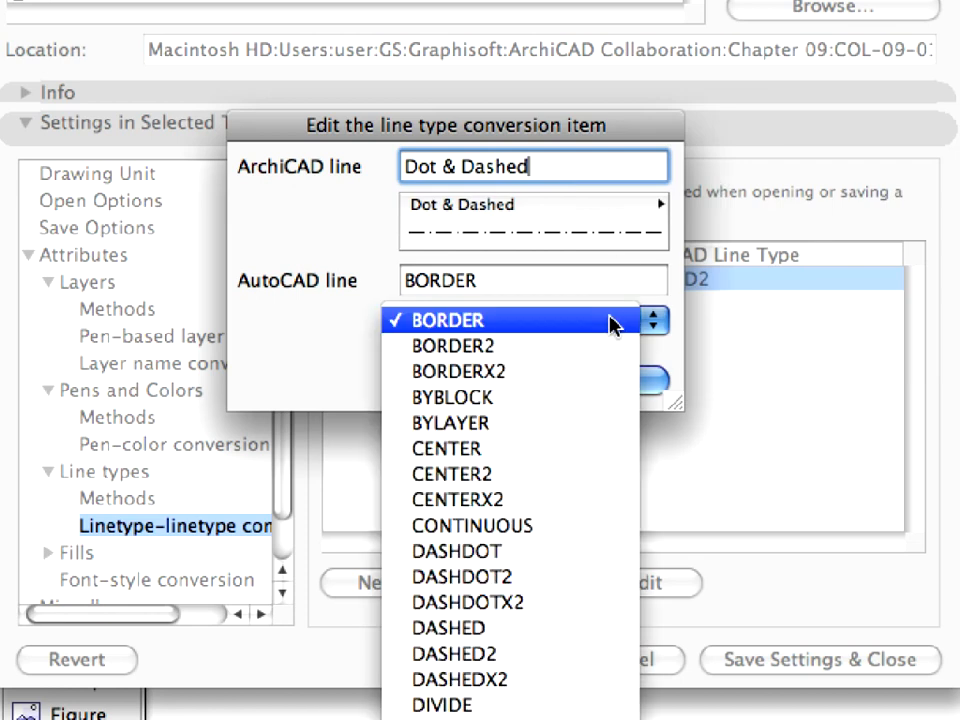
mouse_move(564, 550)
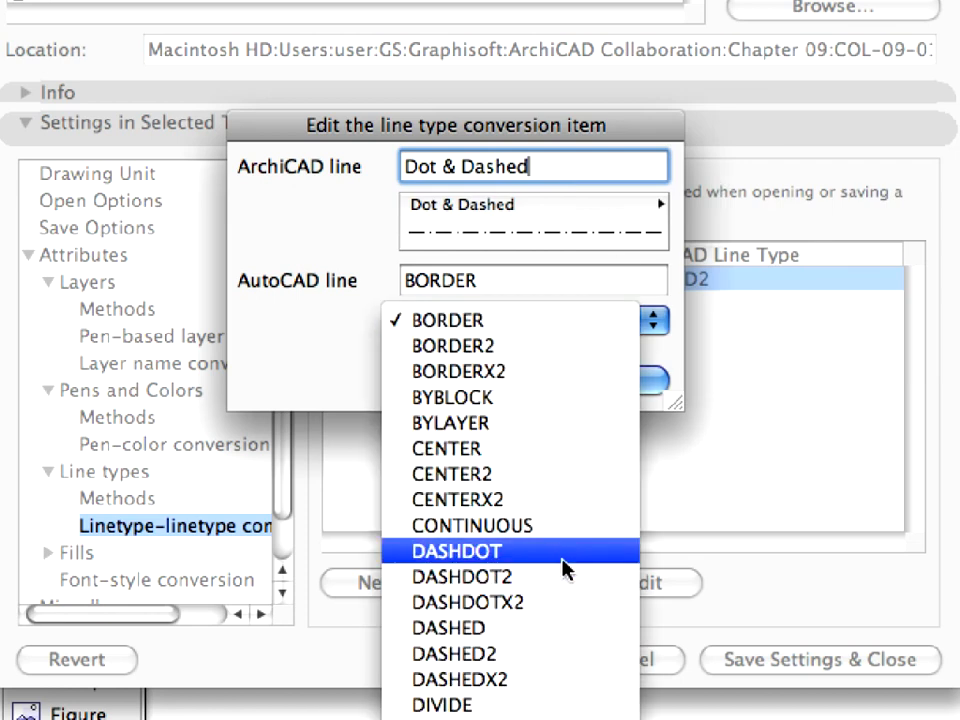
click(456, 550)
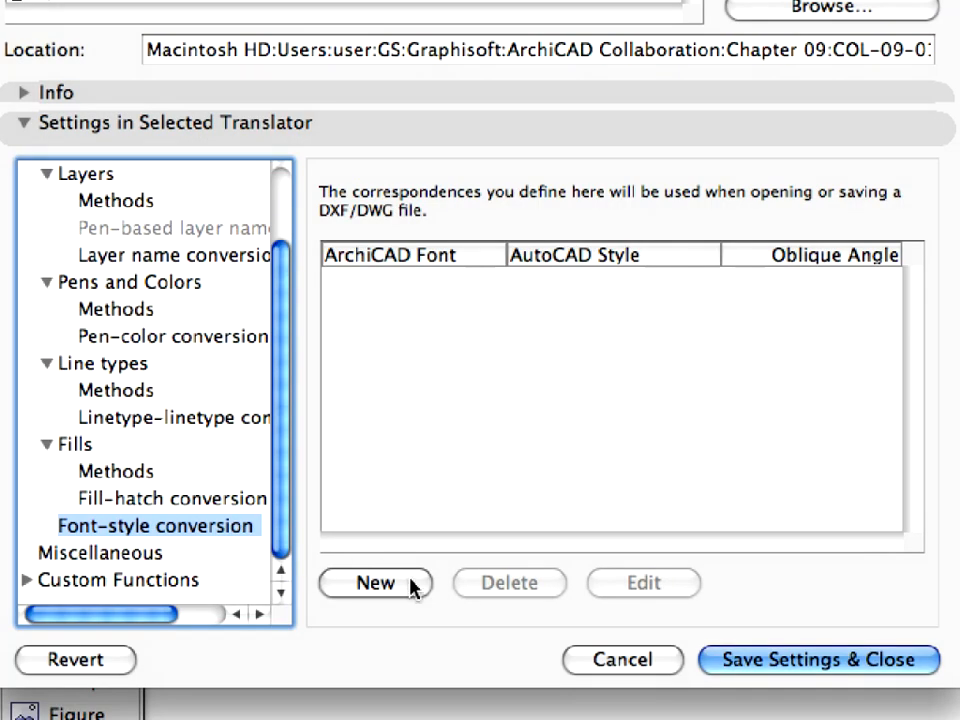
- Add a font-style conversion mapping Arial to the ARCHITECT_TEXT style and confirm it
click(376, 584)
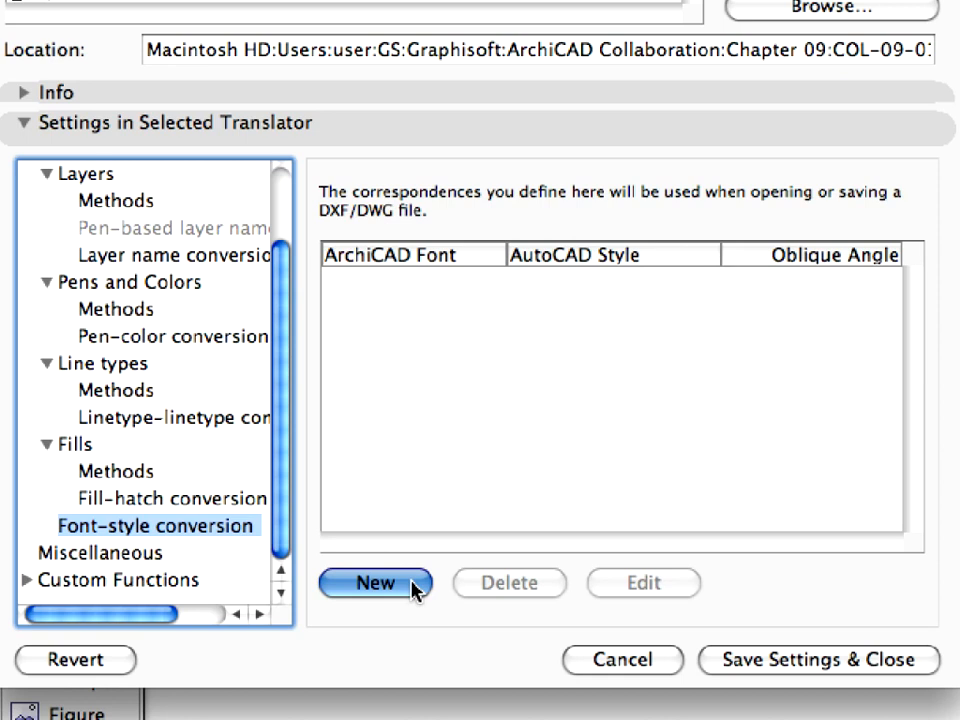
click(376, 584)
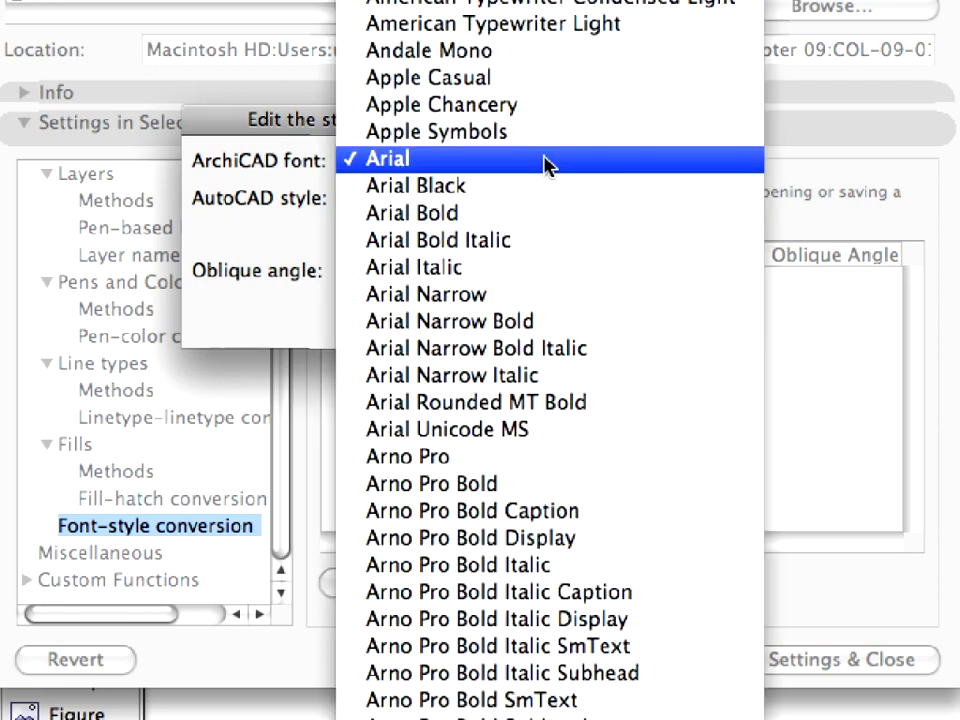
click(386, 158)
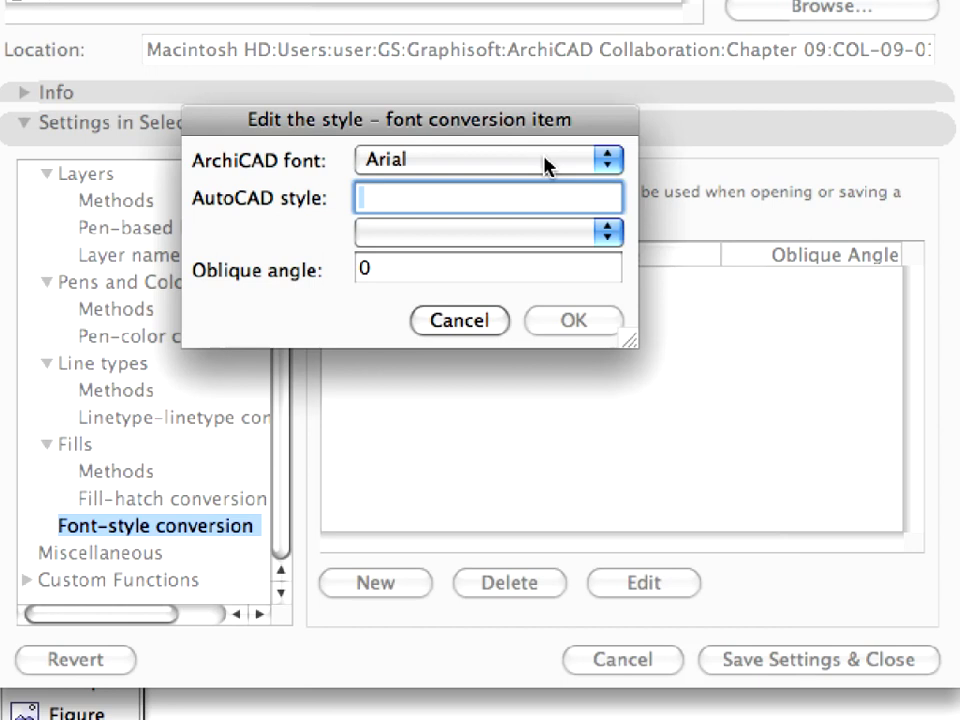
mouse_move(616, 238)
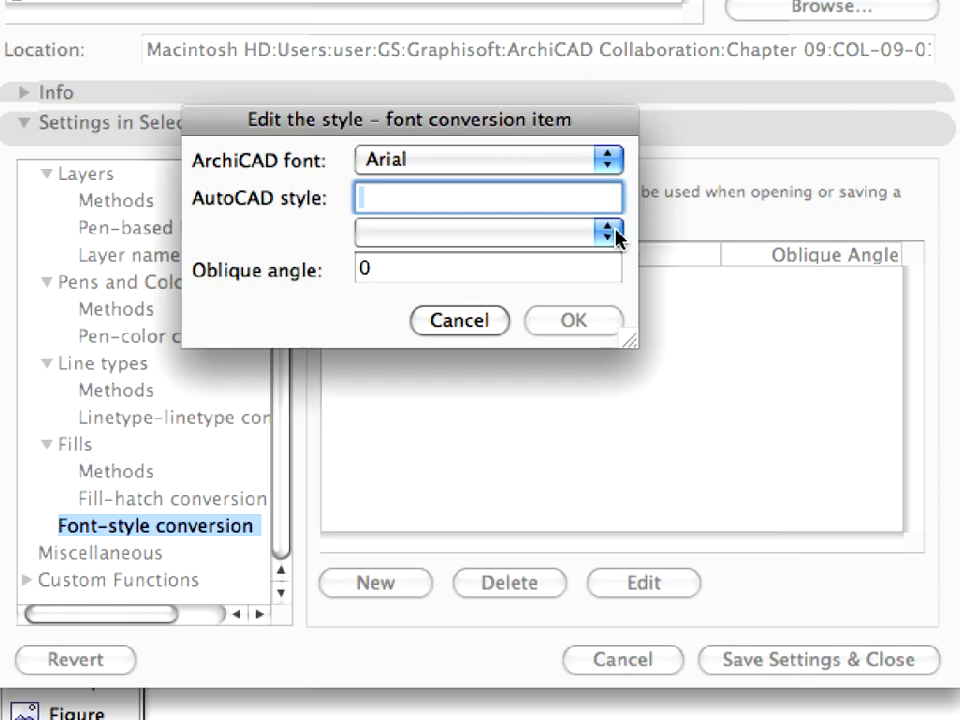
click(608, 232)
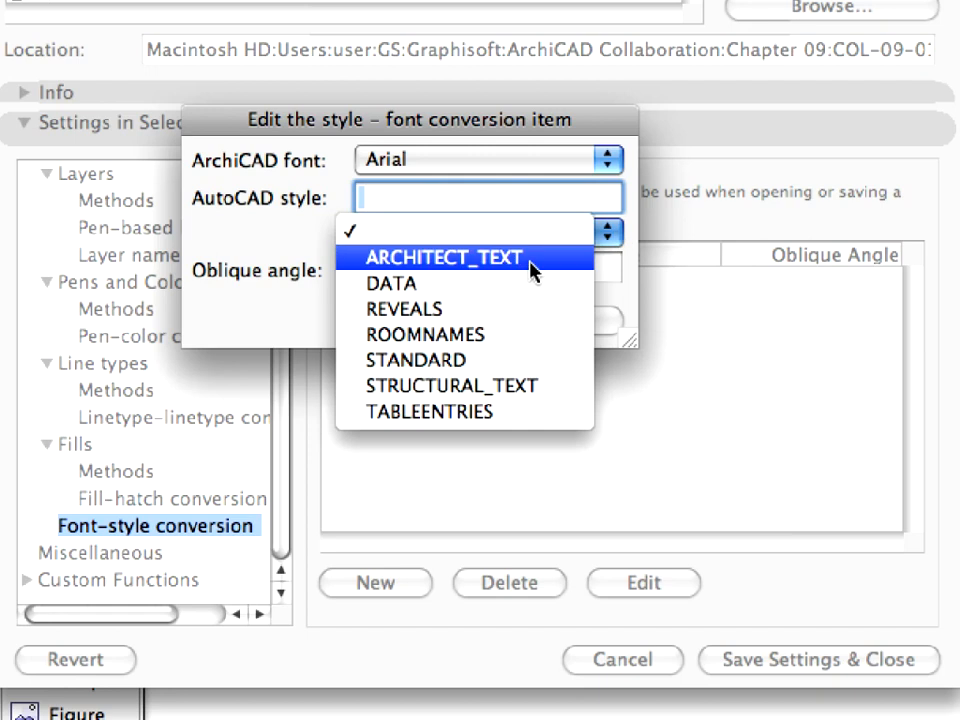
click(444, 256)
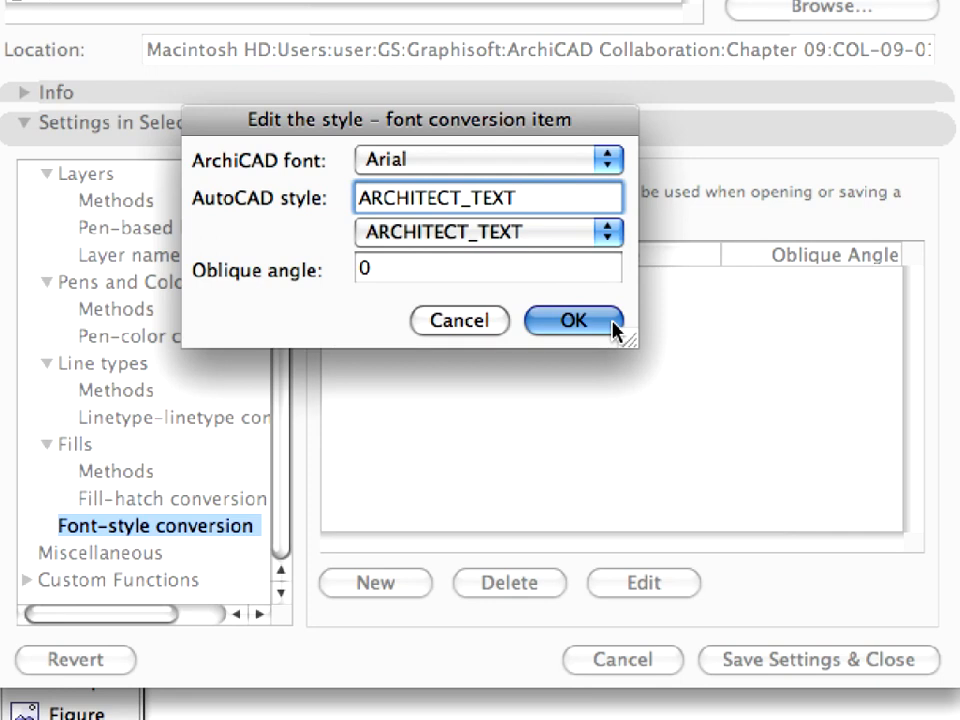
click(572, 320)
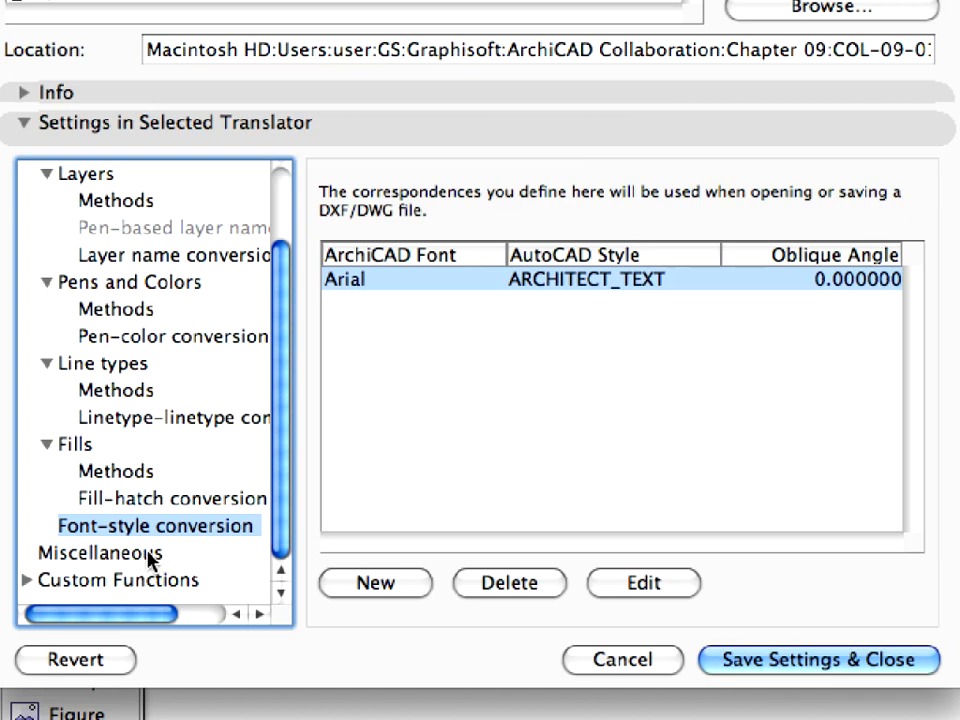
- View the Miscellaneous group's Custom Save and Custom Open function lists
click(96, 552)
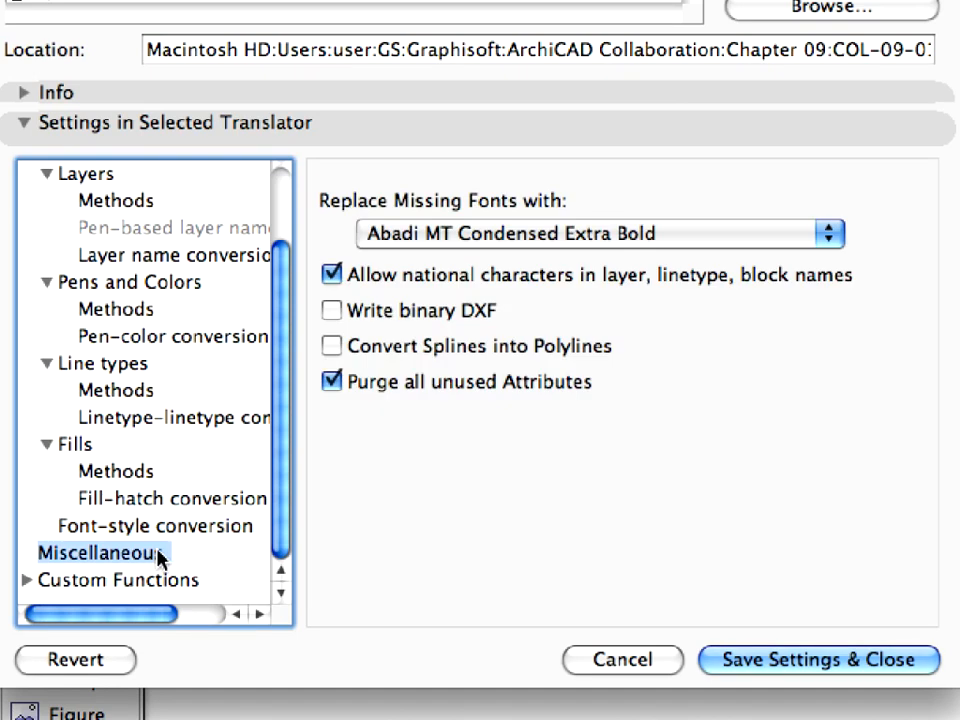
mouse_move(348, 536)
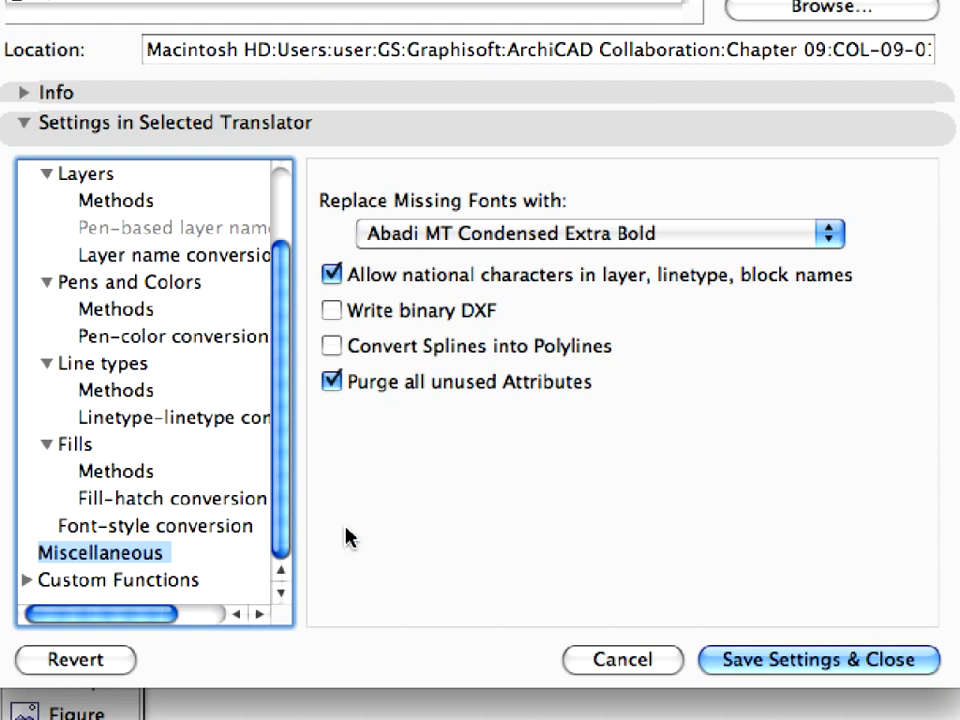
mouse_move(288, 532)
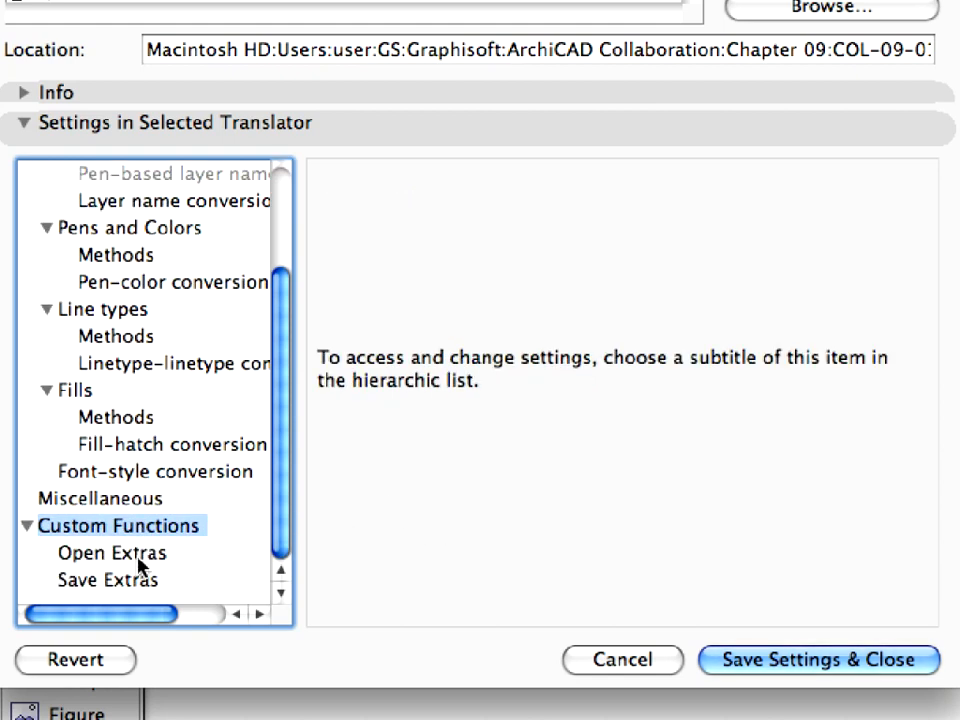
click(110, 580)
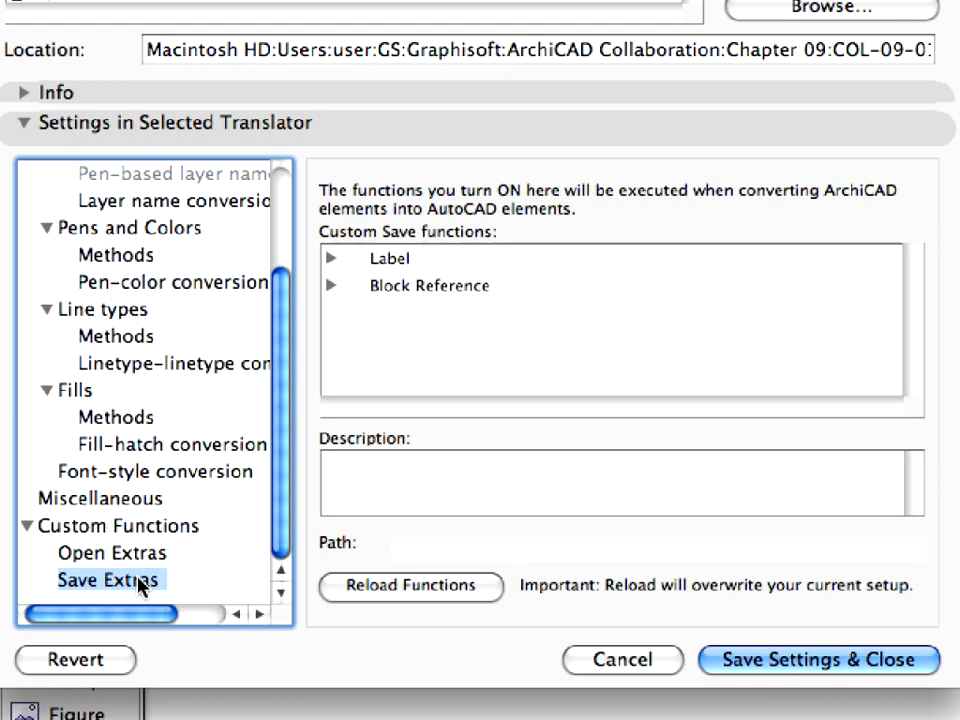
click(112, 552)
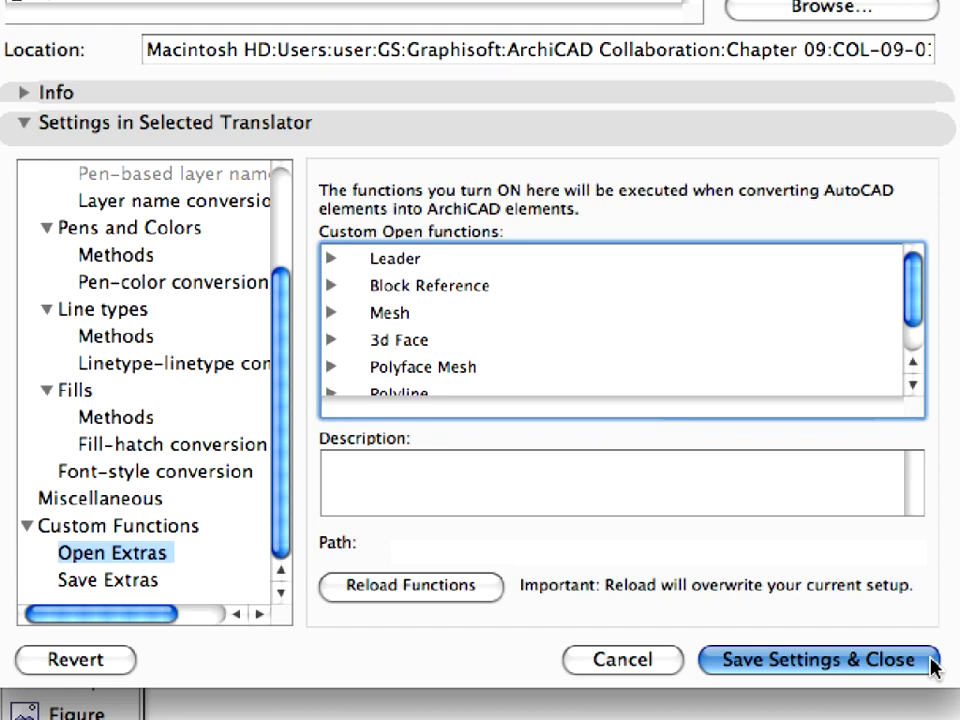
- Save and close the translator, then select 03-MEP Consultant from the Navigator's publisher sets
click(814, 660)
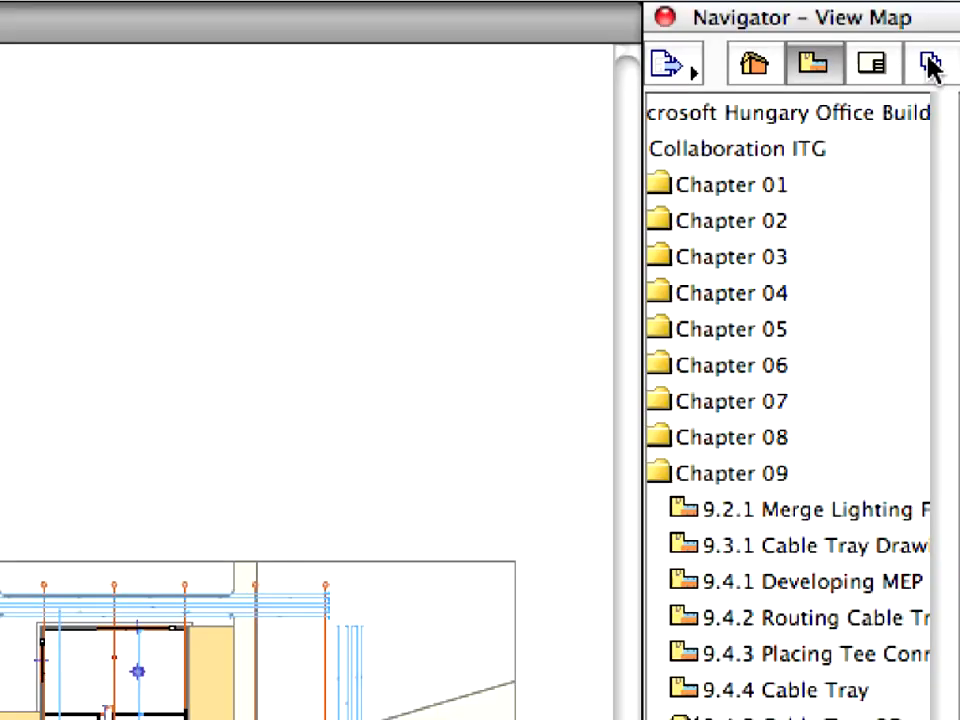
mouse_move(930, 62)
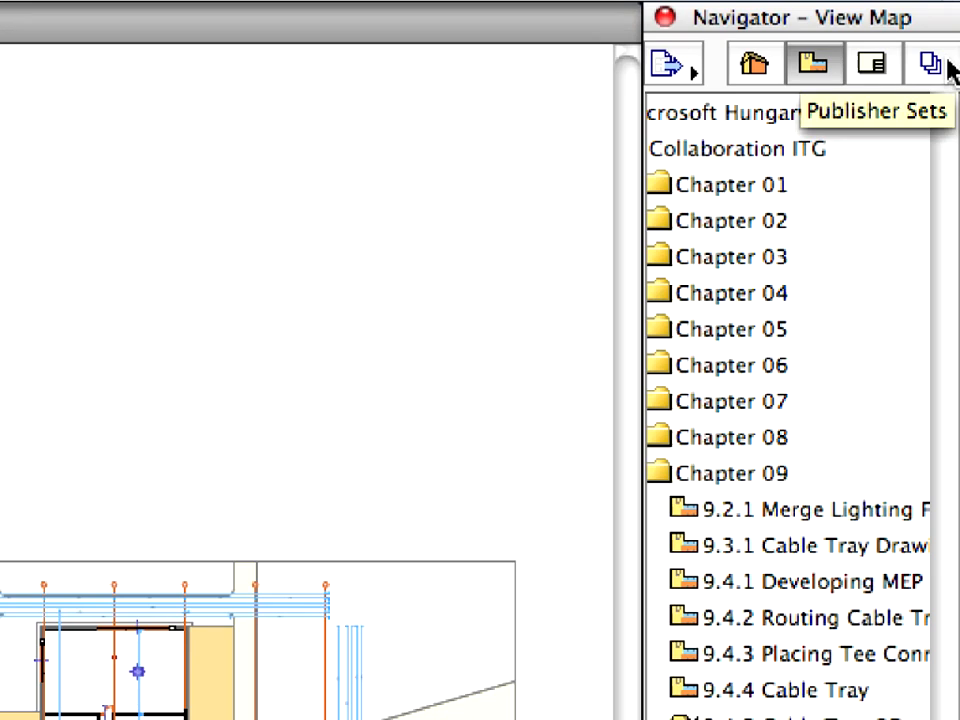
click(928, 62)
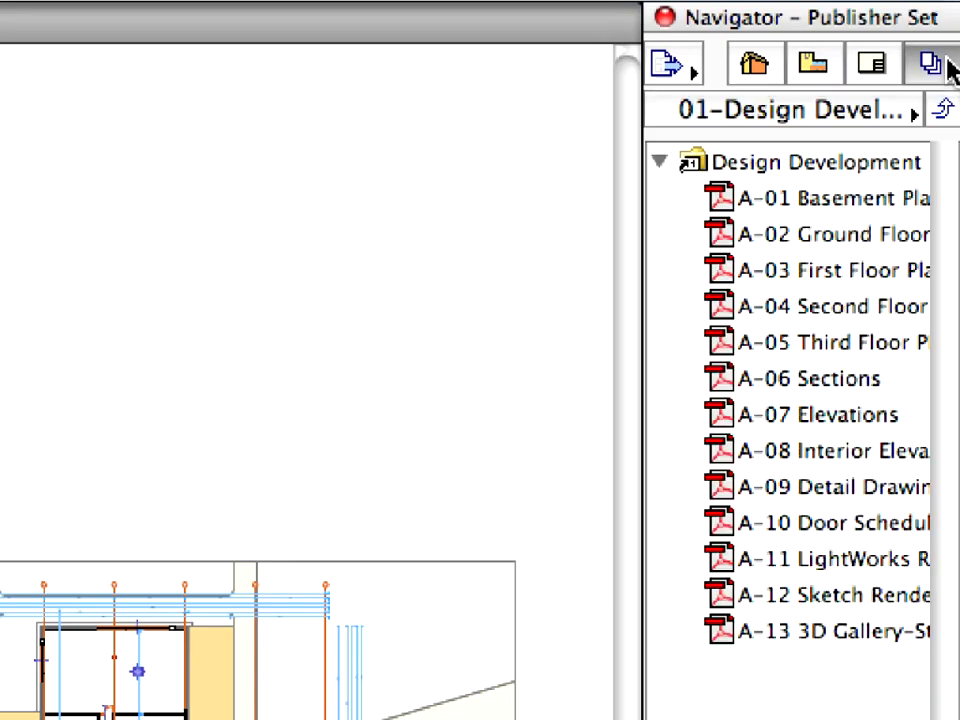
mouse_move(928, 62)
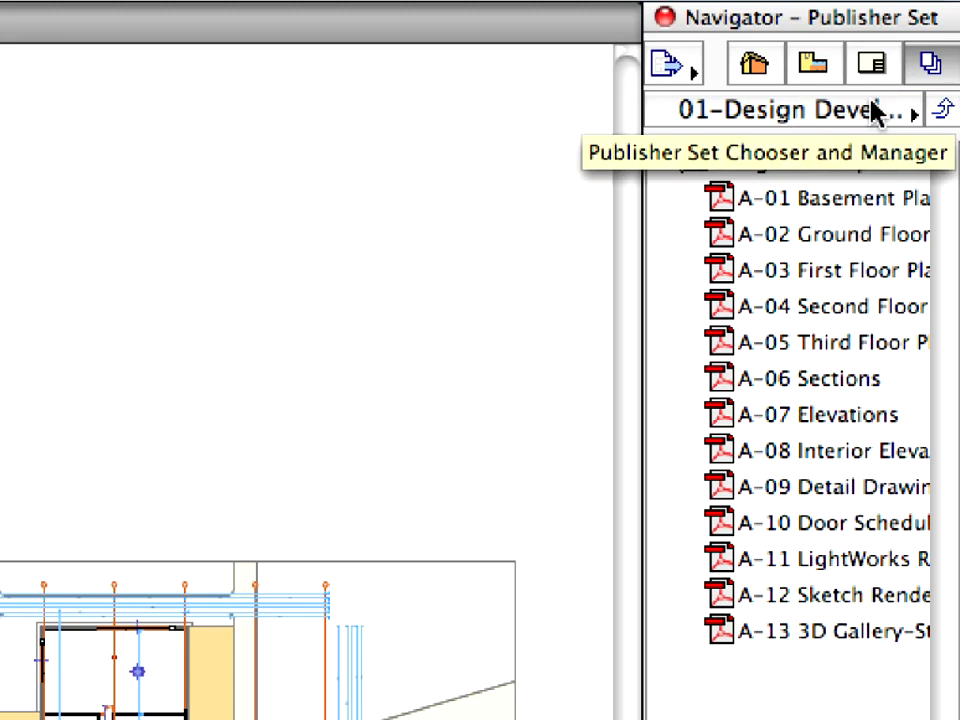
click(796, 108)
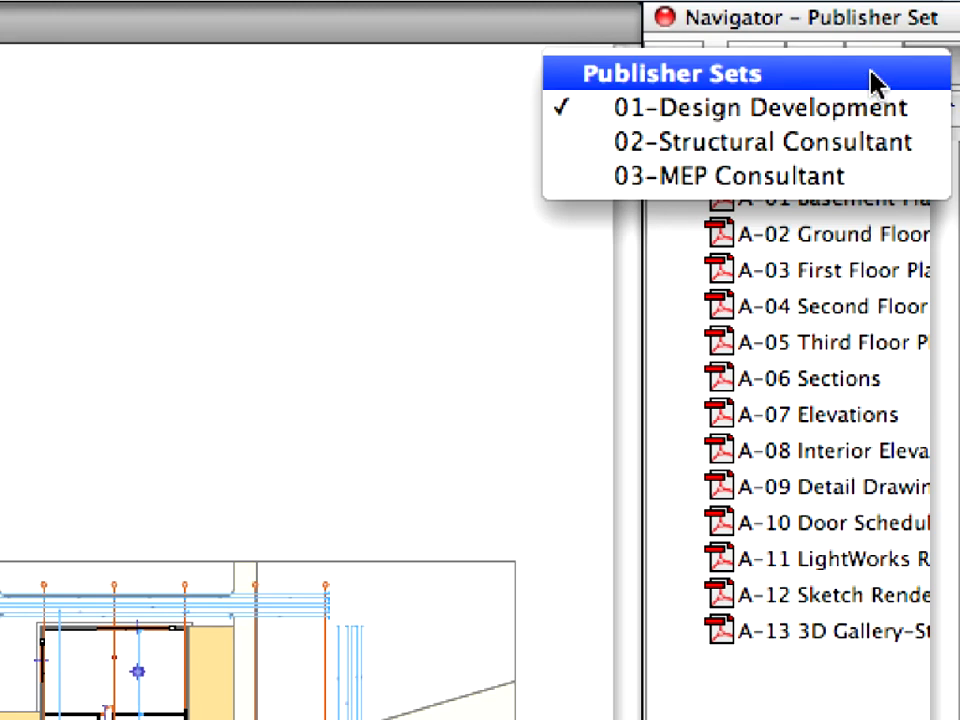
click(760, 108)
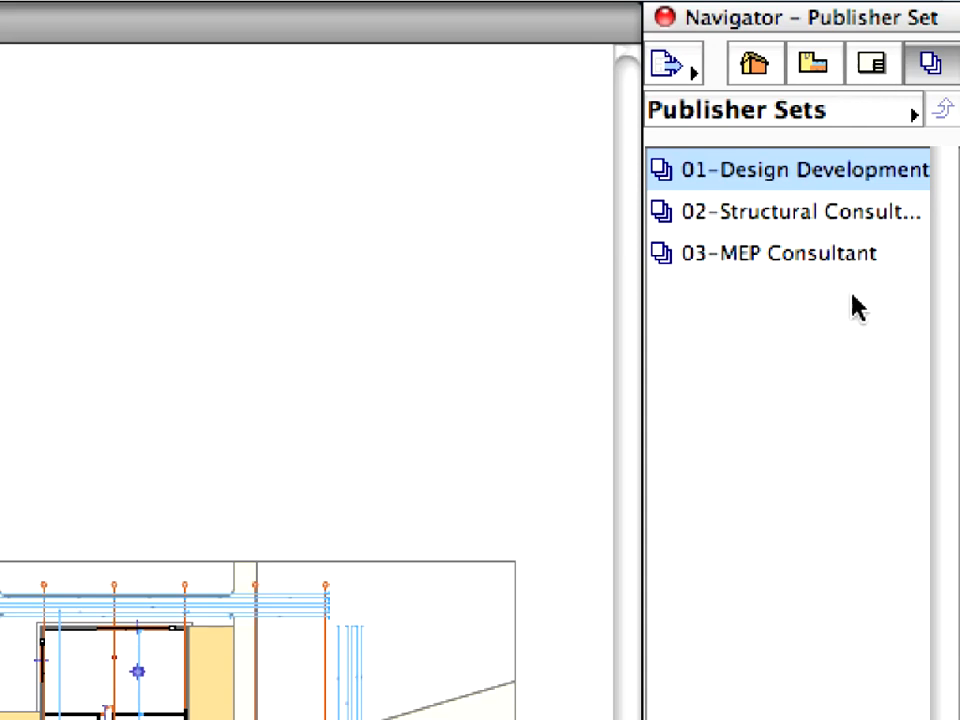
click(778, 252)
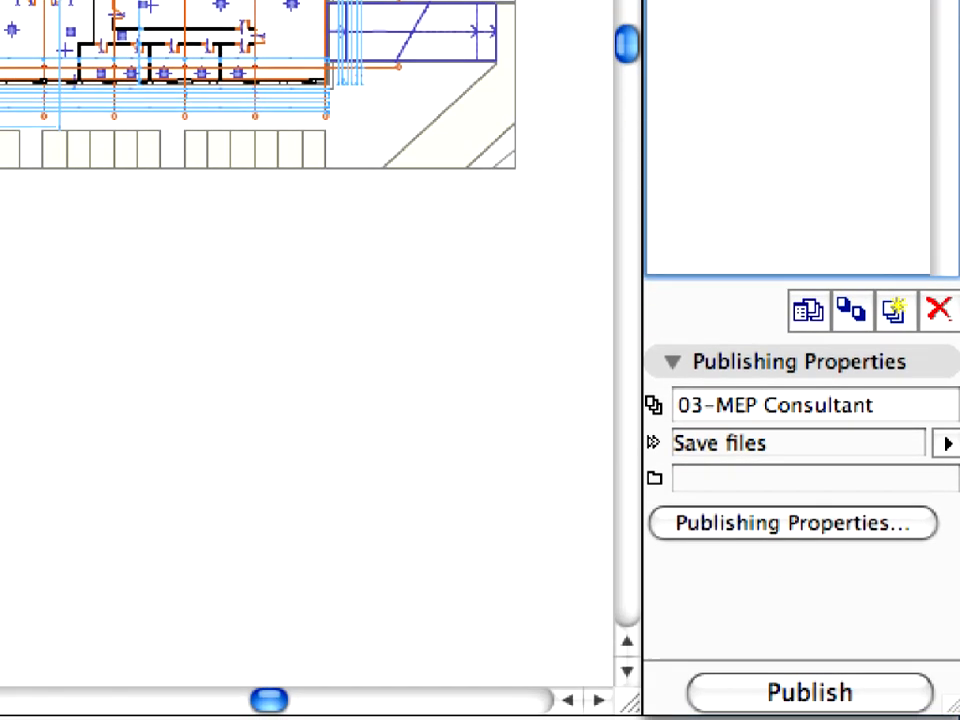
mouse_move(808, 310)
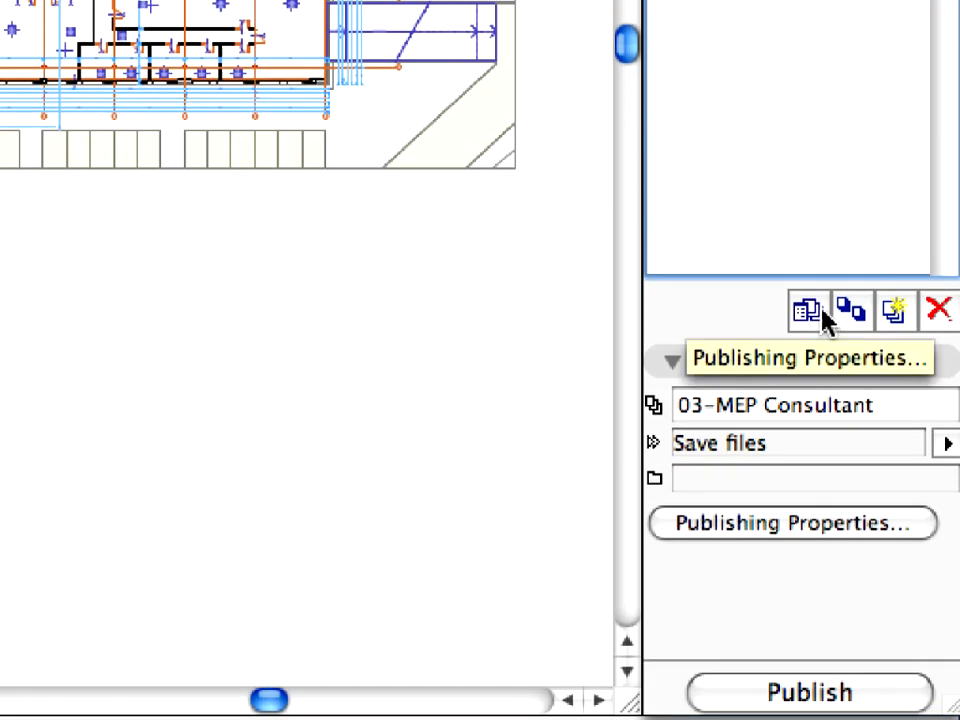
click(804, 310)
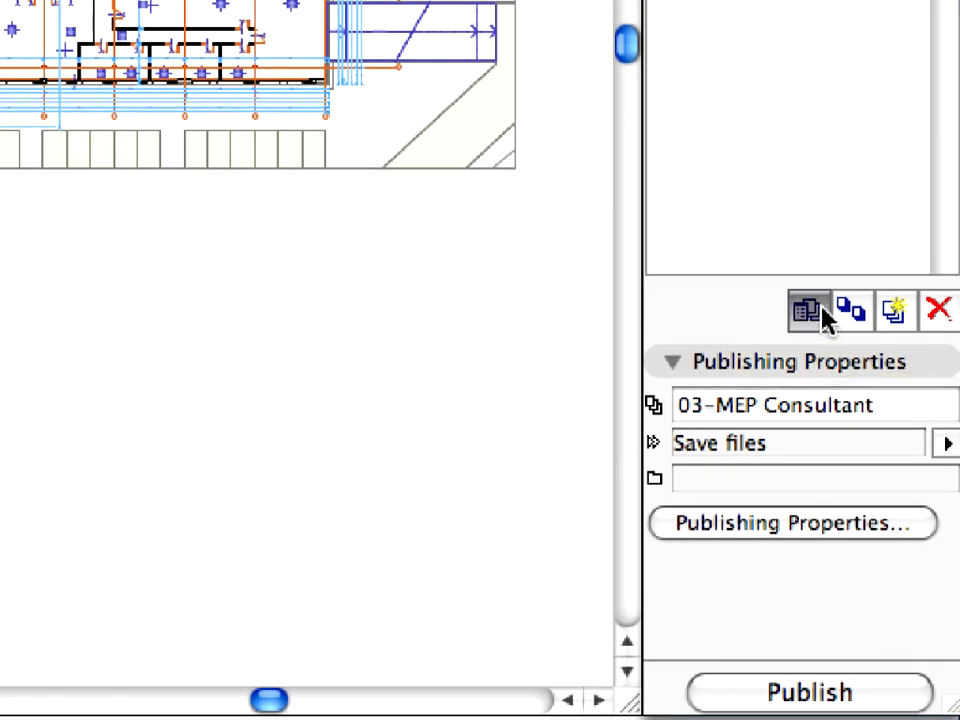
- Set the set's save path to a new Step 1 folder with a real folder structure
click(792, 522)
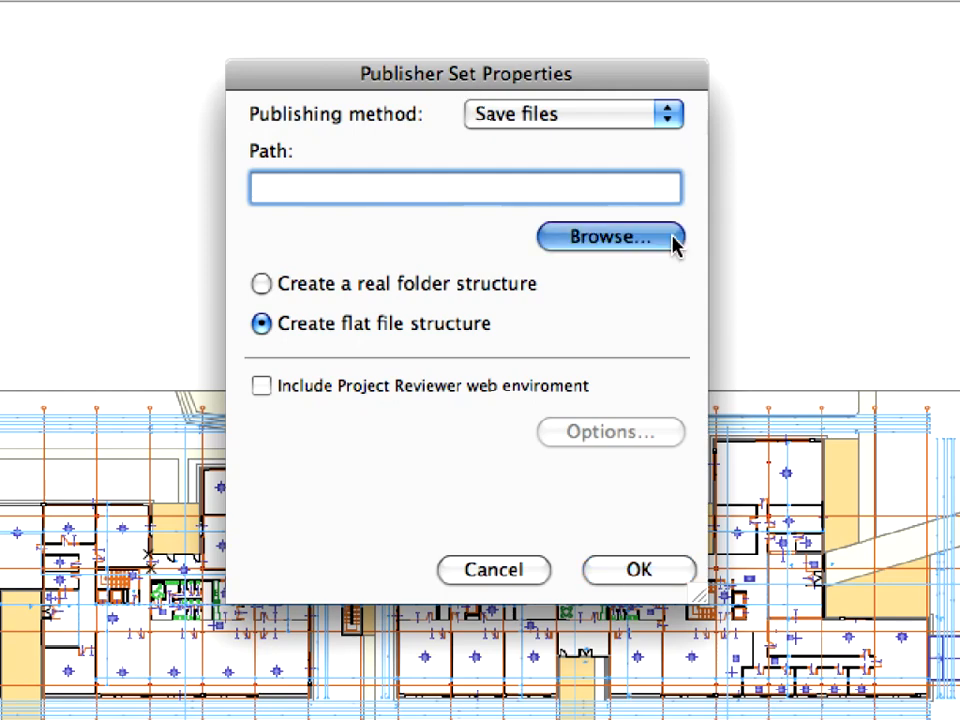
click(610, 236)
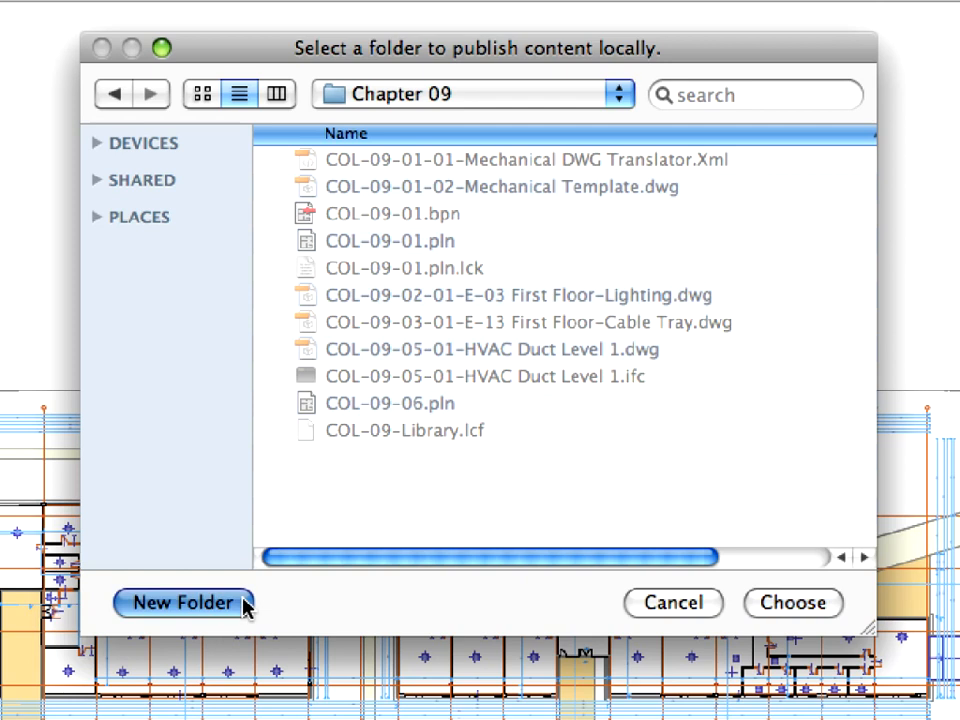
click(182, 604)
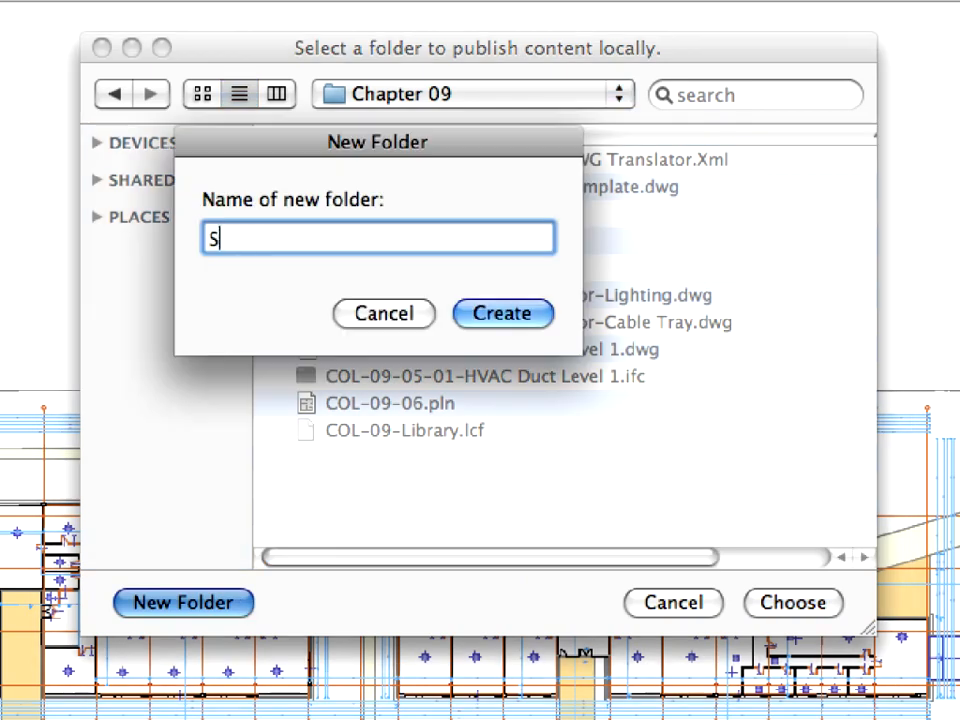
text(tep 1)
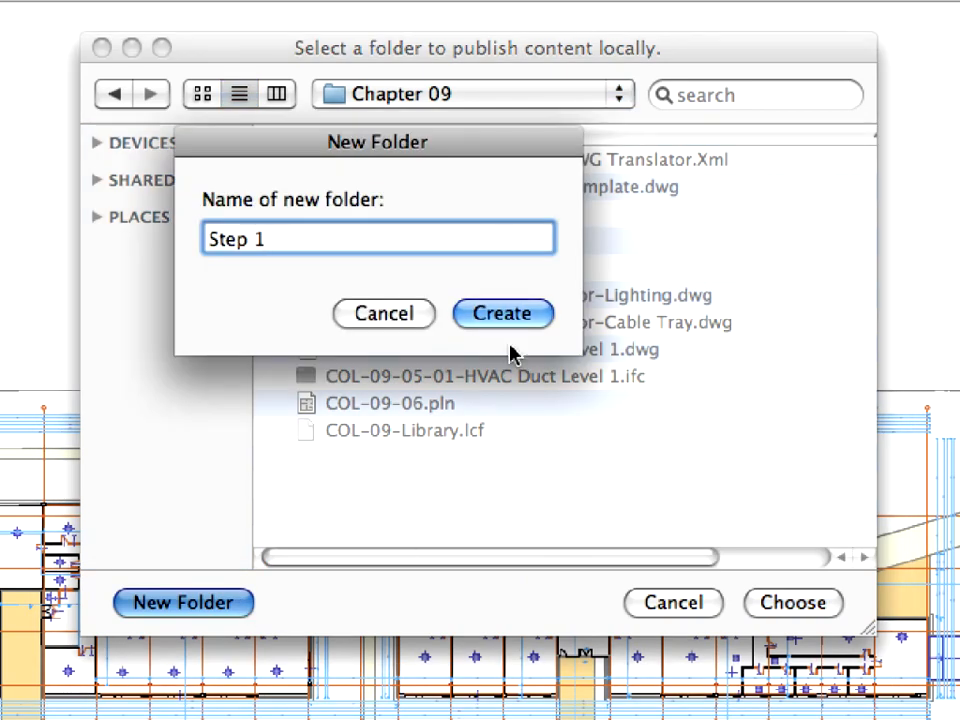
click(504, 312)
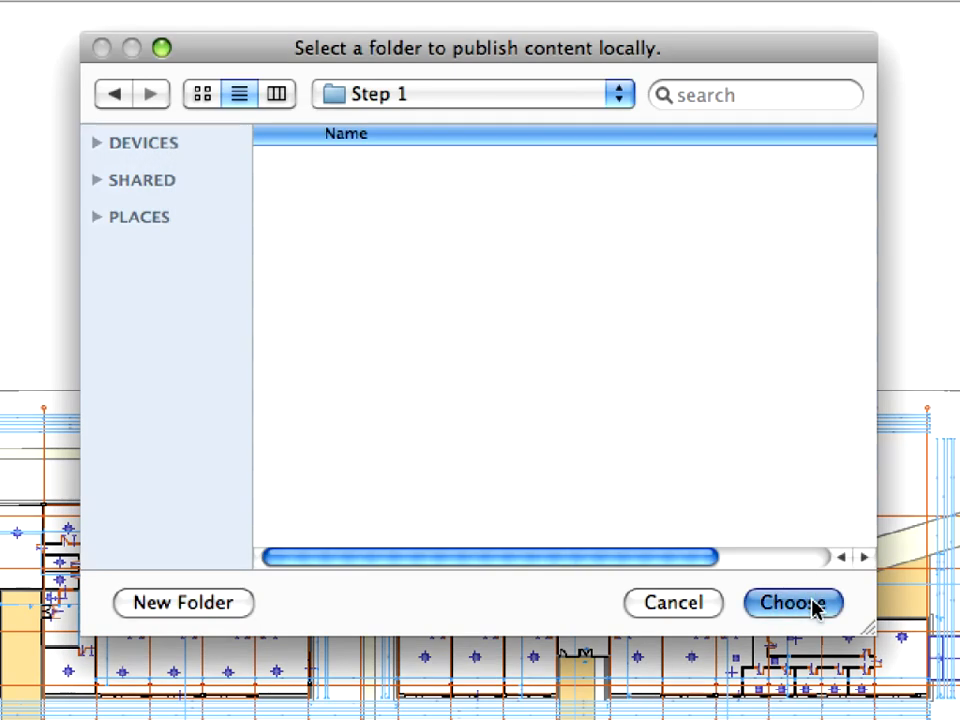
click(792, 604)
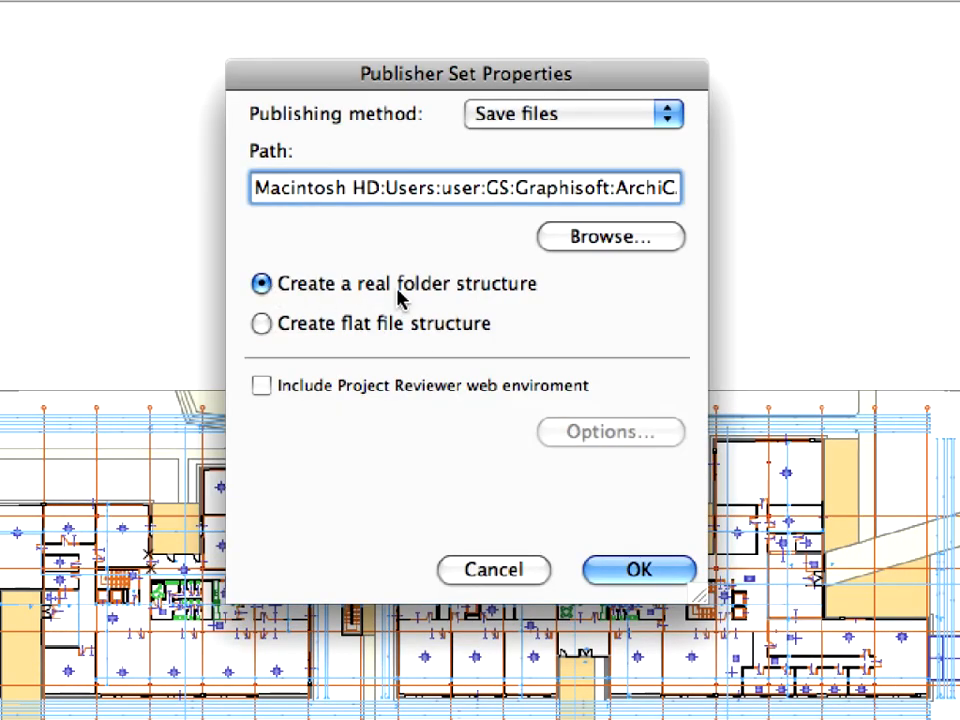
mouse_move(540, 300)
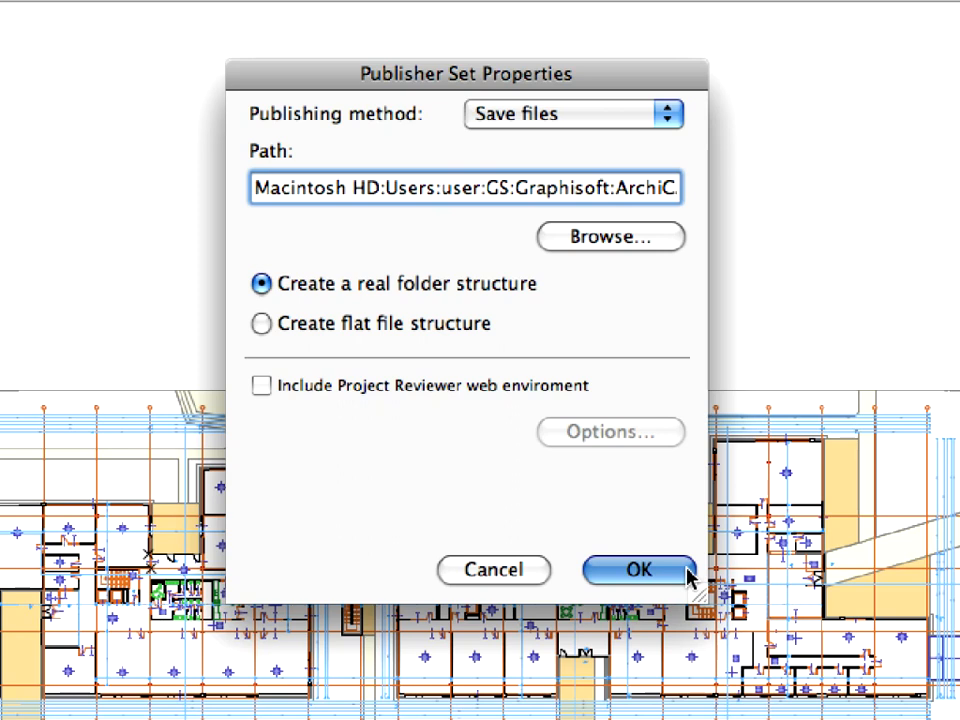
click(636, 570)
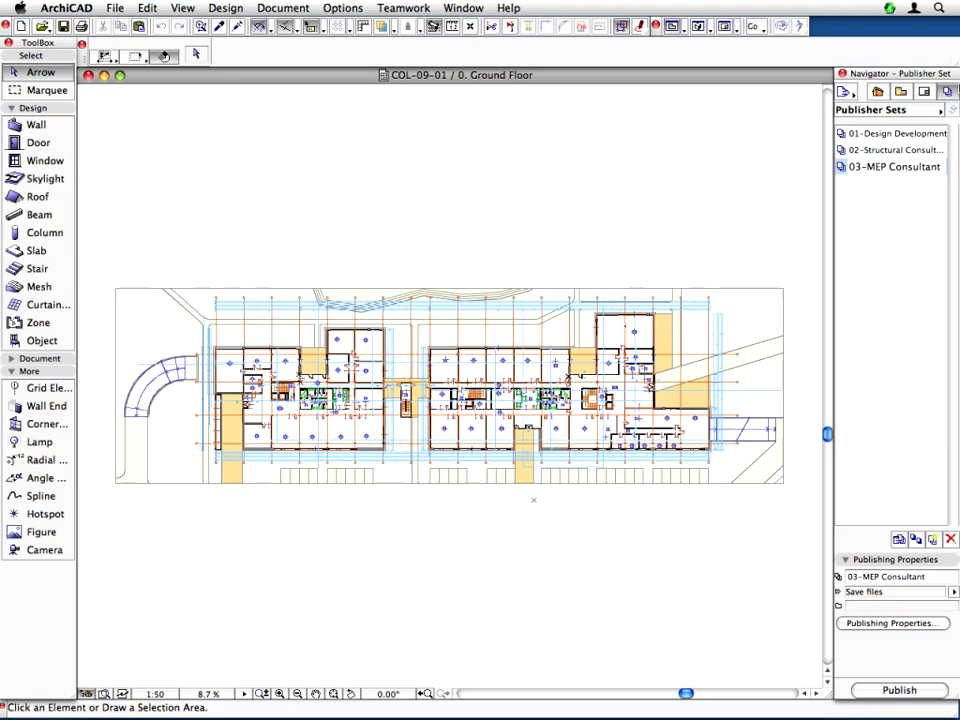
- Open the 03-MEP Consultant set and select its 0301 Arch DD Stories folder
click(892, 166)
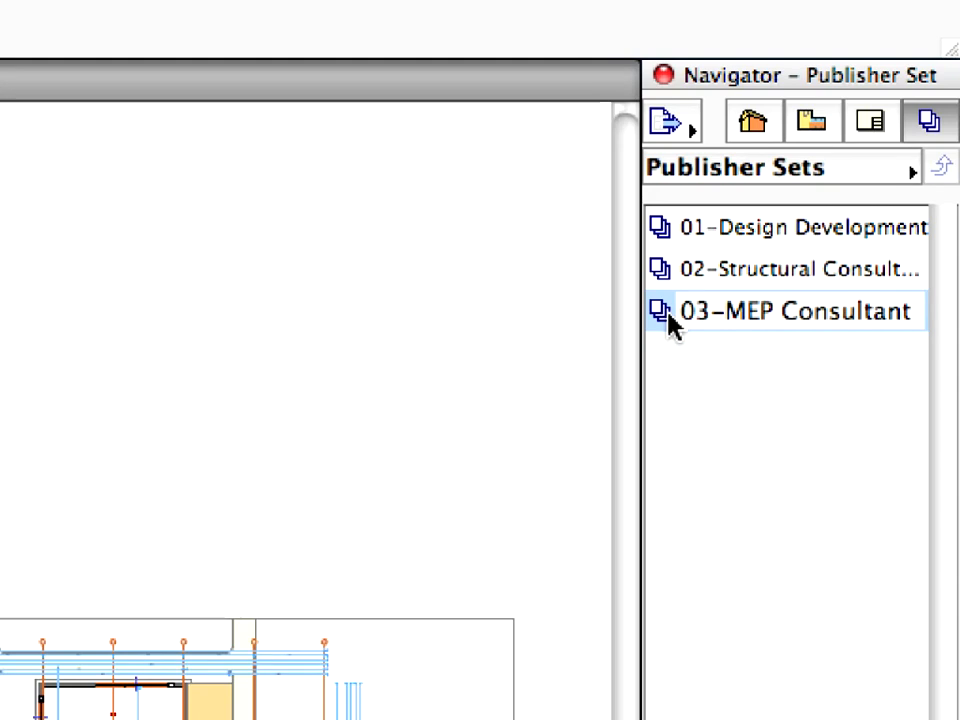
double_click(796, 312)
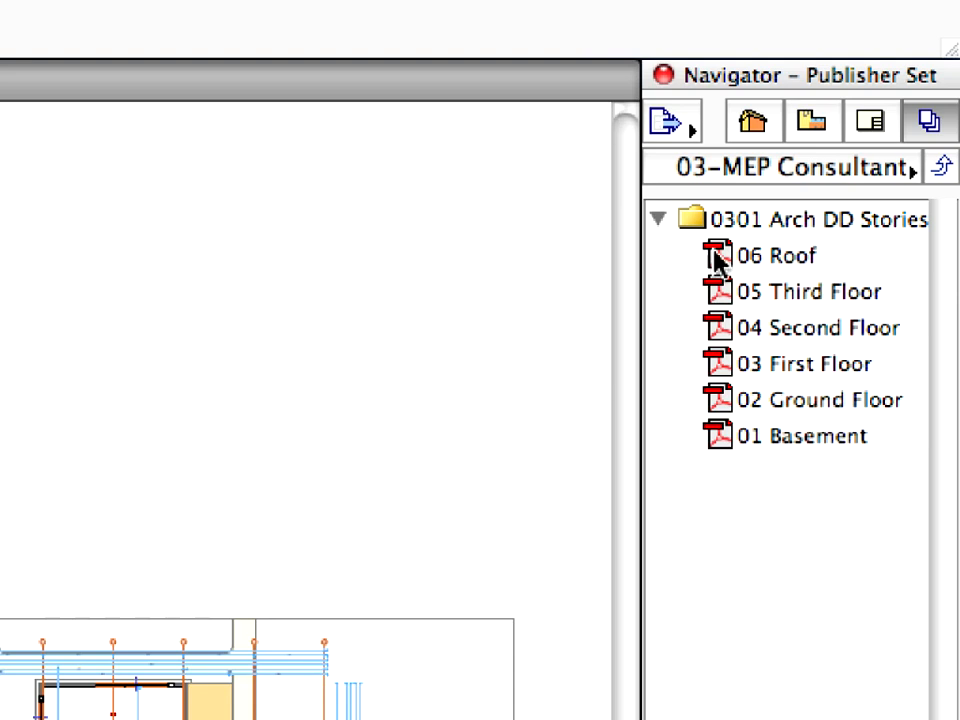
click(816, 218)
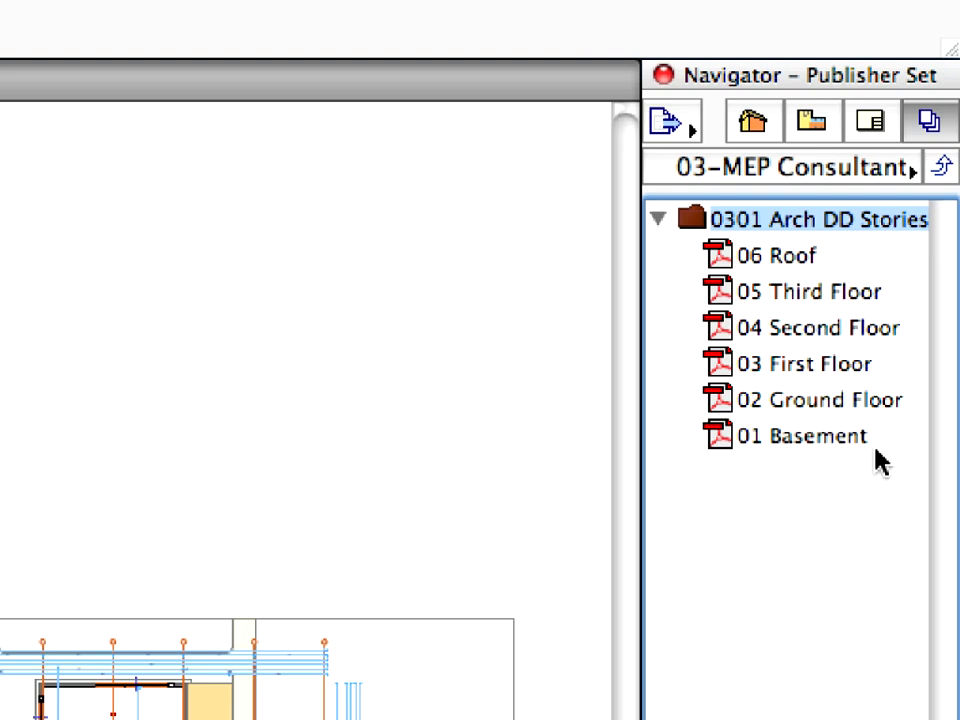
mouse_move(850, 232)
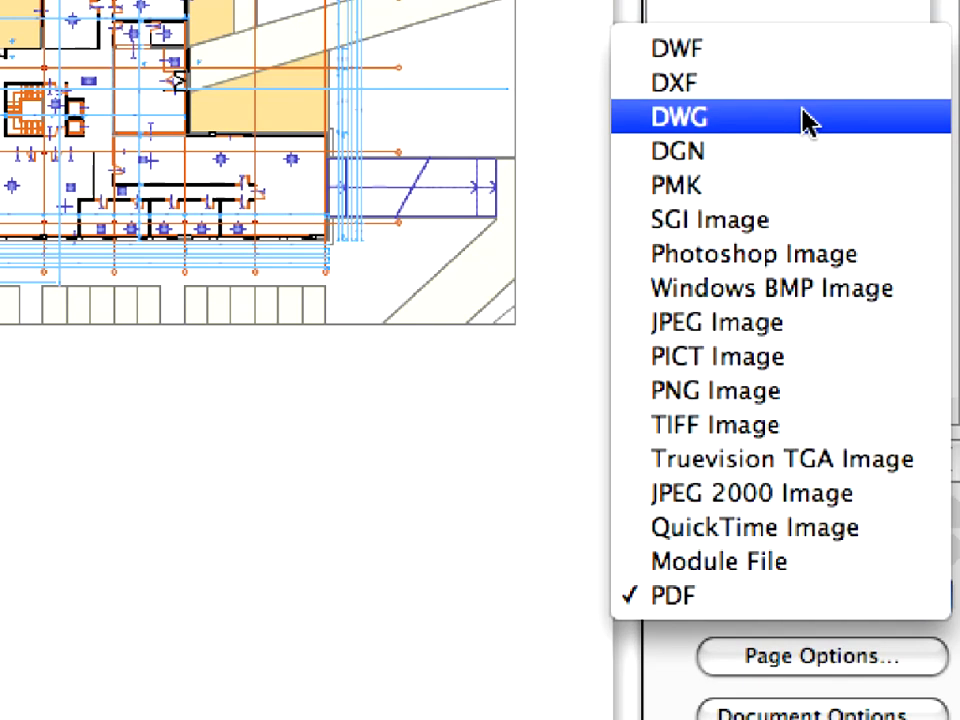
- Set the stories' publish format to DWG with the COL-09-01-01 Mechanical translator and save the settings
click(678, 116)
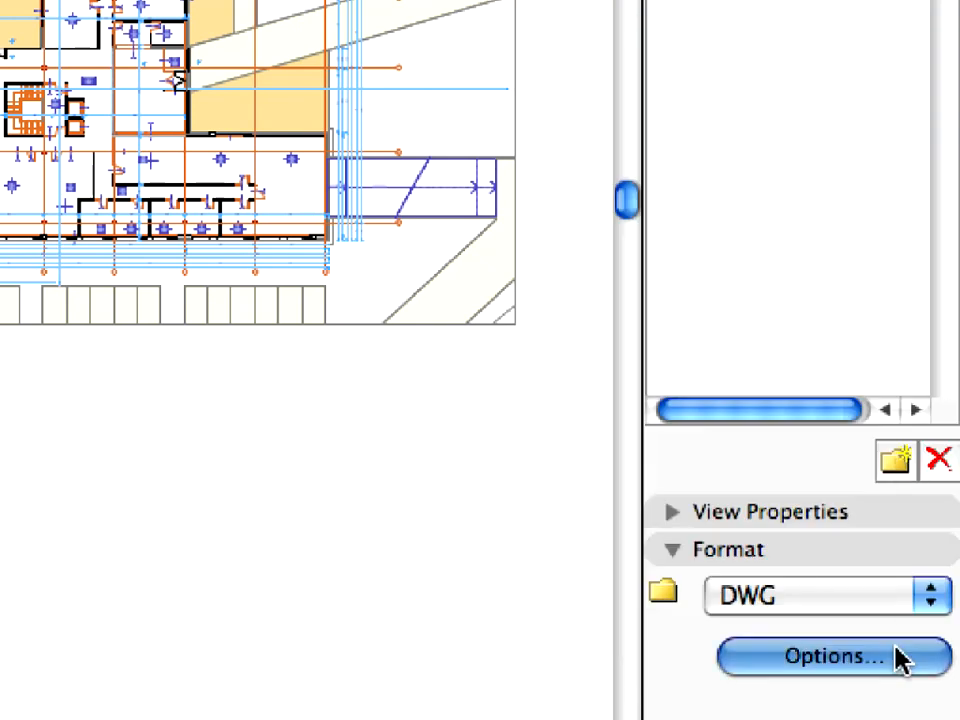
click(828, 656)
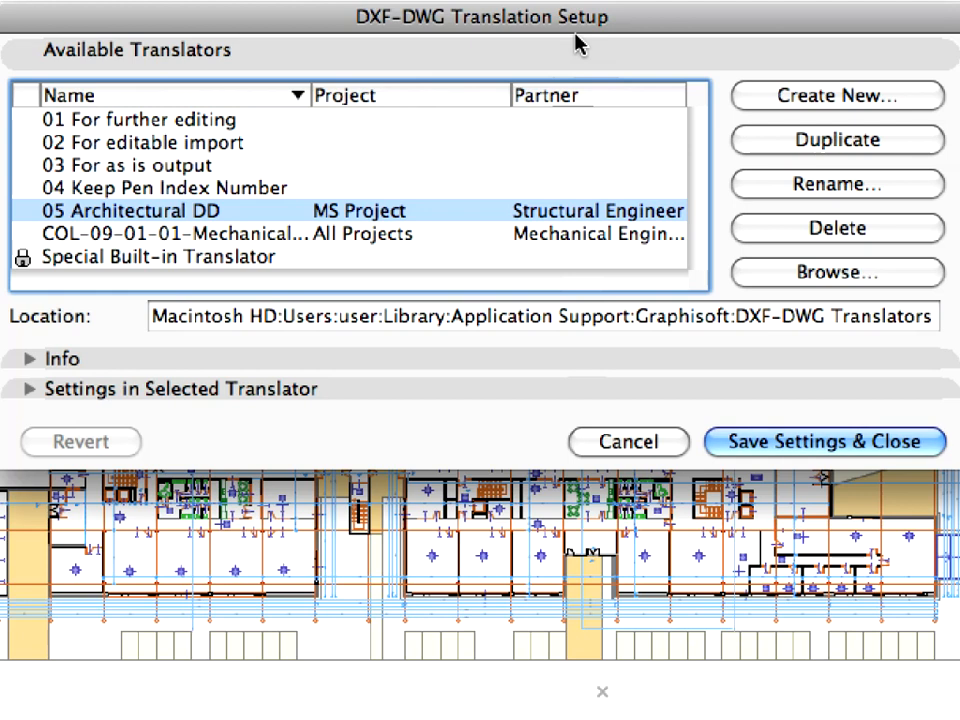
mouse_move(272, 244)
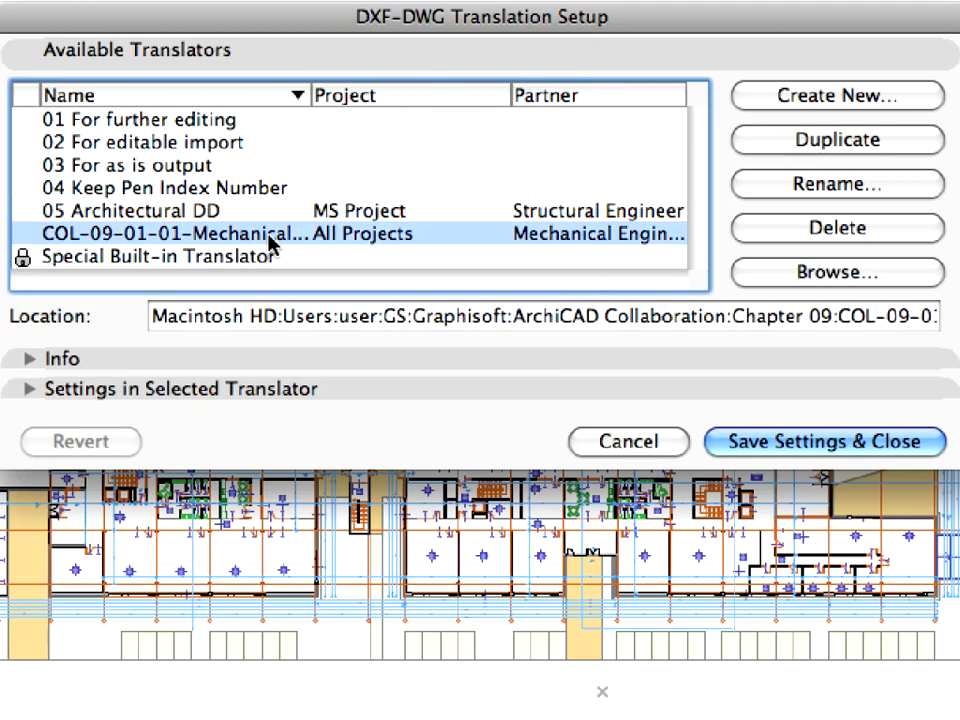
mouse_move(336, 80)
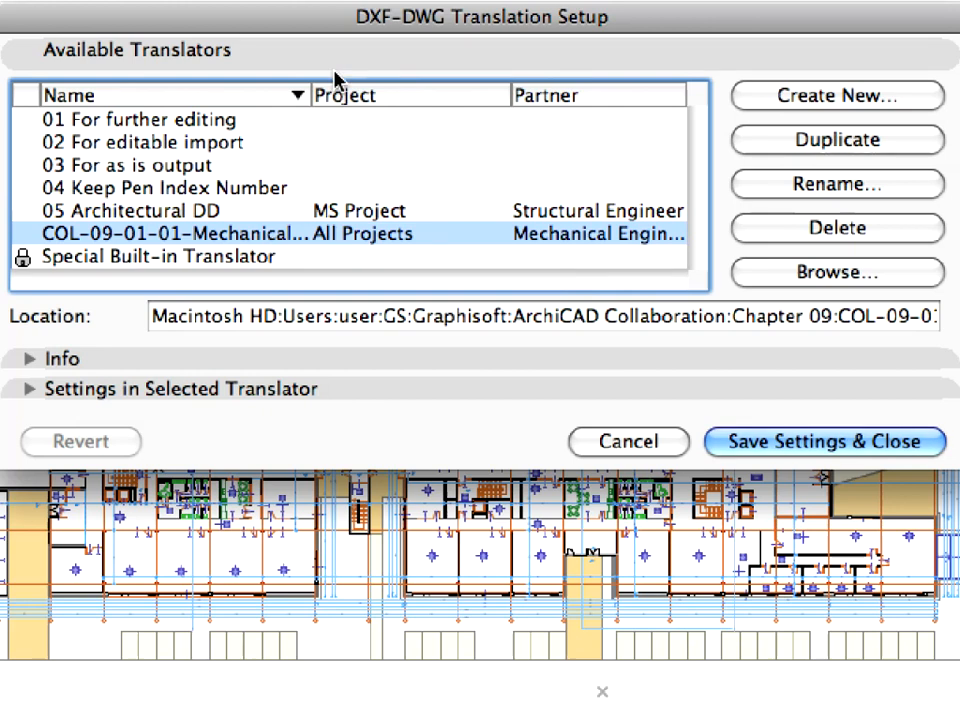
mouse_move(316, 158)
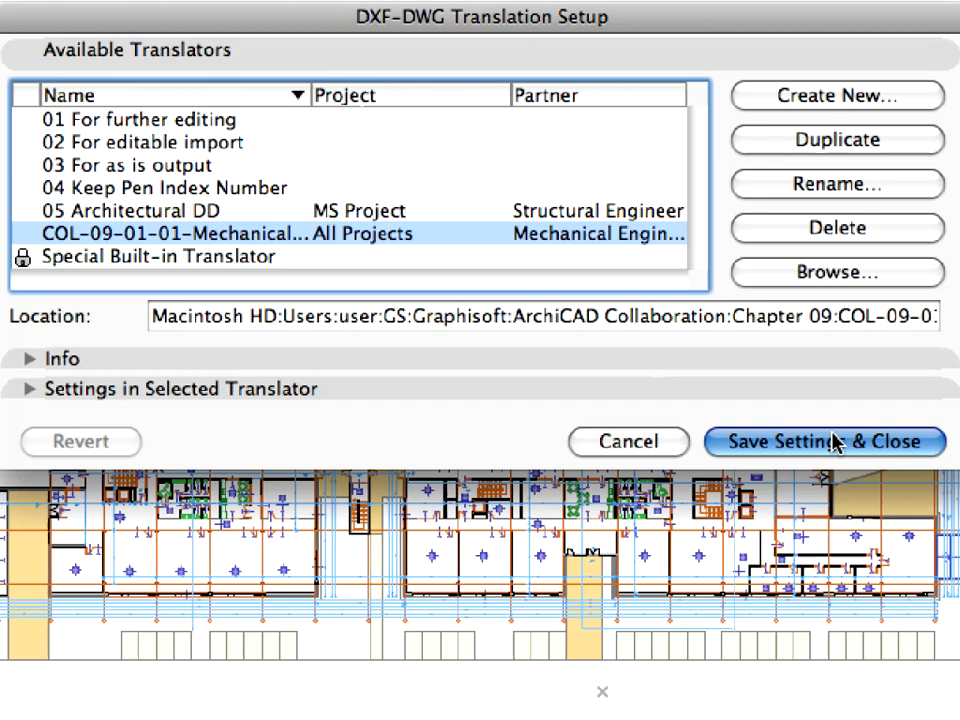
click(824, 442)
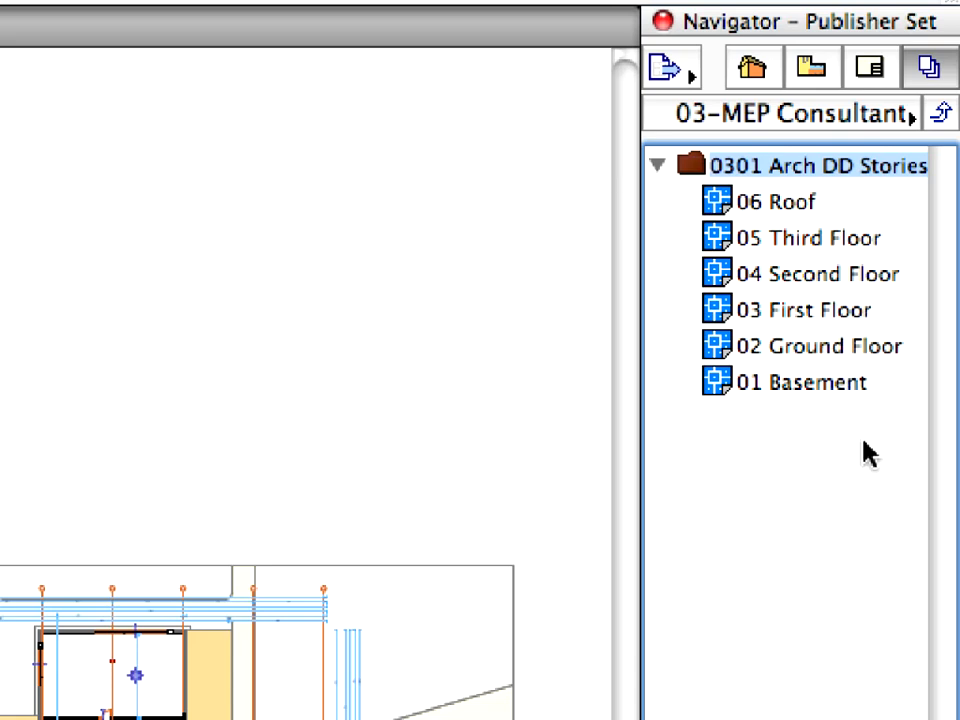
- Publish the six Arch DD stories of this set as DWG files and close the Saved report
click(794, 520)
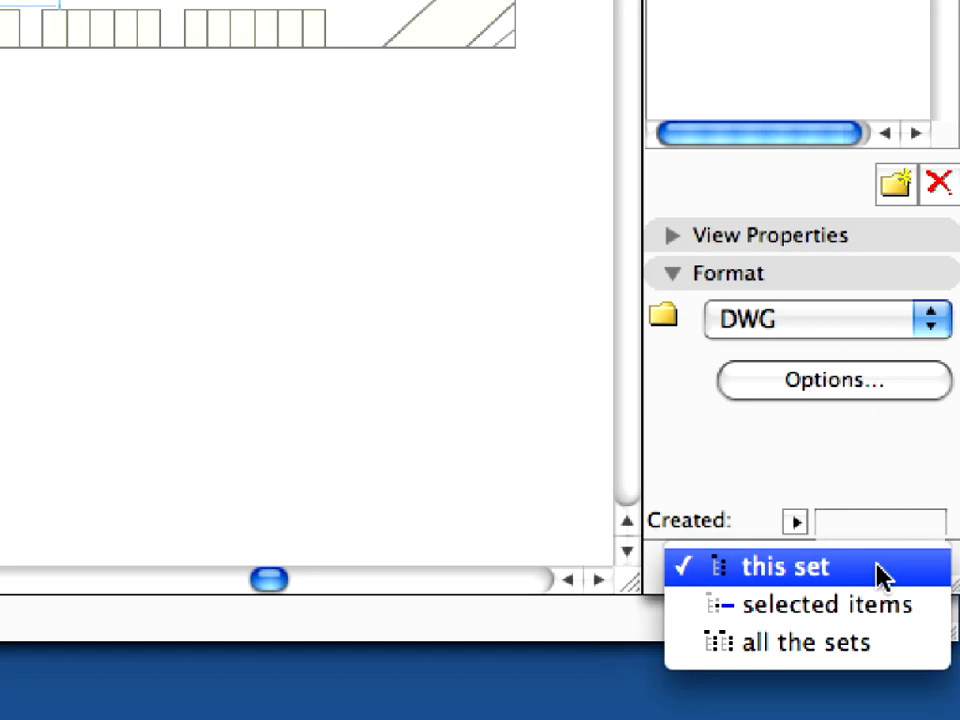
click(784, 566)
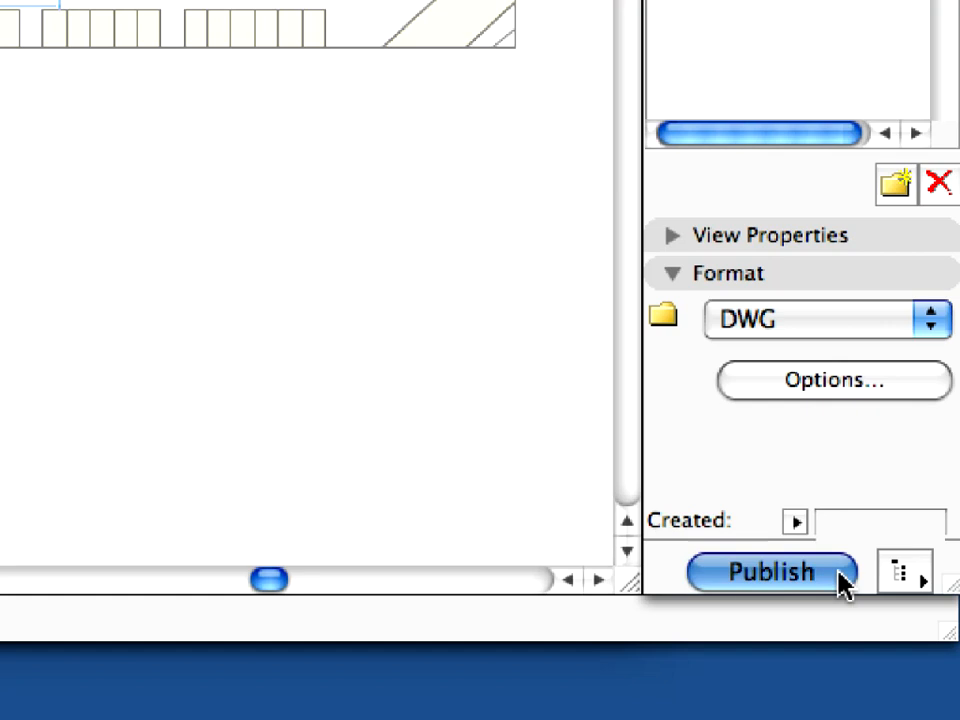
mouse_move(838, 576)
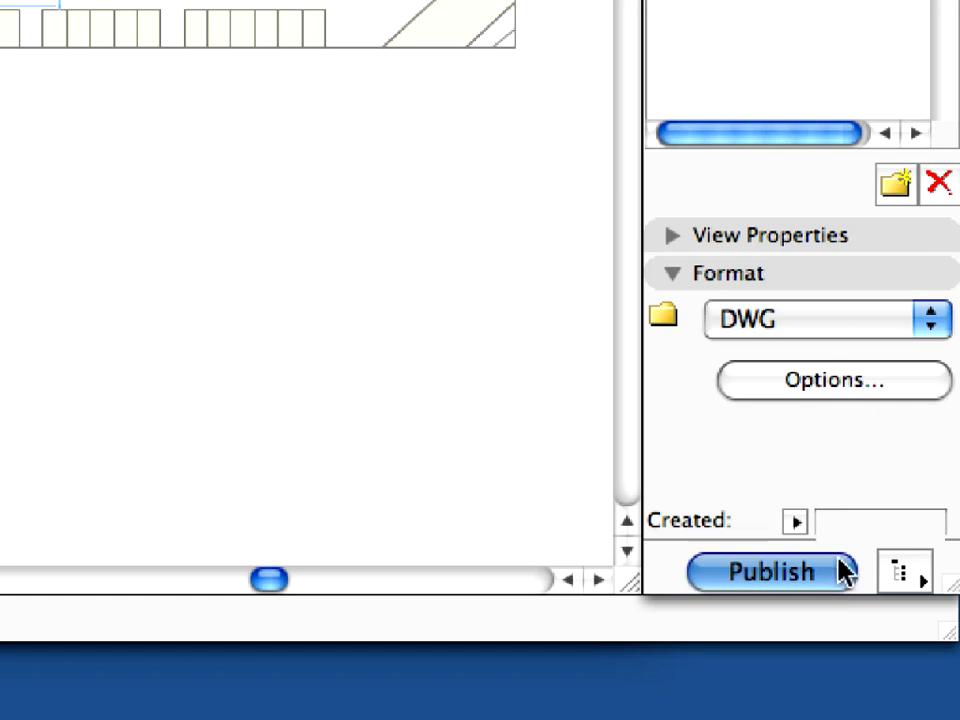
click(772, 572)
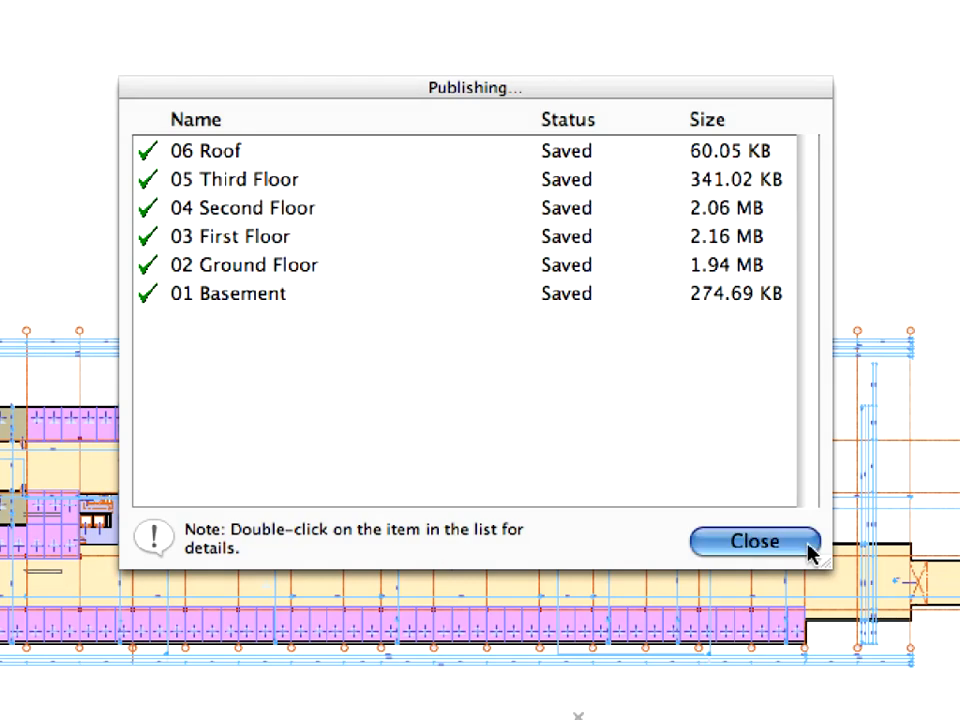
click(756, 540)
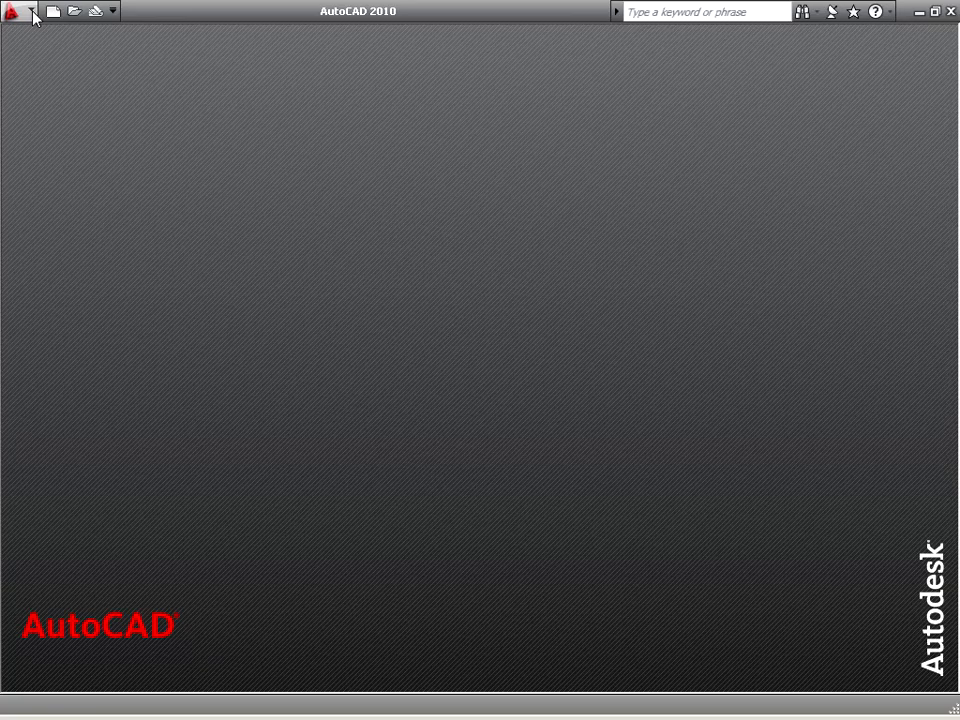
- Open the published 03 First Floor DWG from the 0301 Arch DD Stories folder in AutoCAD 2010
click(12, 12)
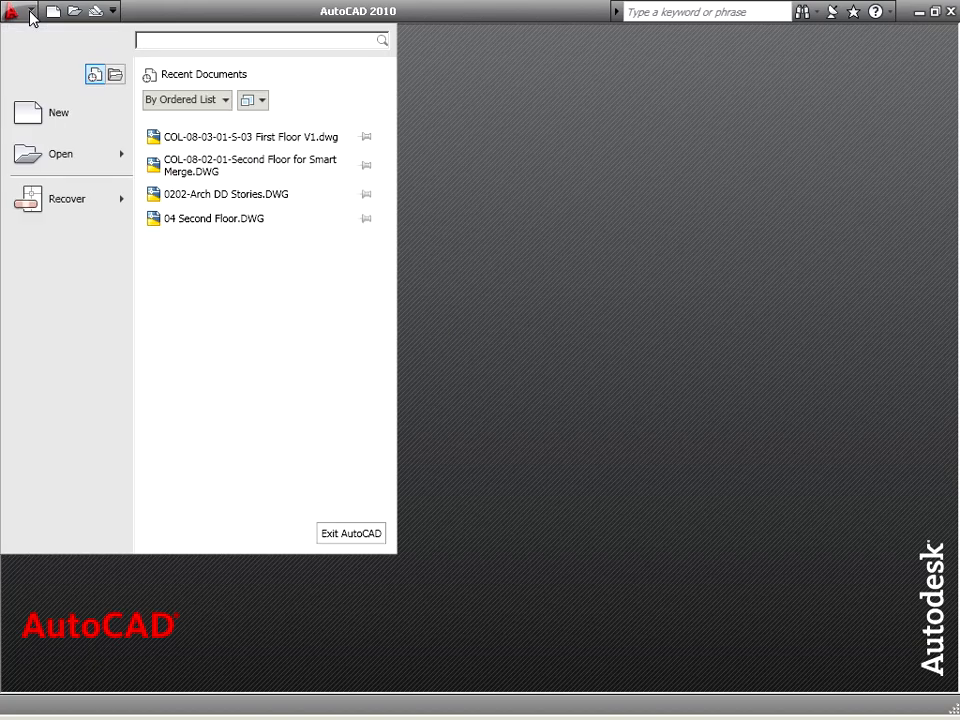
click(60, 152)
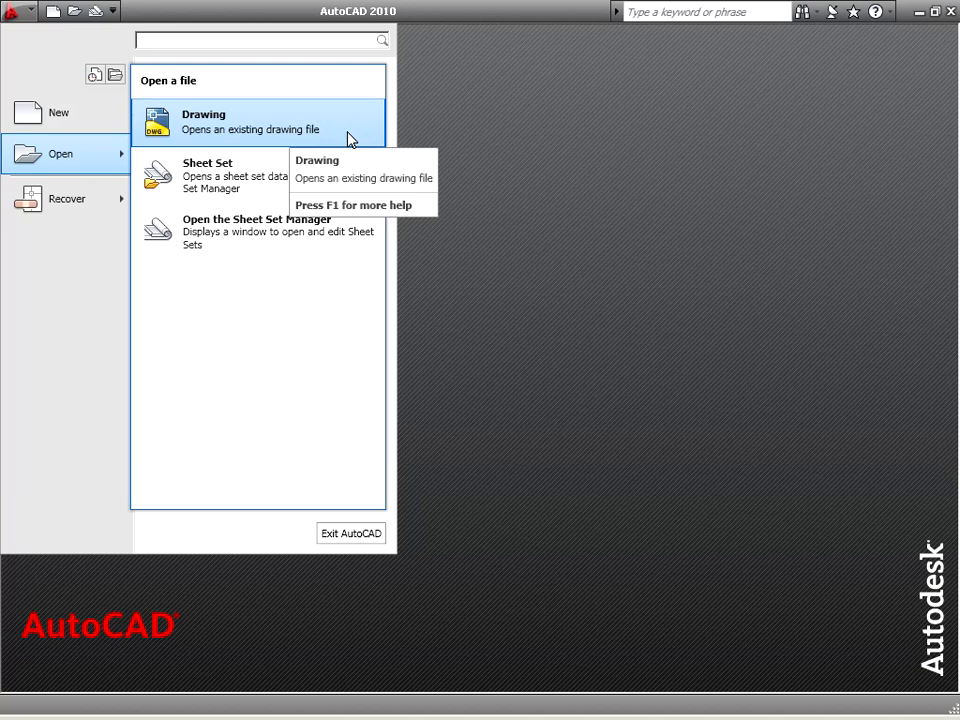
click(204, 114)
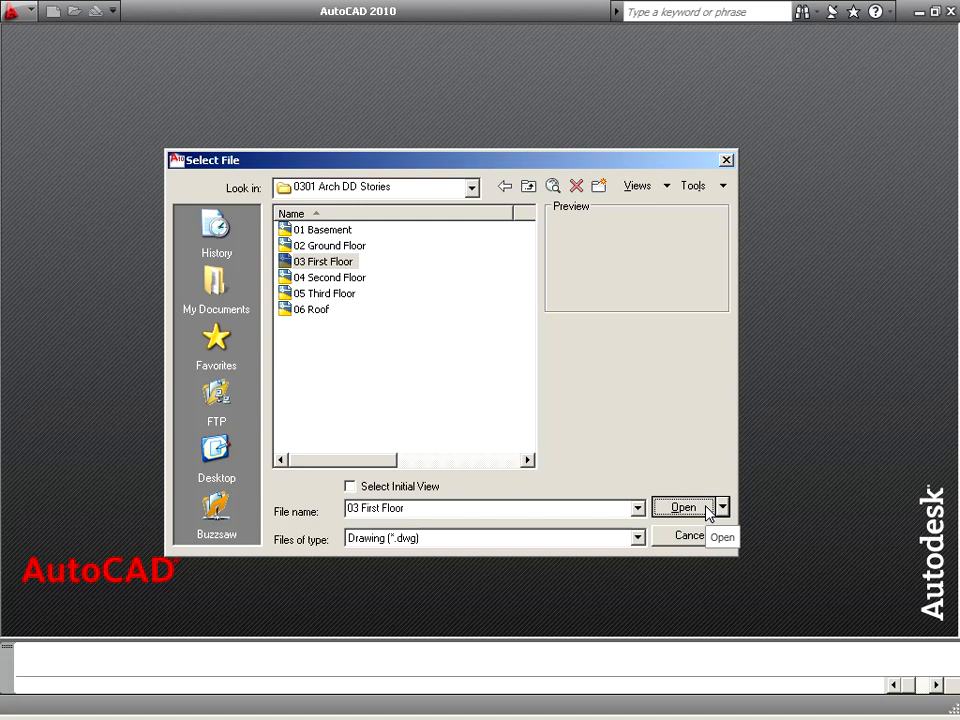
click(684, 508)
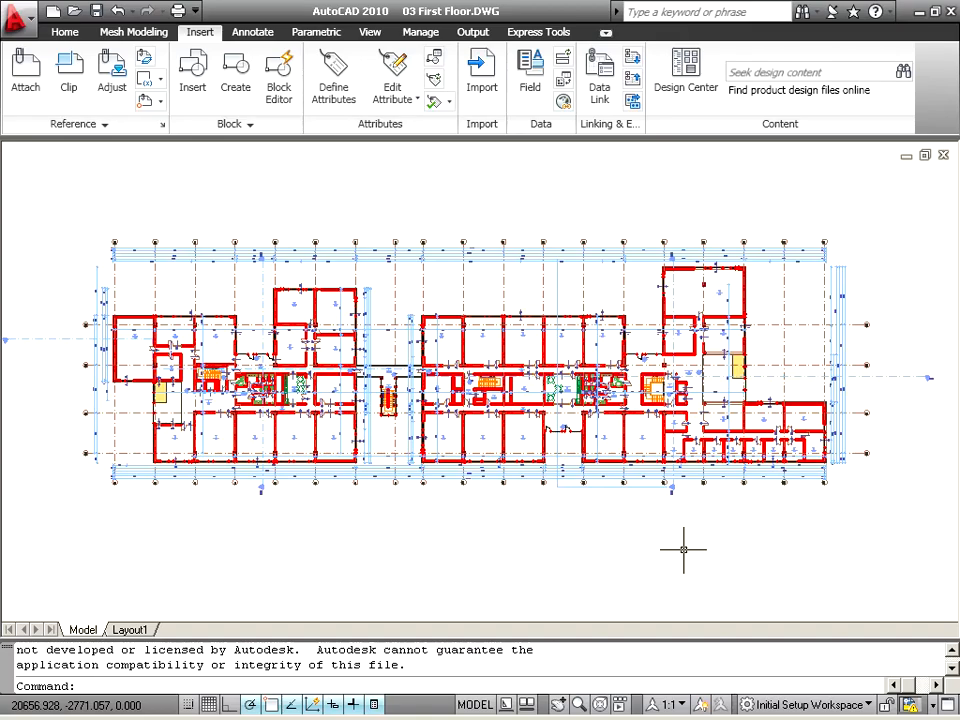
mouse_move(510, 494)
text(regen)
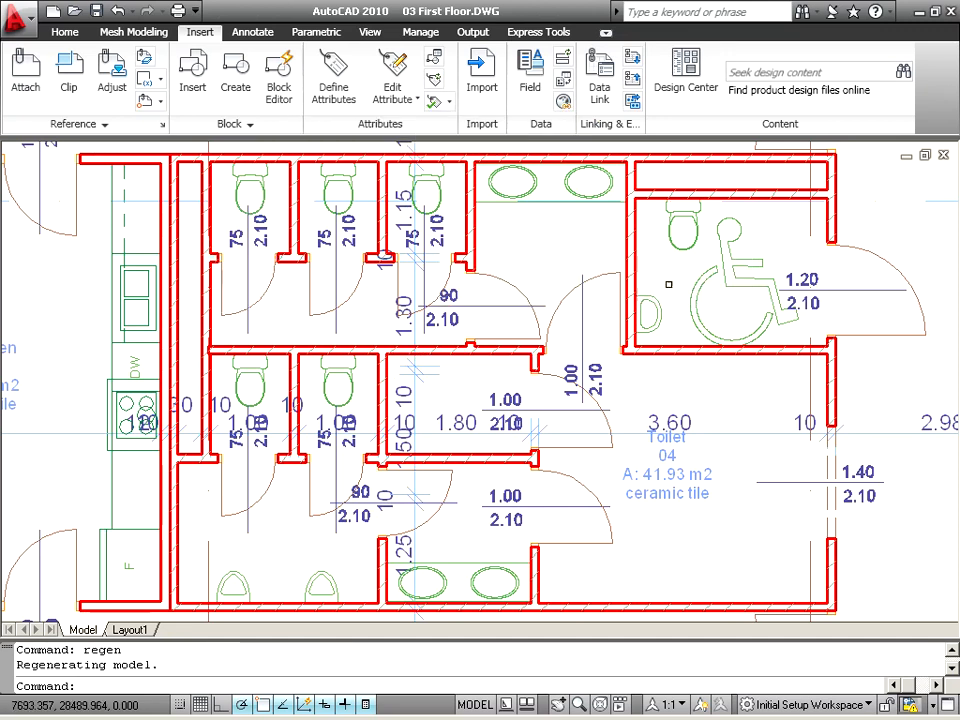
mouse_move(64, 32)
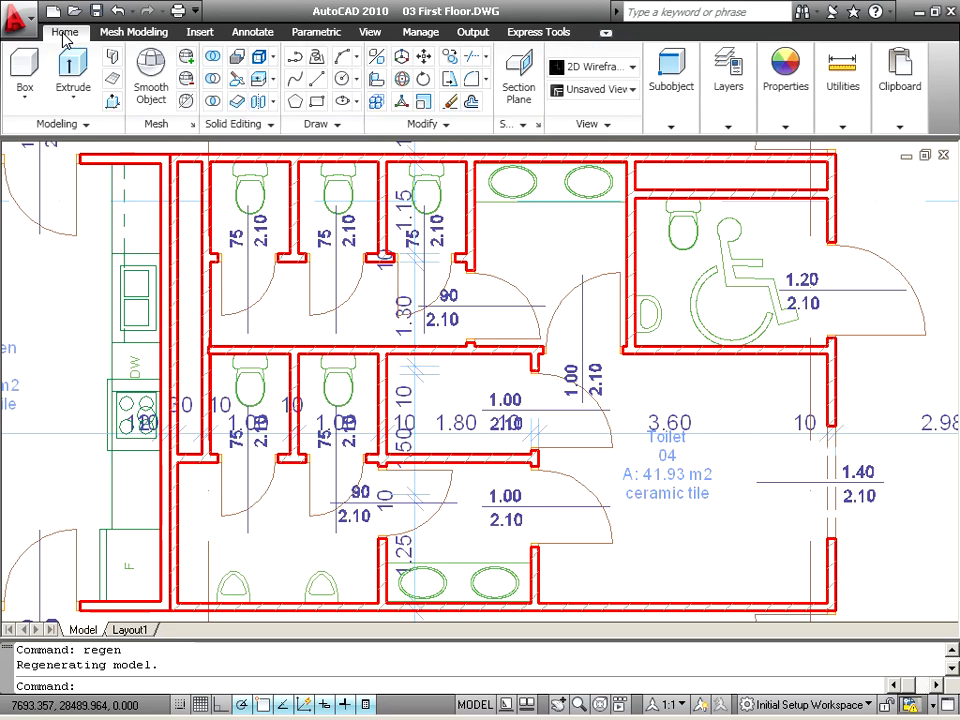
mouse_move(728, 70)
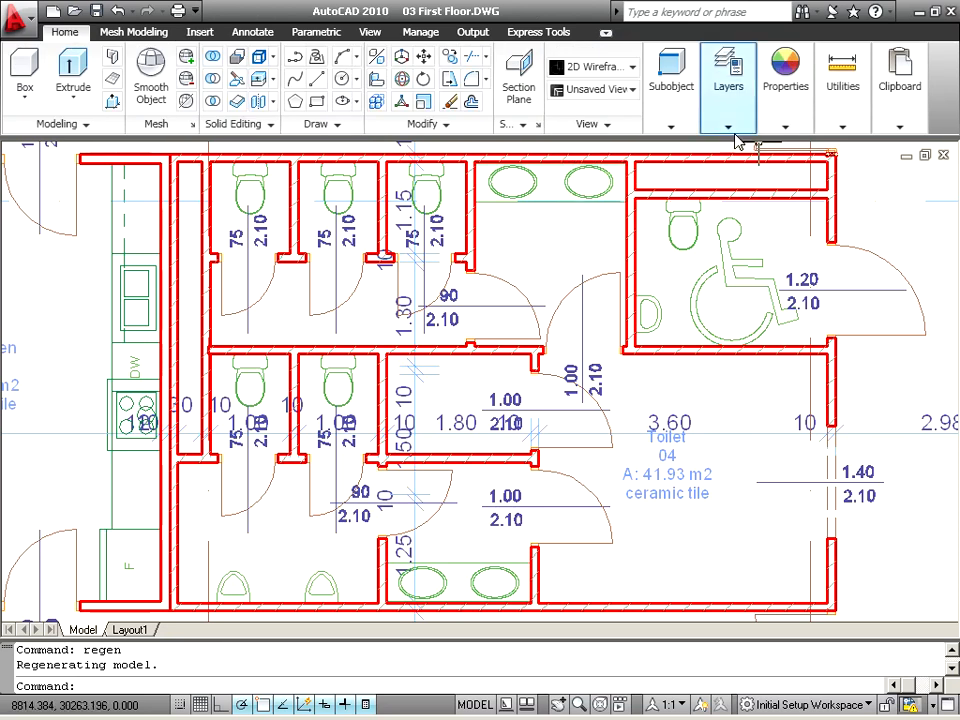
click(728, 124)
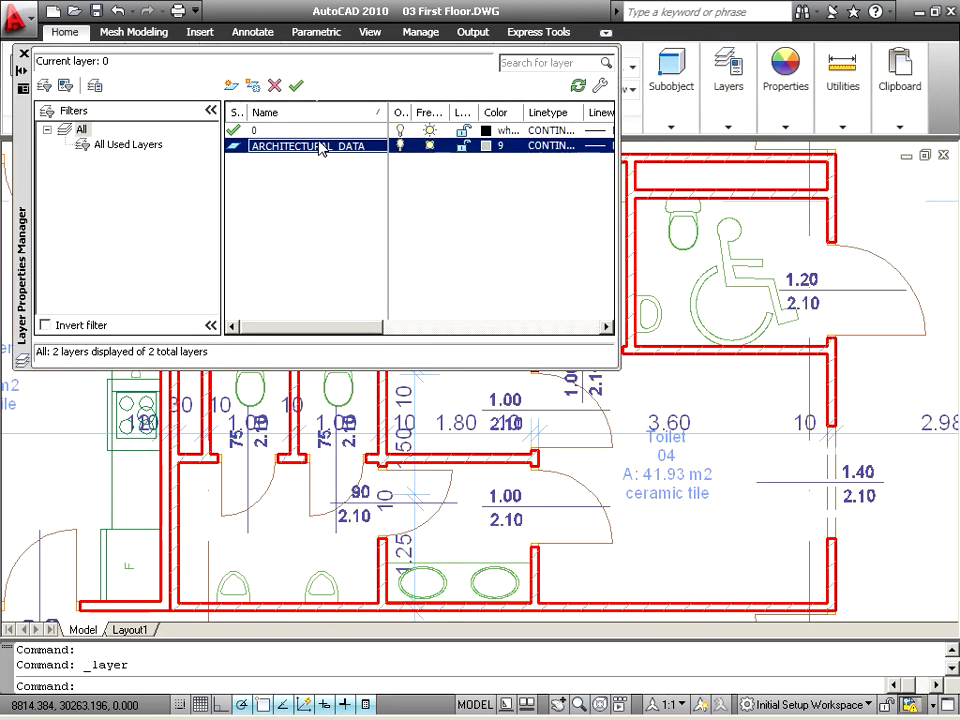
click(300, 130)
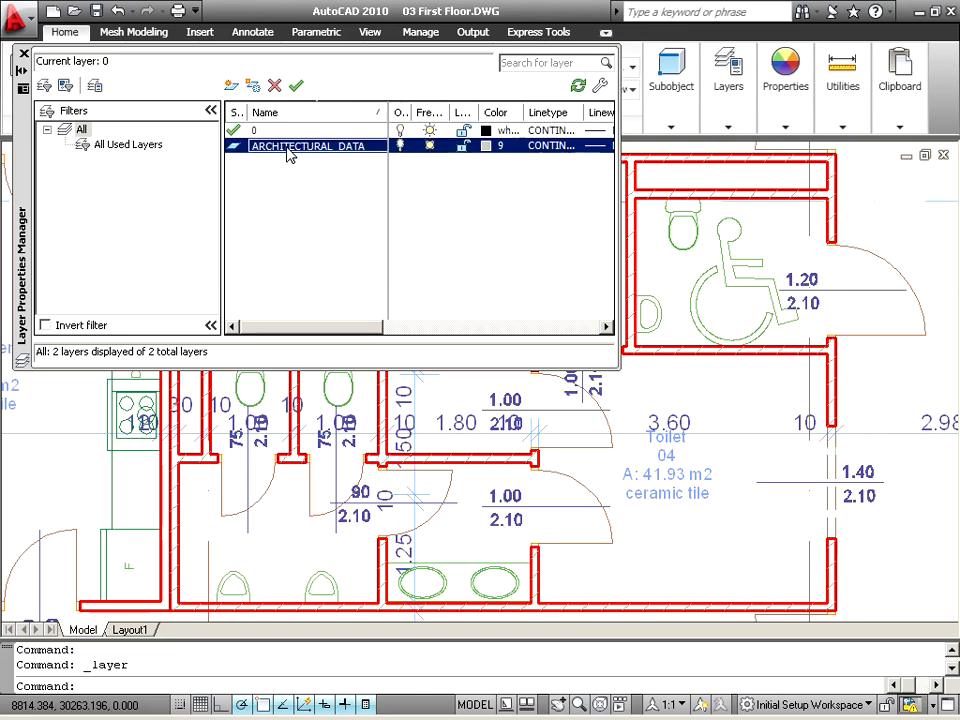
mouse_move(308, 176)
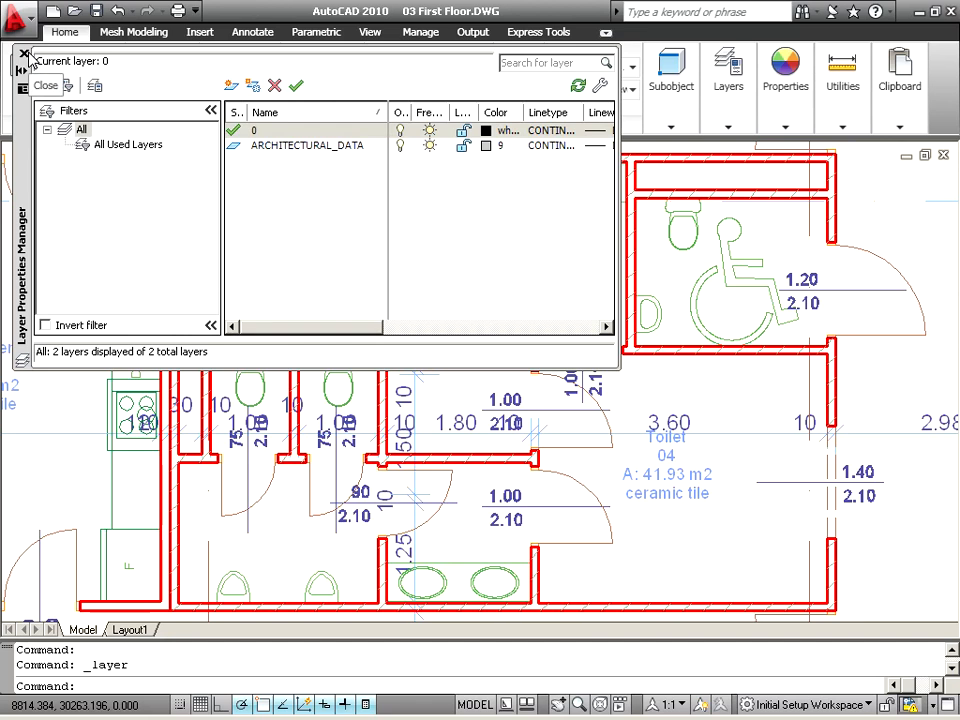
click(24, 52)
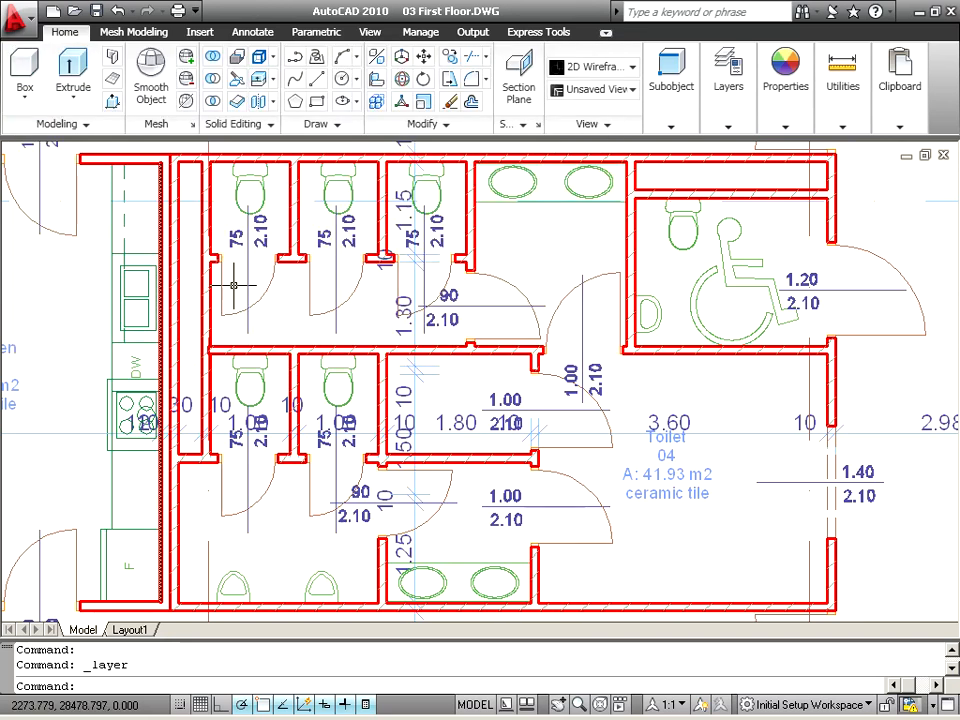